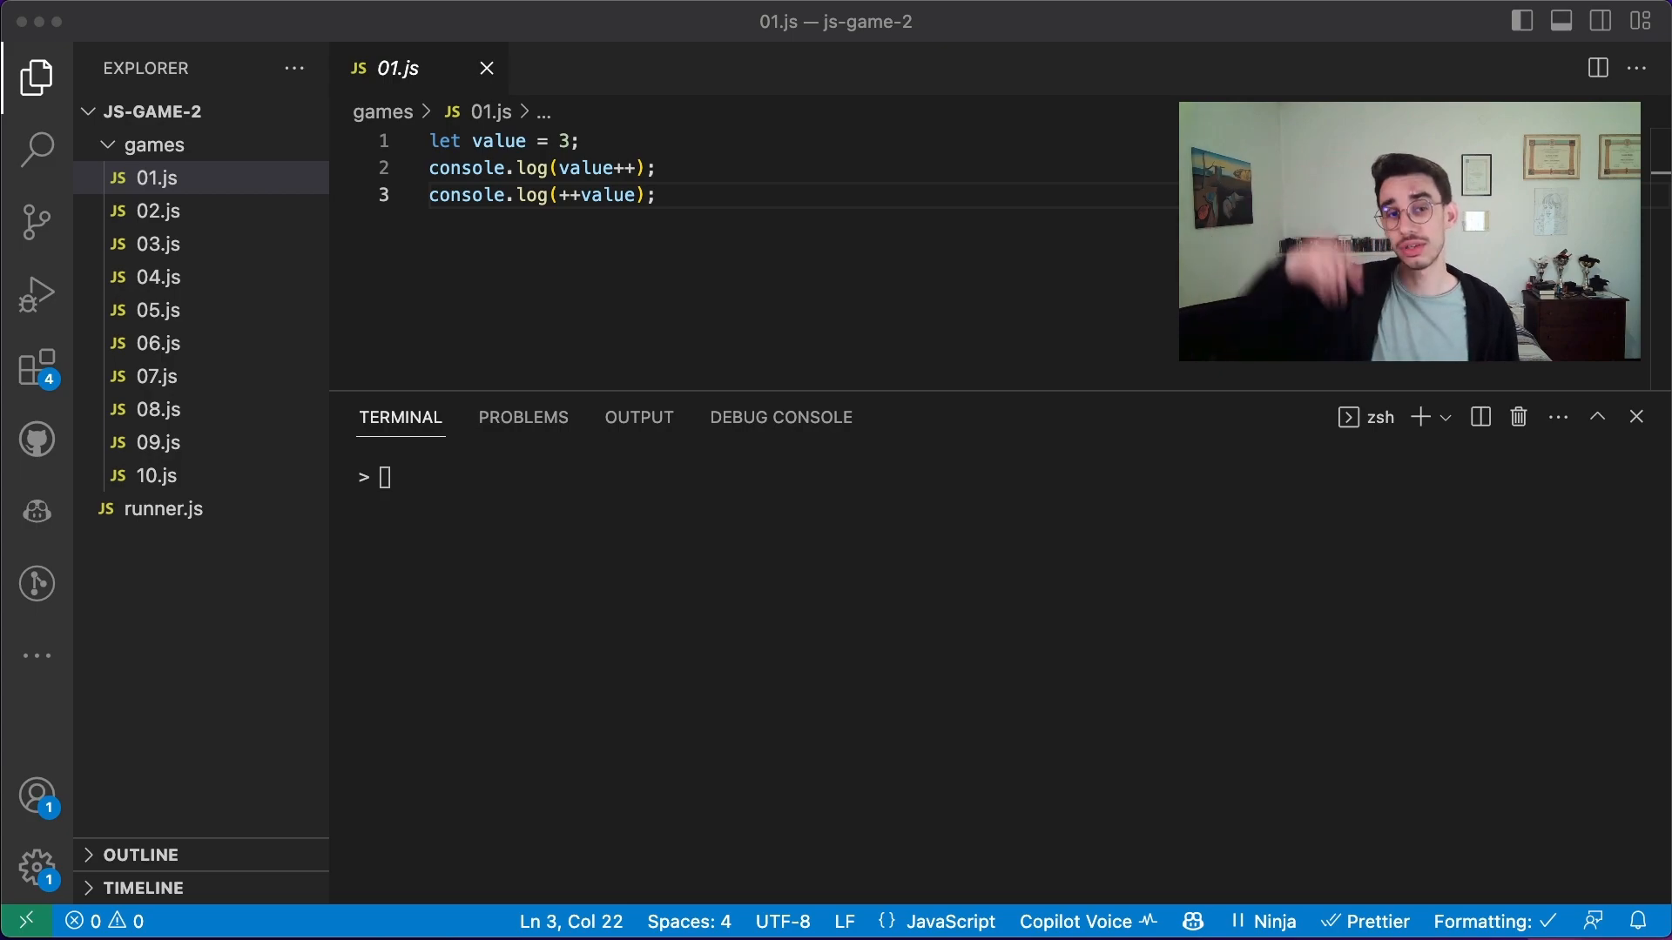
Run quiz 01.js with node runner.js 1, printing 3 and 5
{"action": "type", "text": "node runner.js 1"}
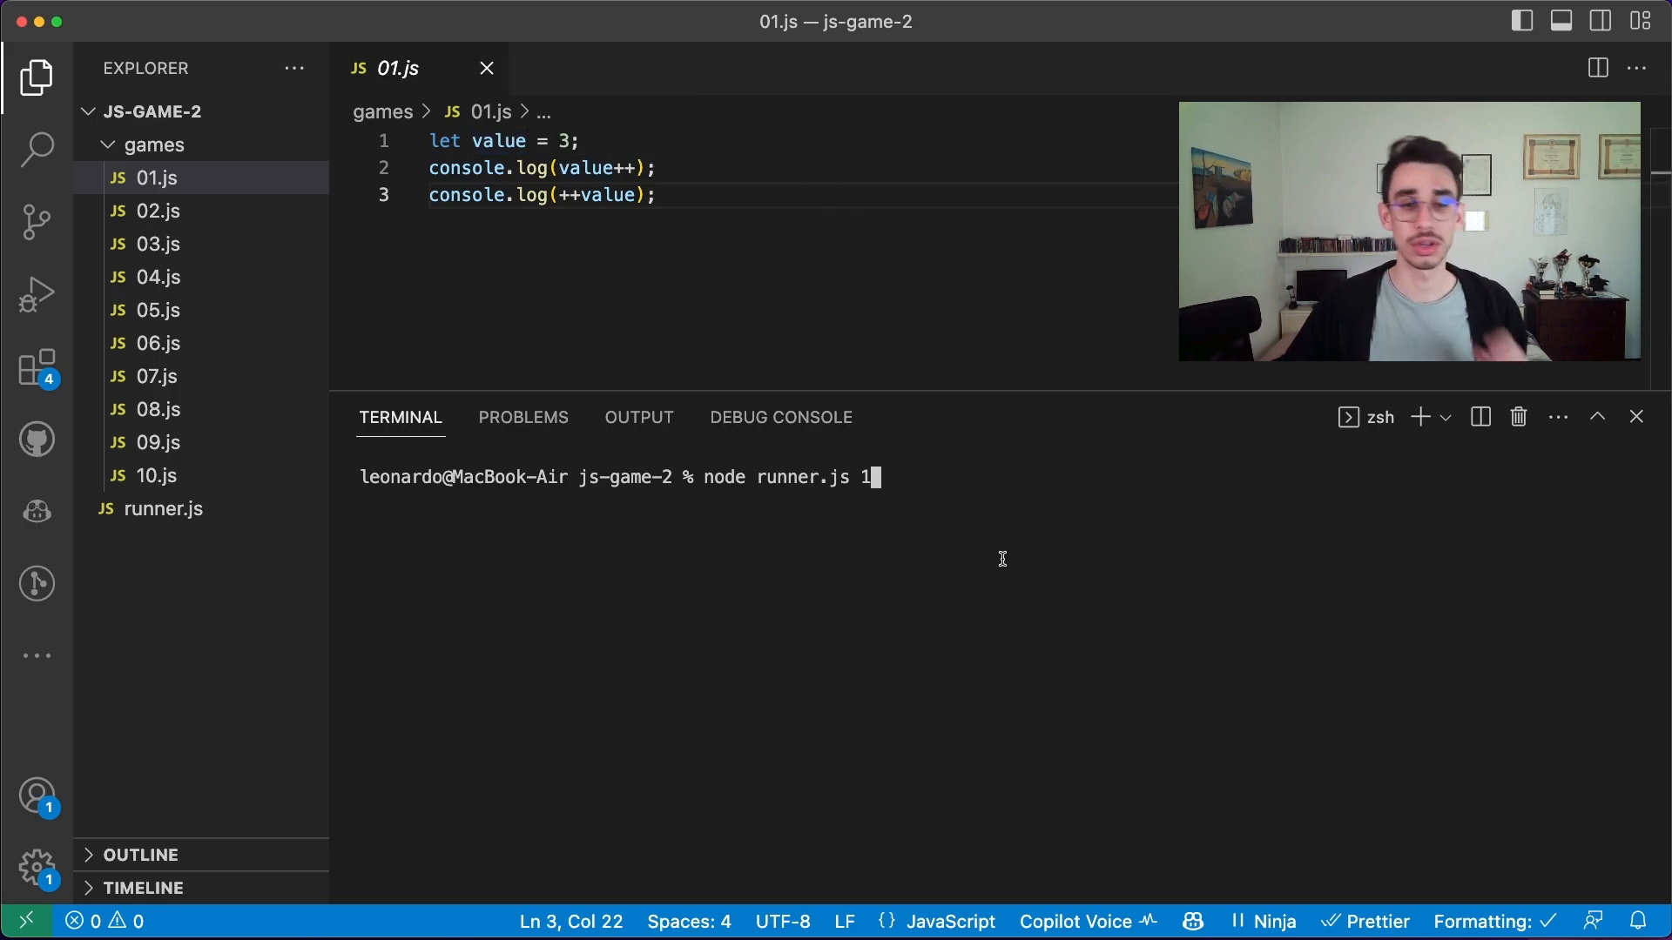
{"action": "key", "text": "enter"}
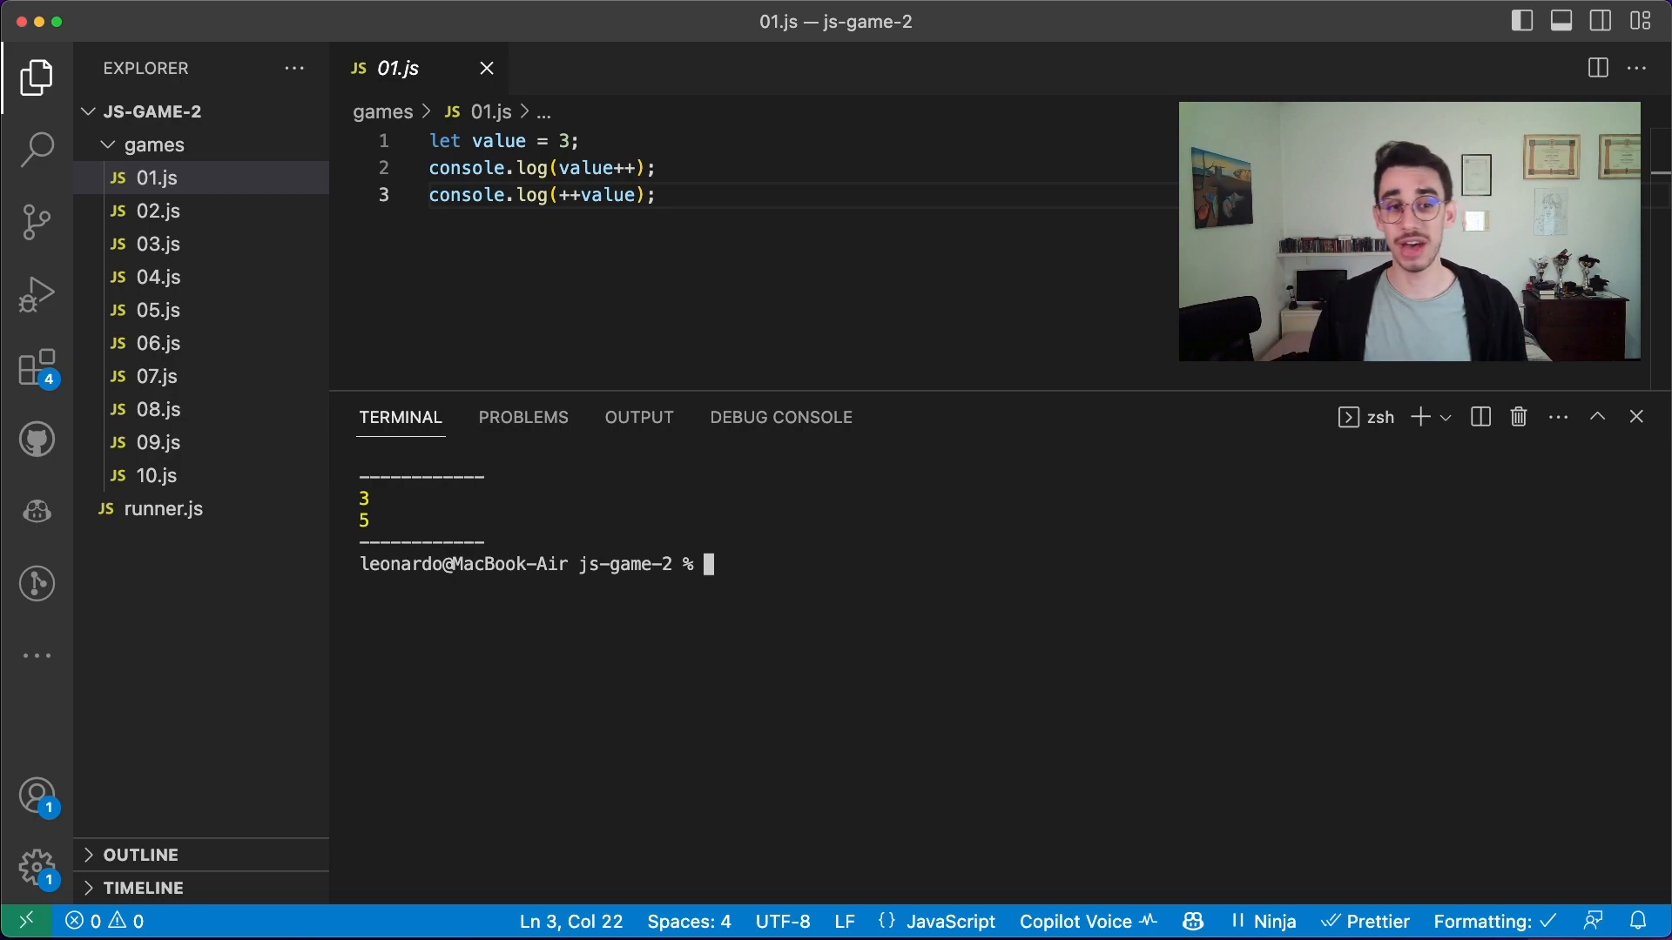
{"action": "mouse_move", "coordinate": [585, 167]}
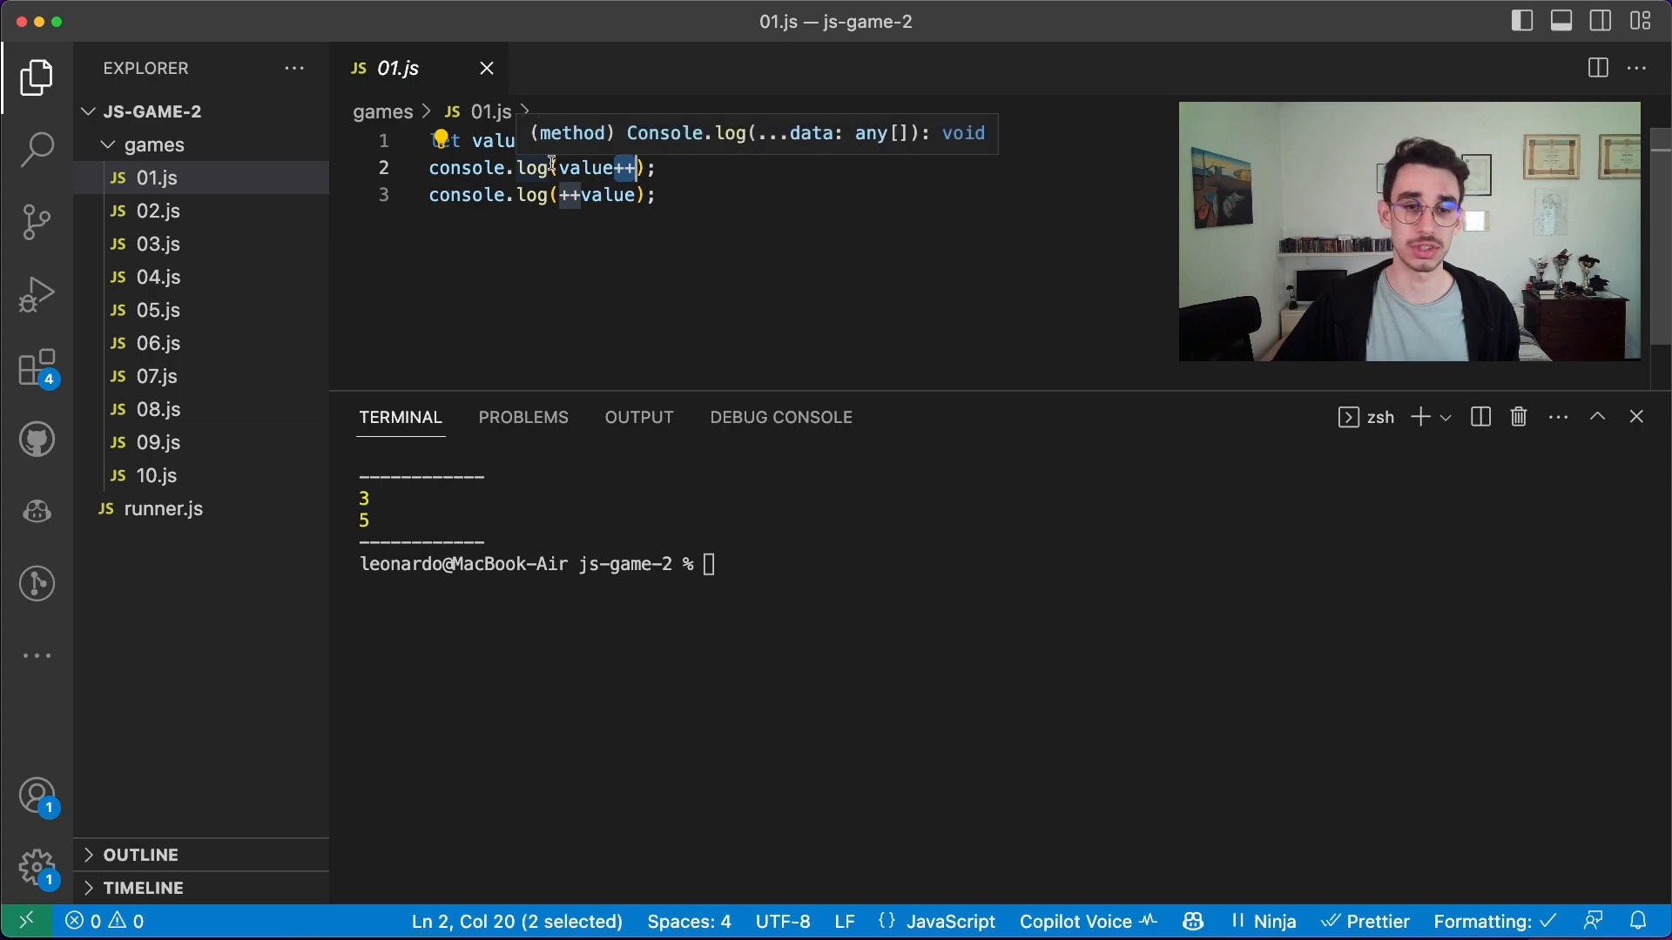
{"action": "mouse_move", "coordinate": [719, 215]}
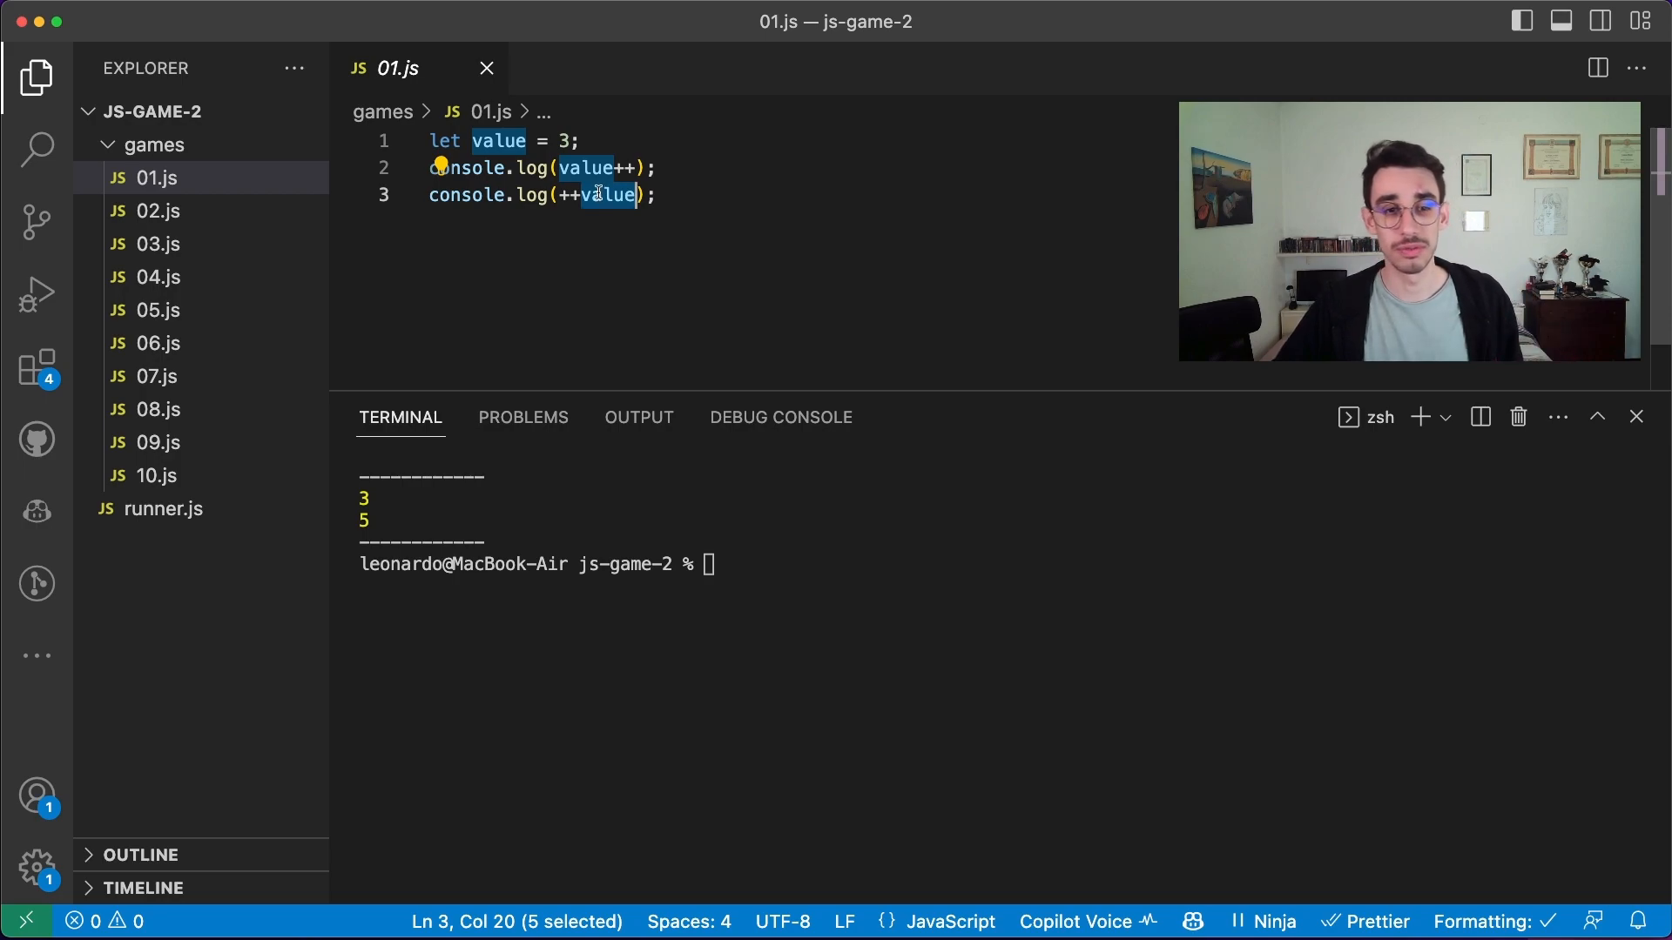
{"action": "mouse_move", "coordinate": [580, 167]}
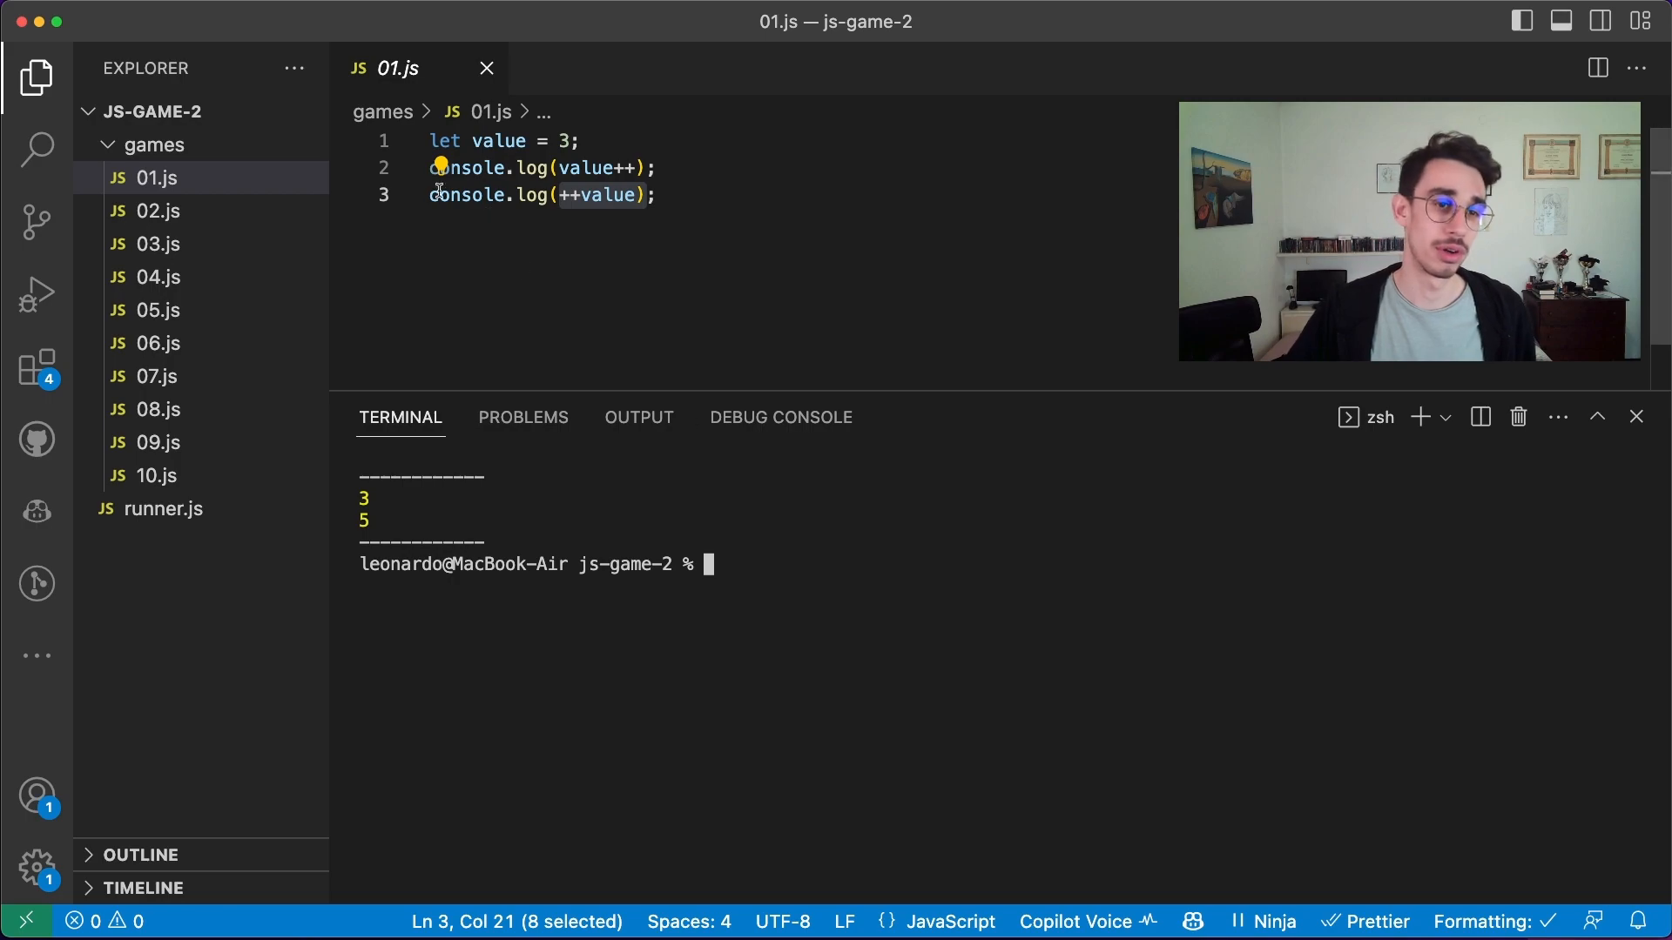
Open 02.js and run it with node runner.js 2, printing 42
{"action": "left_click", "coordinate": [156, 210]}
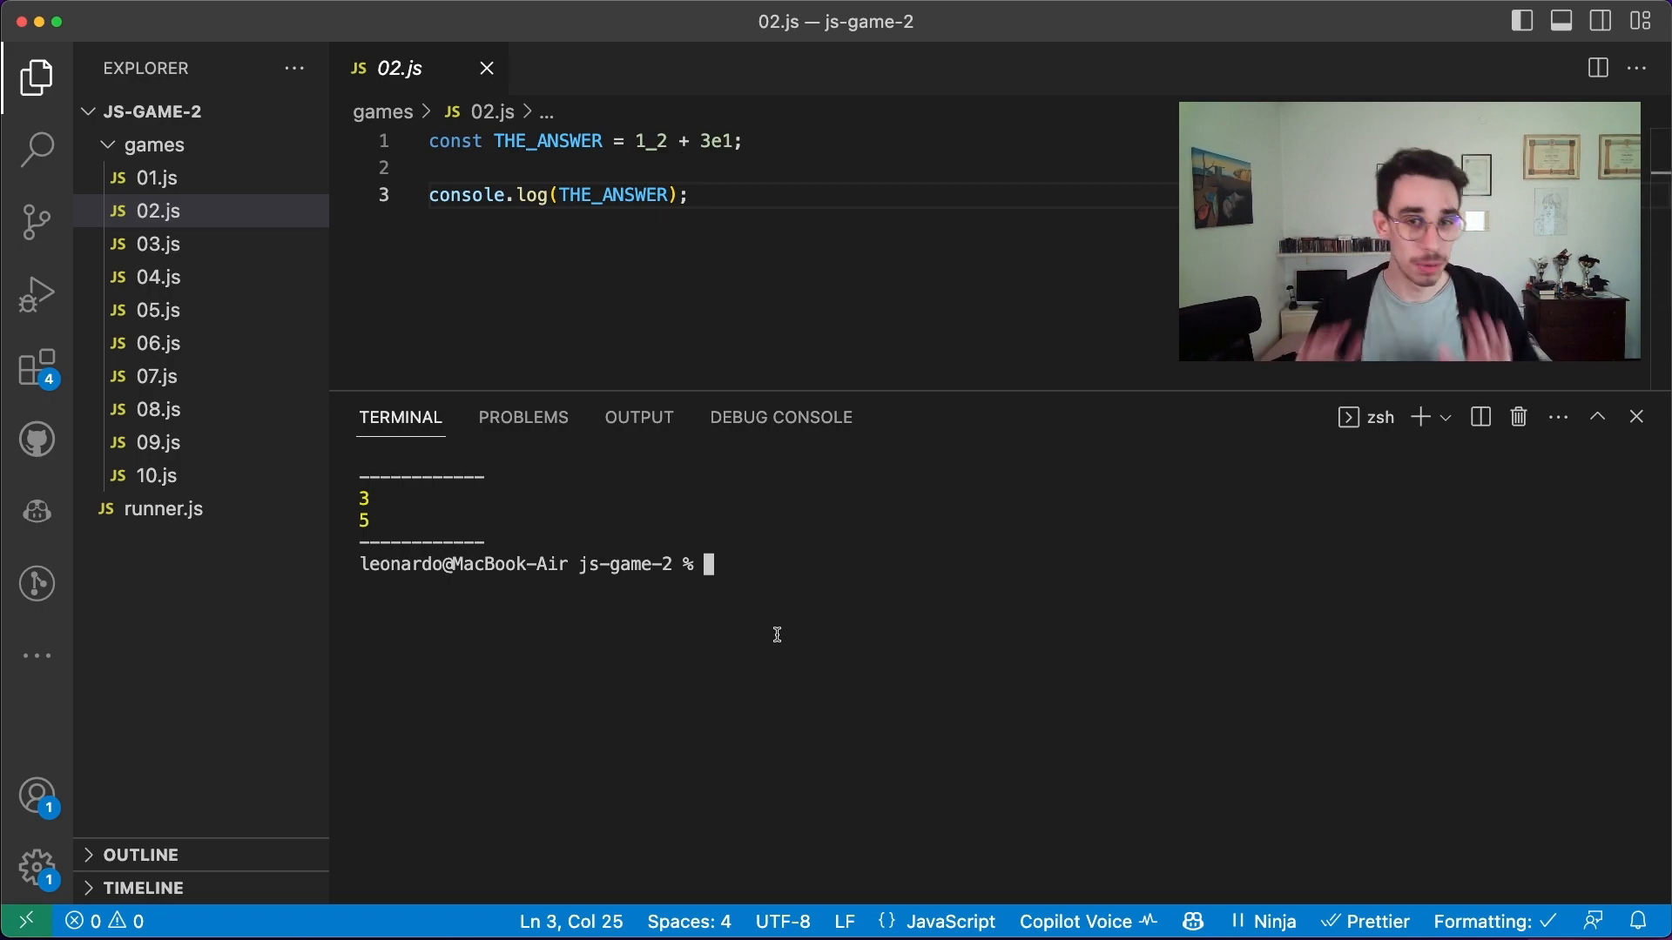
{"action": "type", "text": "node runner.js"}
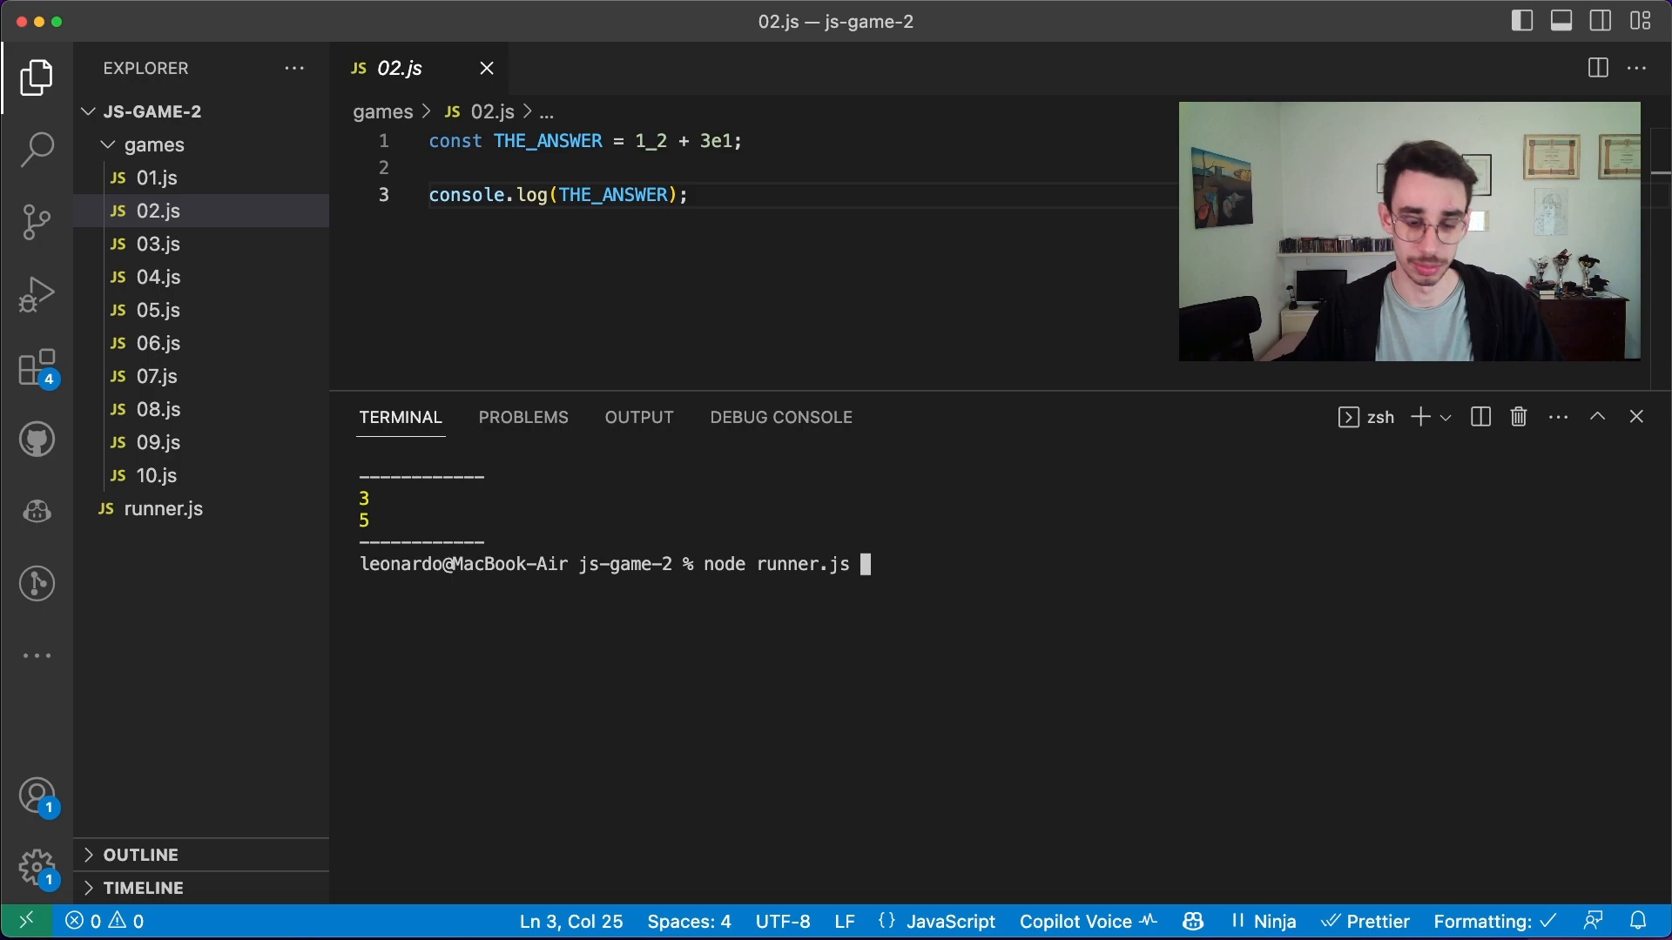
{"action": "type", "text": "2"}
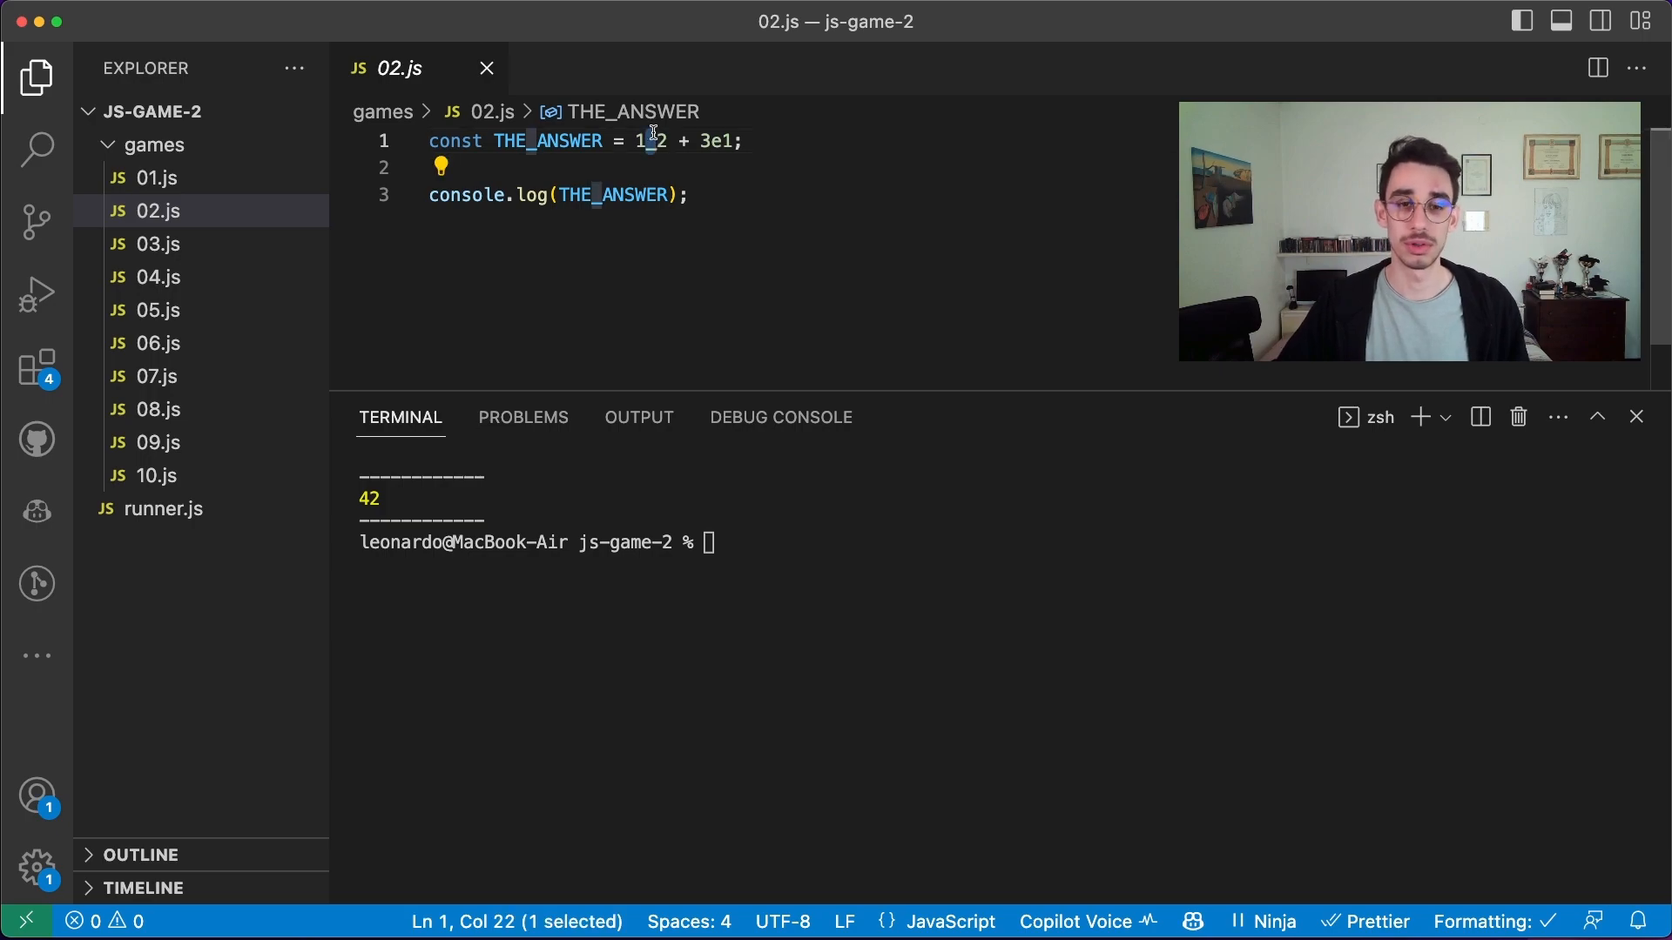
Change THE_ANSWER's numeric literal to 1_002_000, then move on to 03.js
{"action": "type", "text": "_00"}
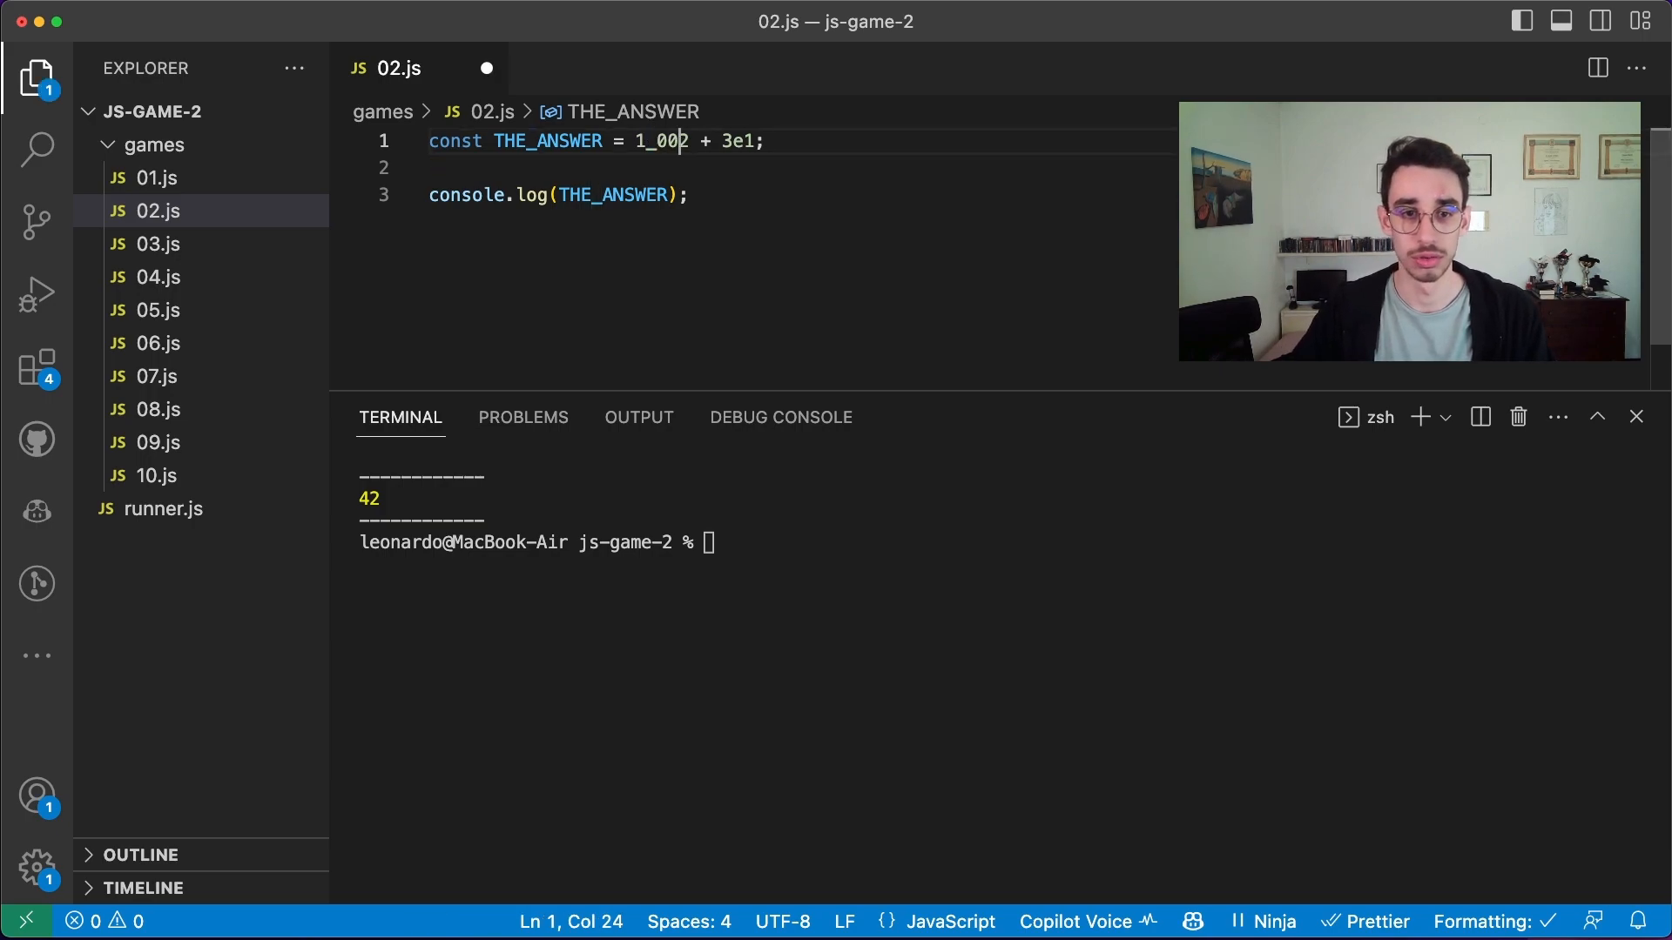
{"action": "type", "text": "_000"}
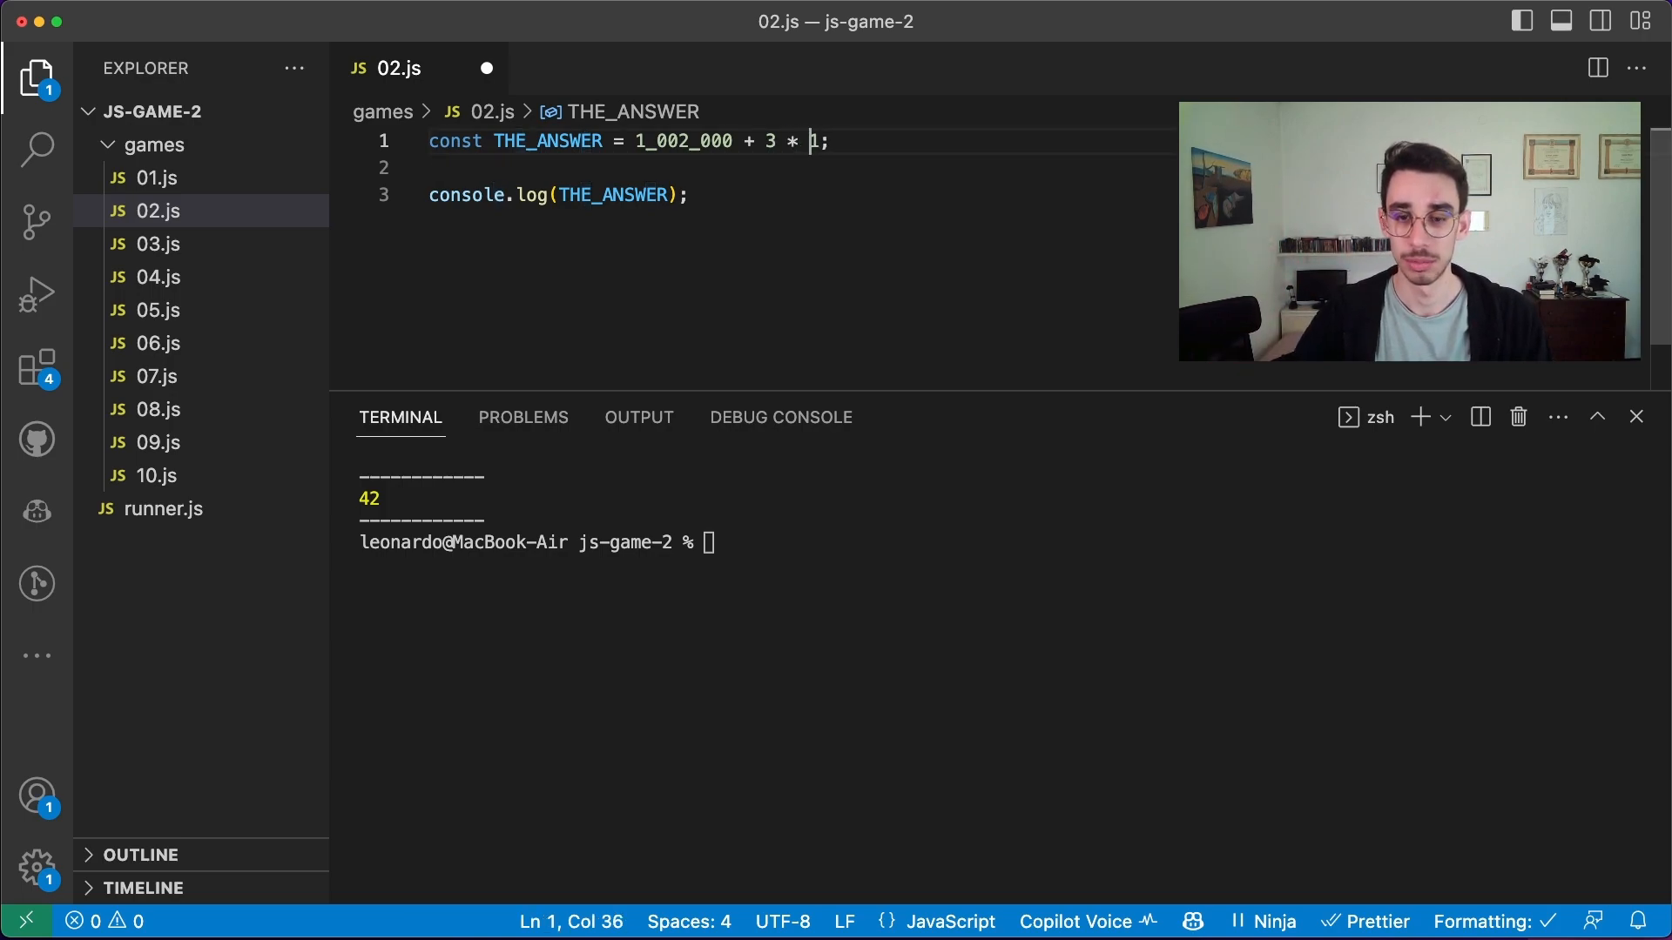
{"action": "left_click", "coordinate": [157, 244]}
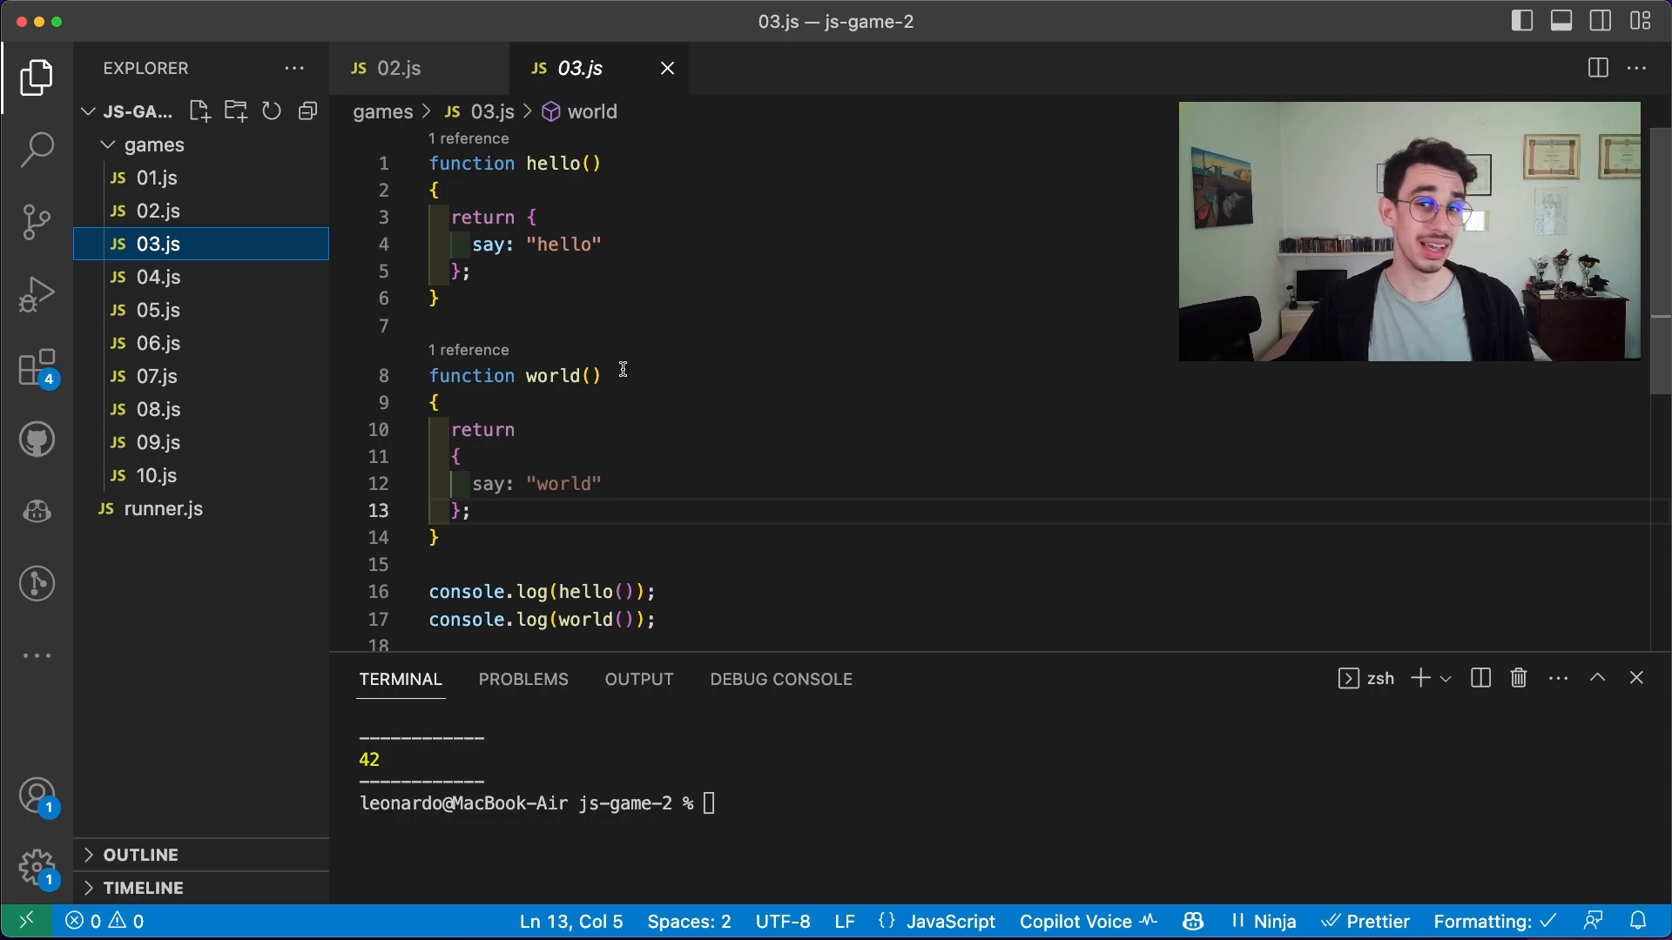
{"action": "mouse_move", "coordinate": [716, 522]}
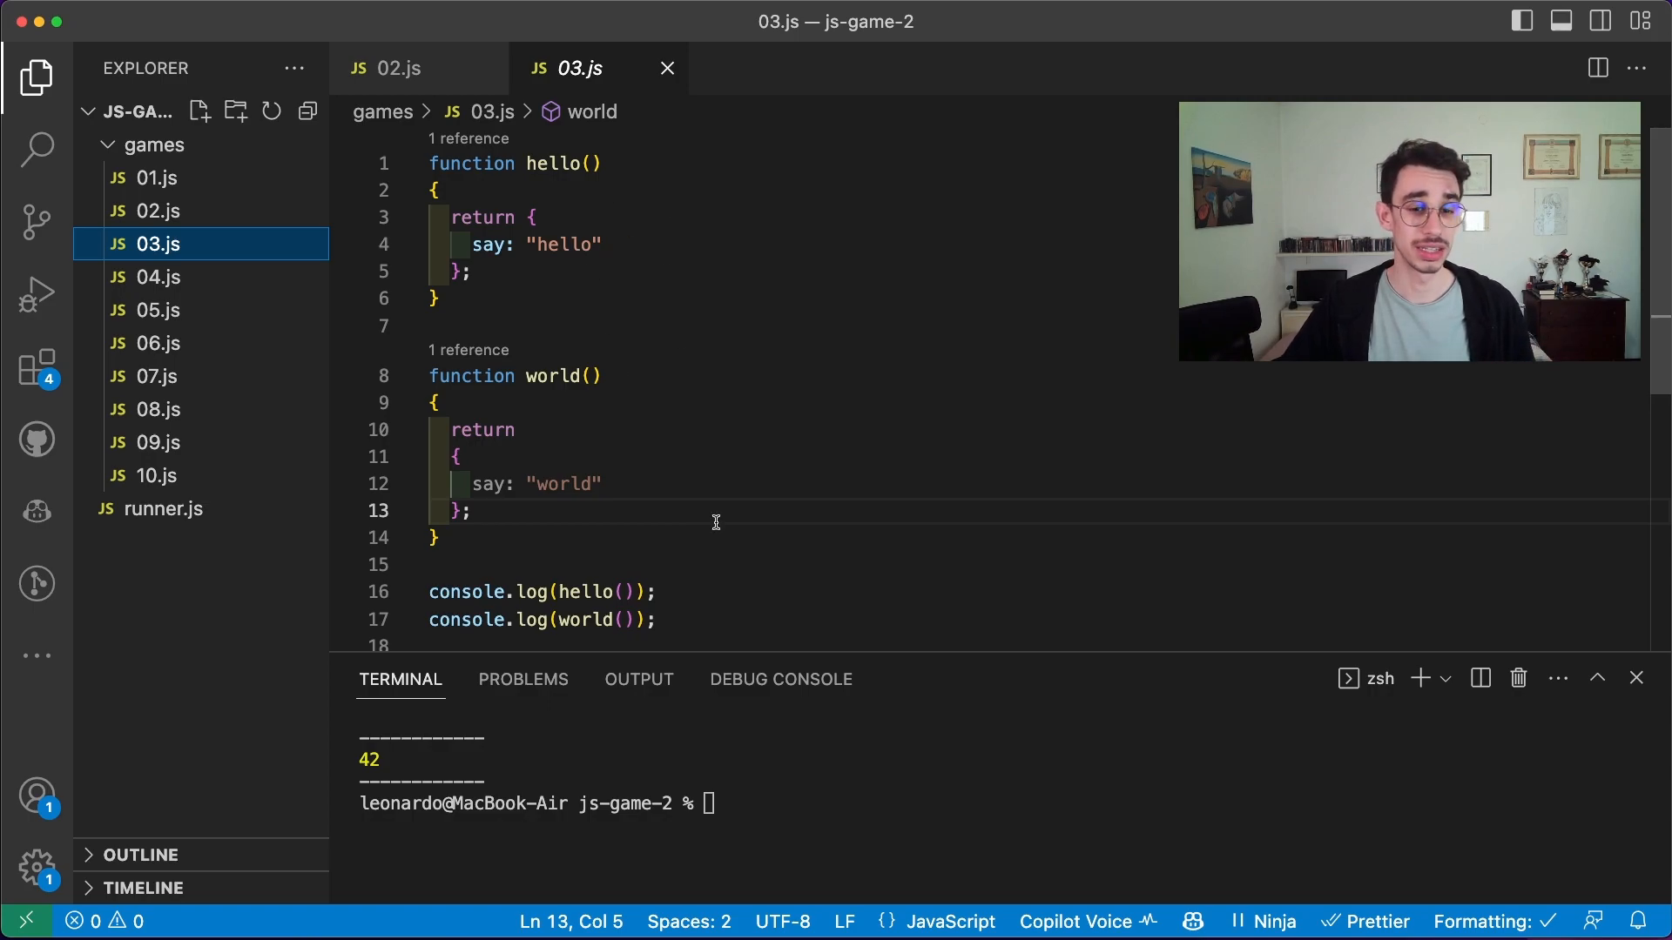
Run 03.js, printing { say: 'hello' } and undefined, and highlight world()'s bare return
{"action": "type", "text": "node runner.js"}
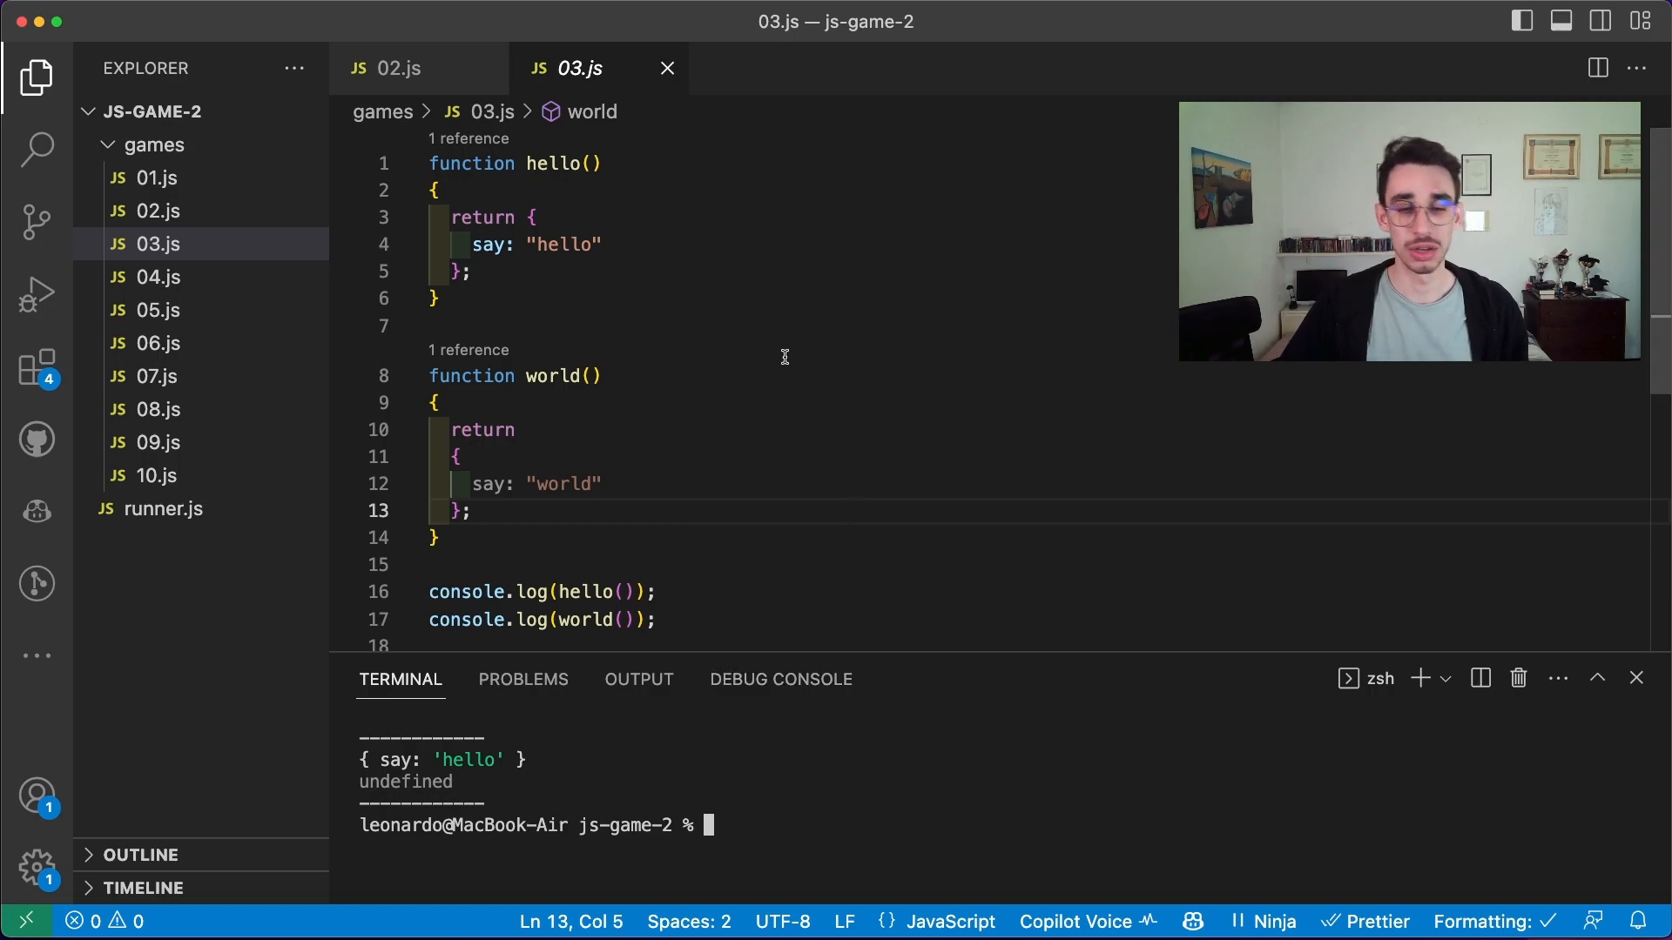
{"action": "mouse_move", "coordinate": [483, 484]}
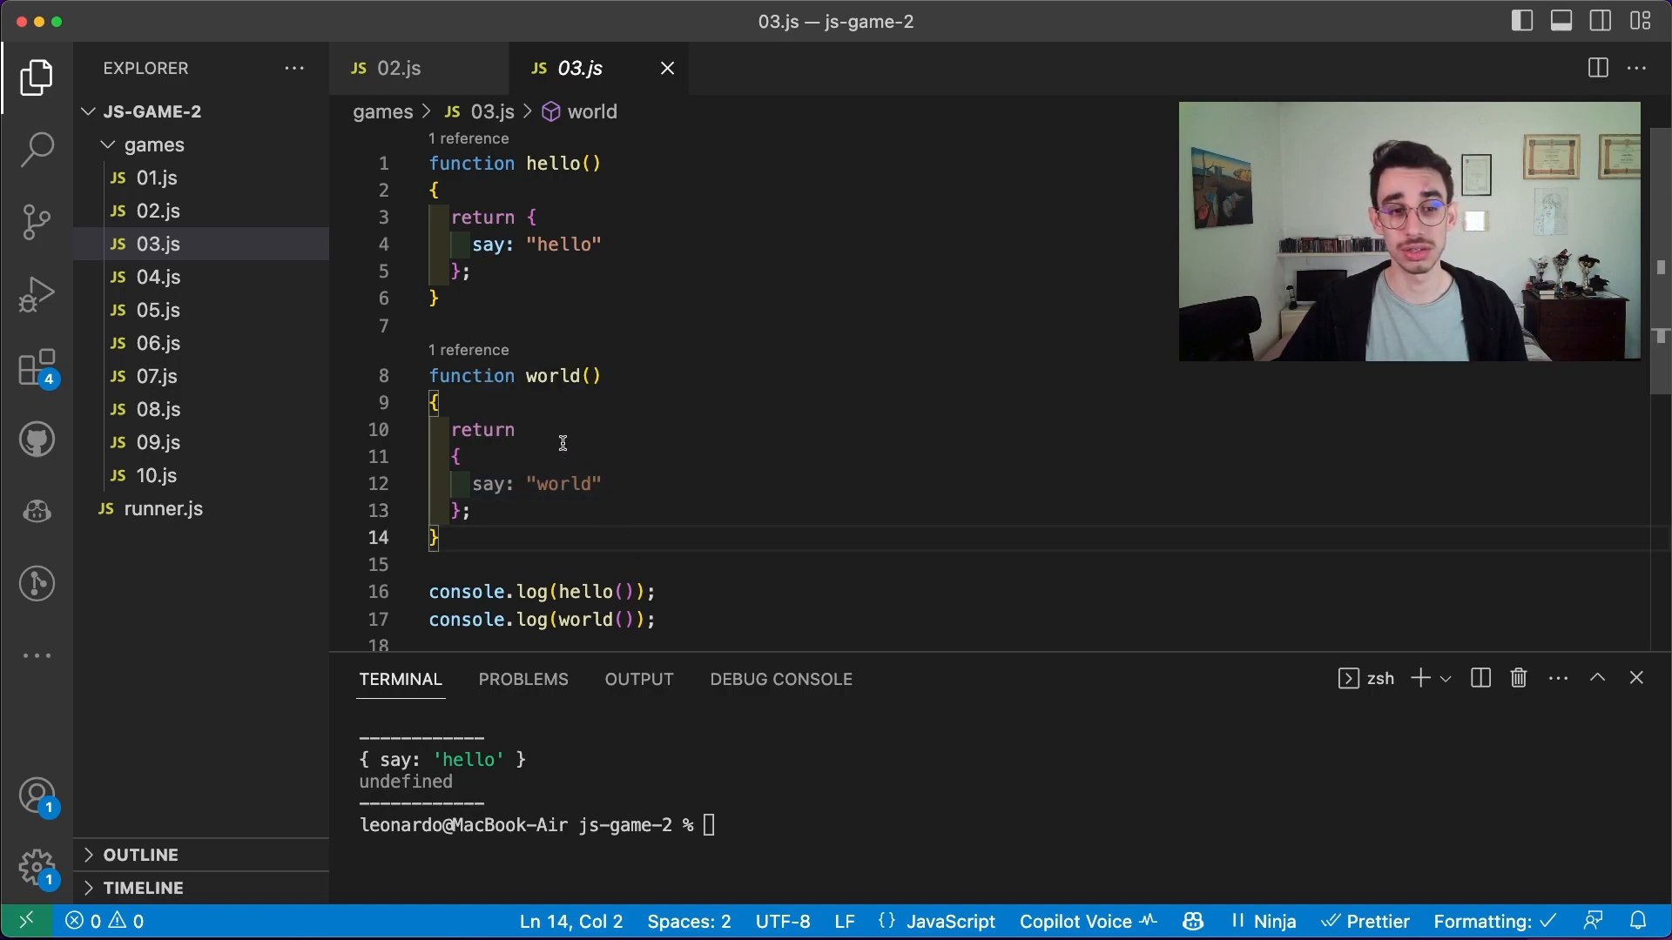
{"action": "double_click", "coordinate": [481, 429]}
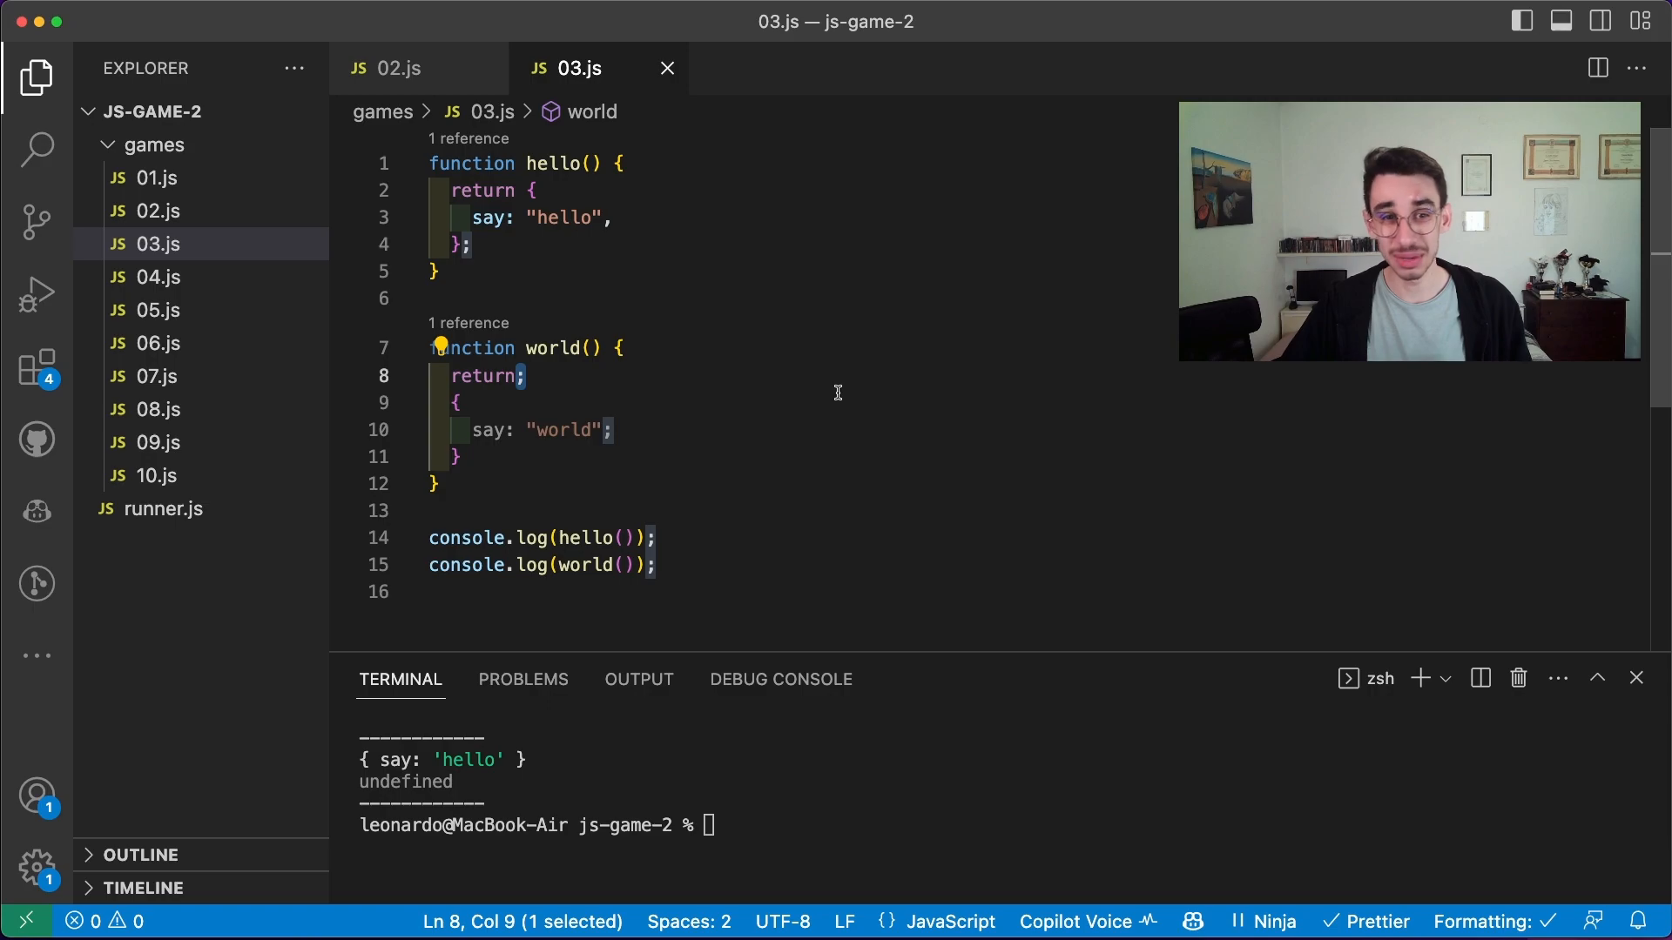
{"action": "left_click", "coordinate": [156, 277]}
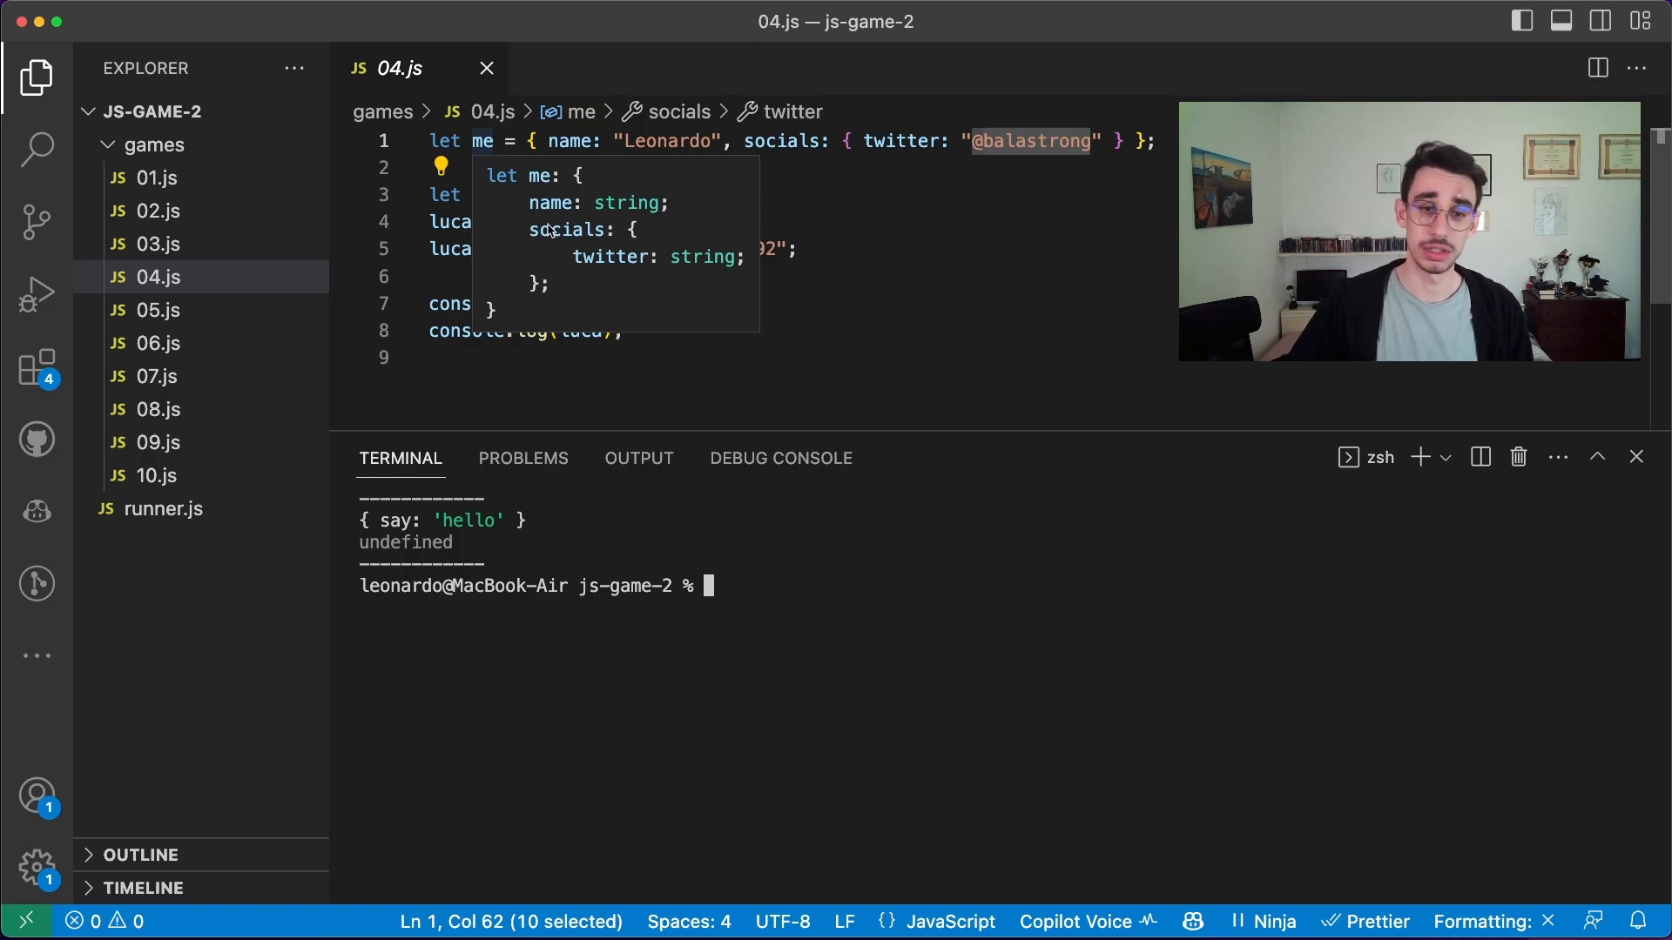
{"action": "mouse_move", "coordinate": [611, 282]}
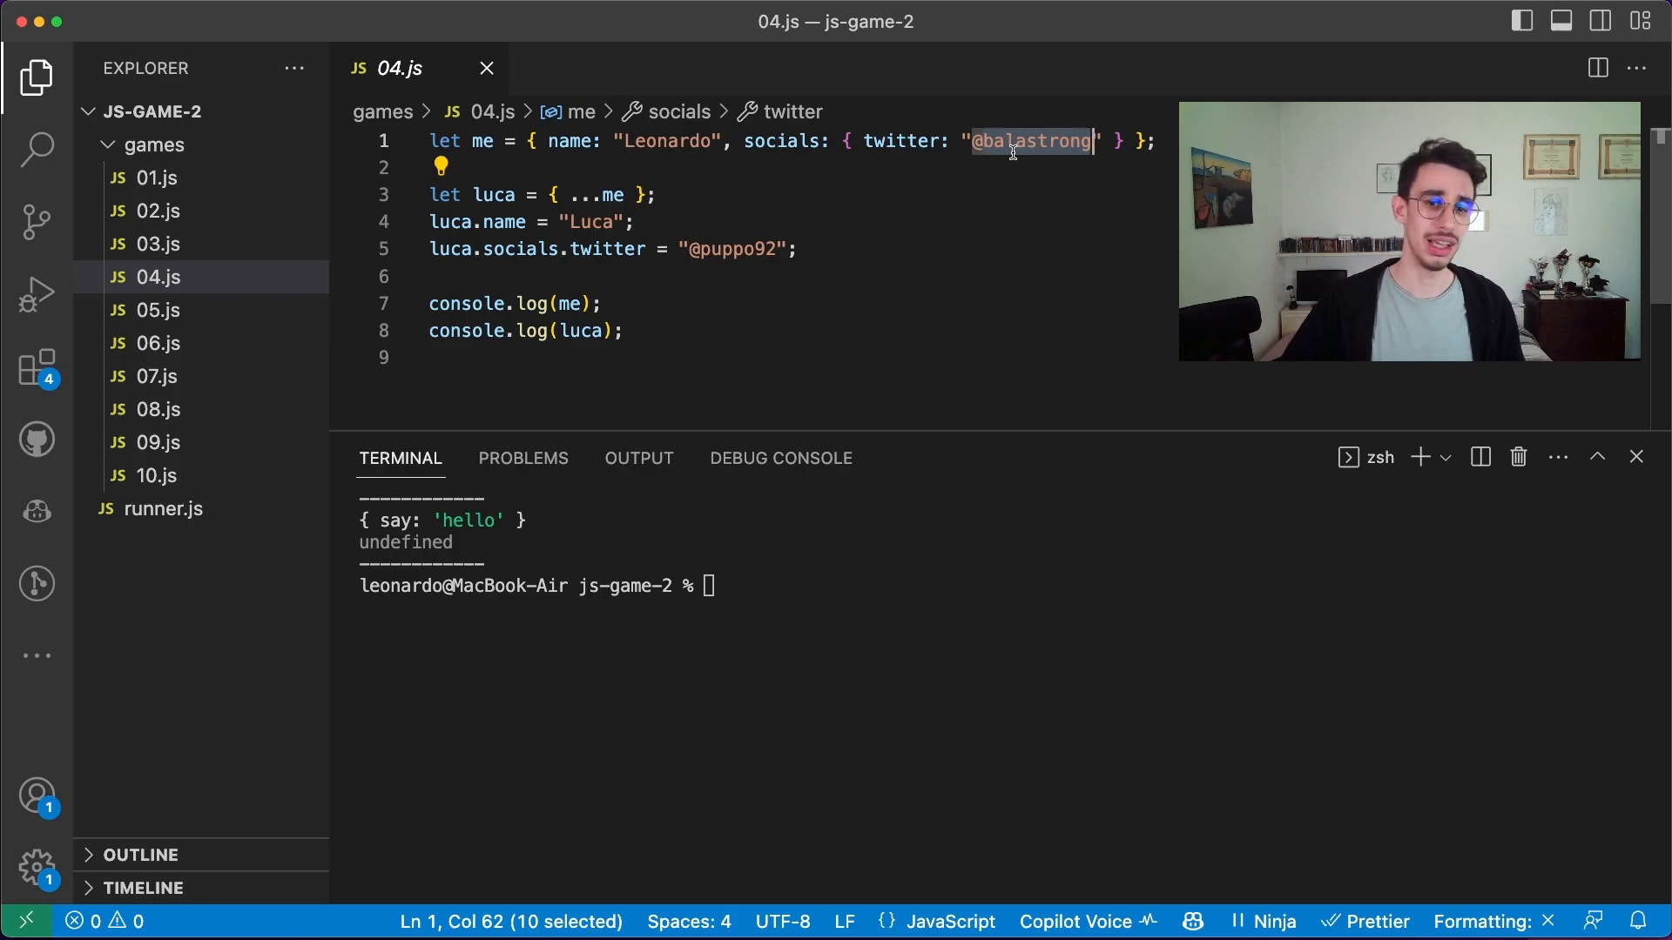
{"action": "mouse_move", "coordinate": [494, 195]}
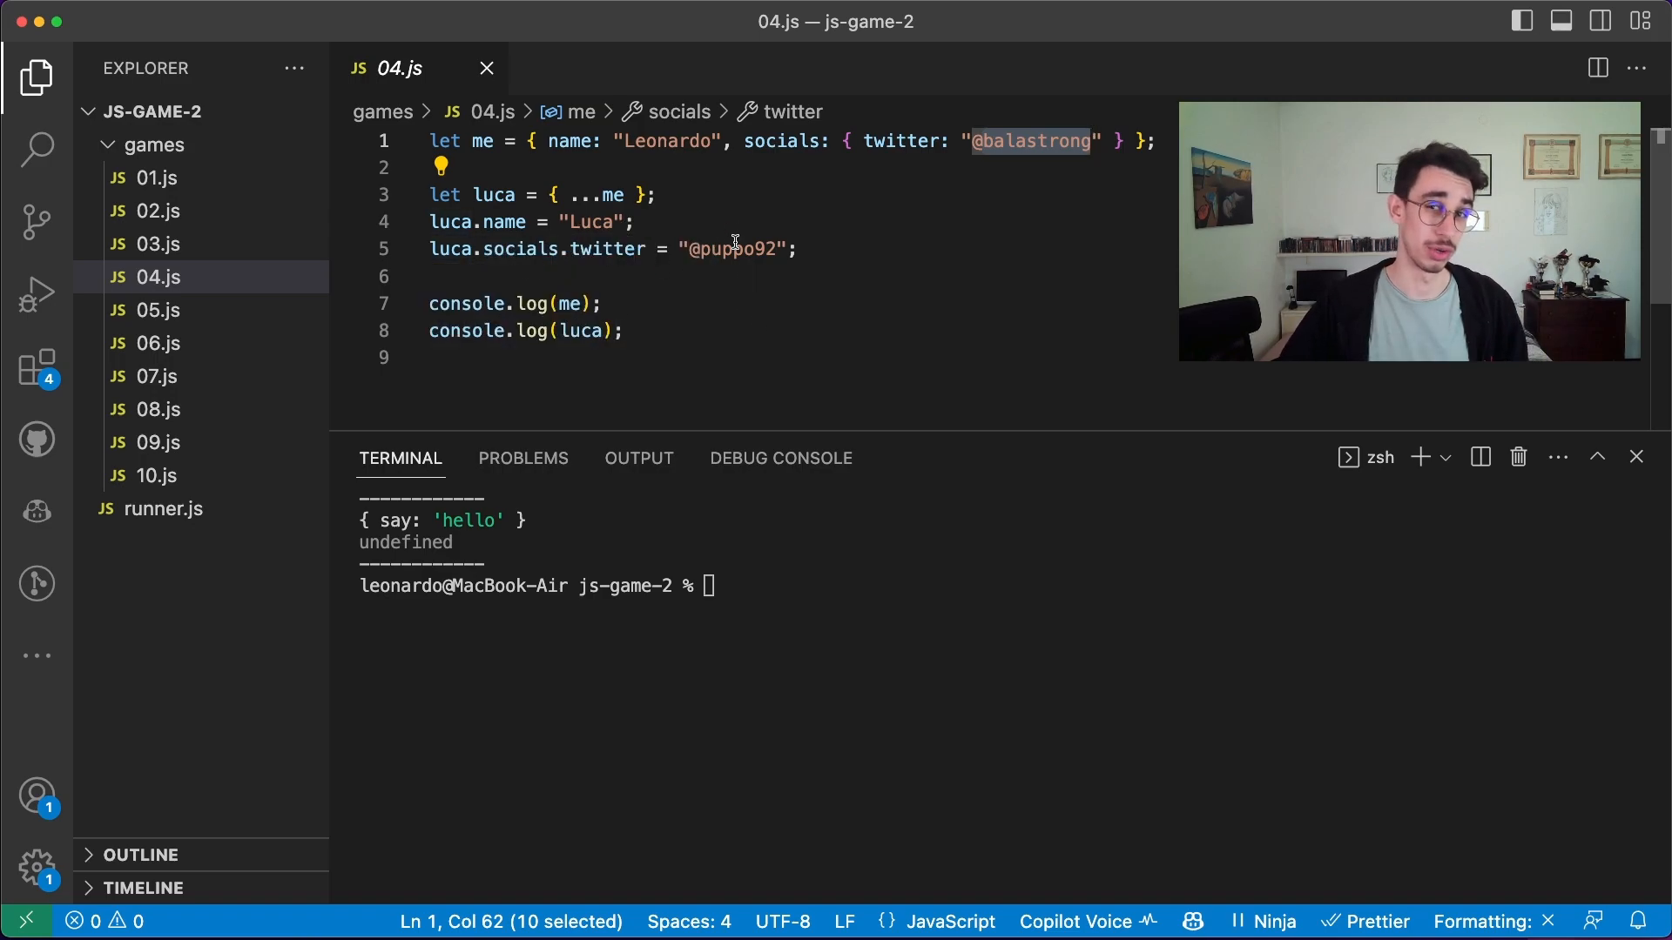
{"action": "left_click", "coordinate": [566, 303]}
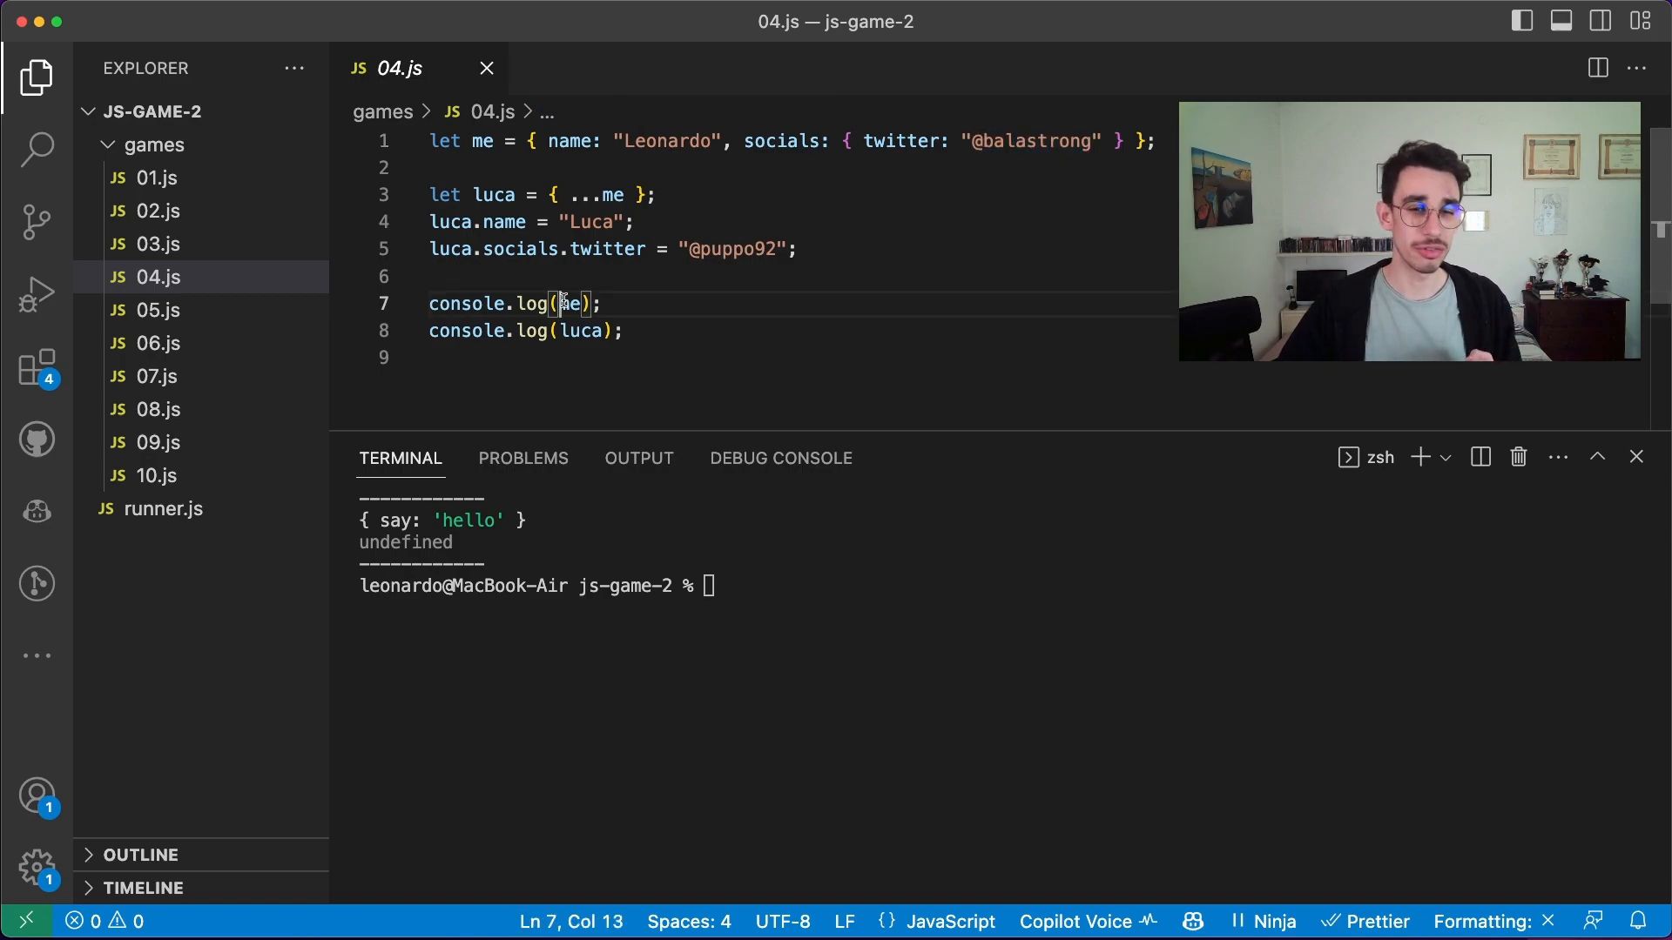
{"action": "type", "text": "node runner.js"}
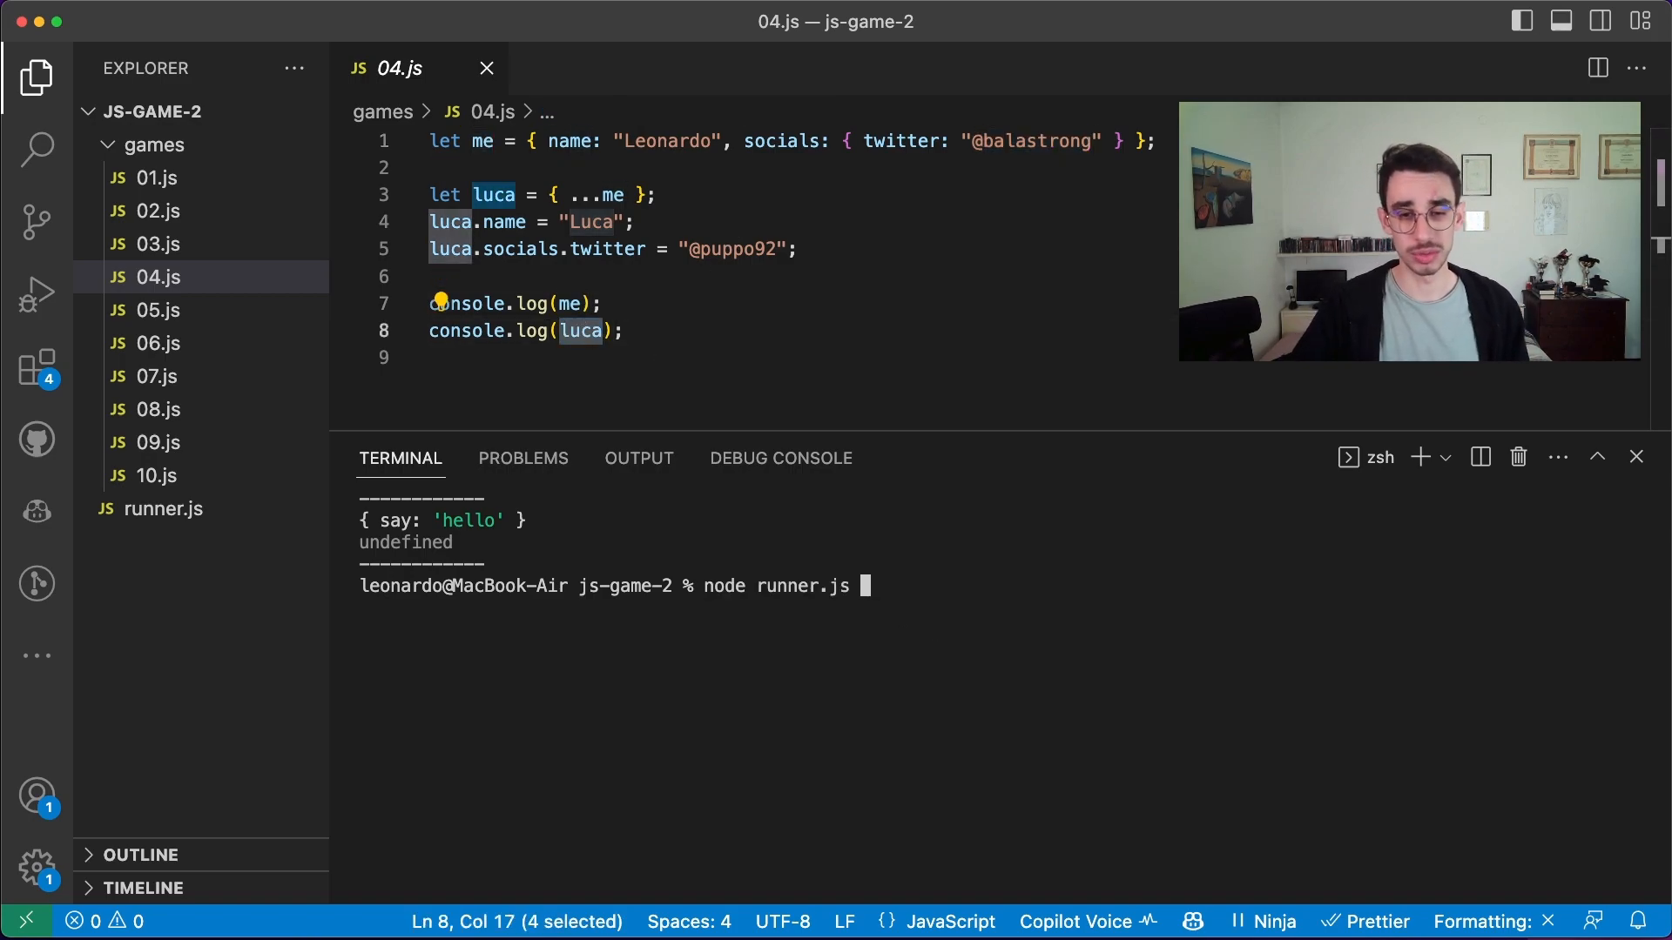
{"action": "type", "text": "4"}
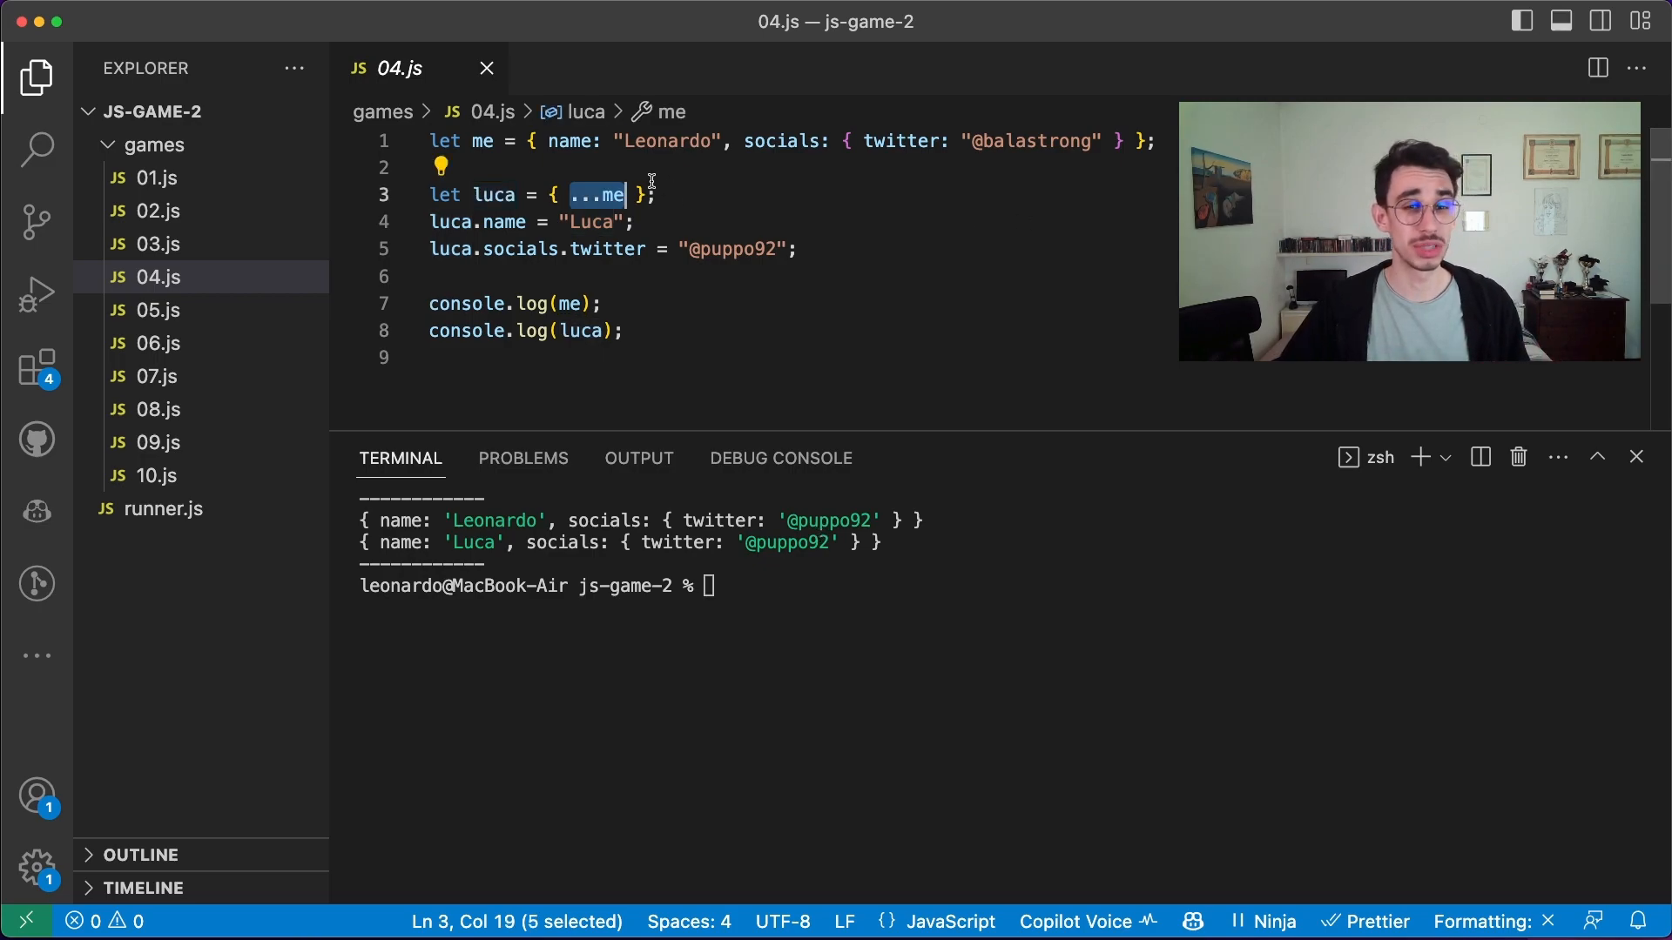
{"action": "mouse_move", "coordinate": [602, 196]}
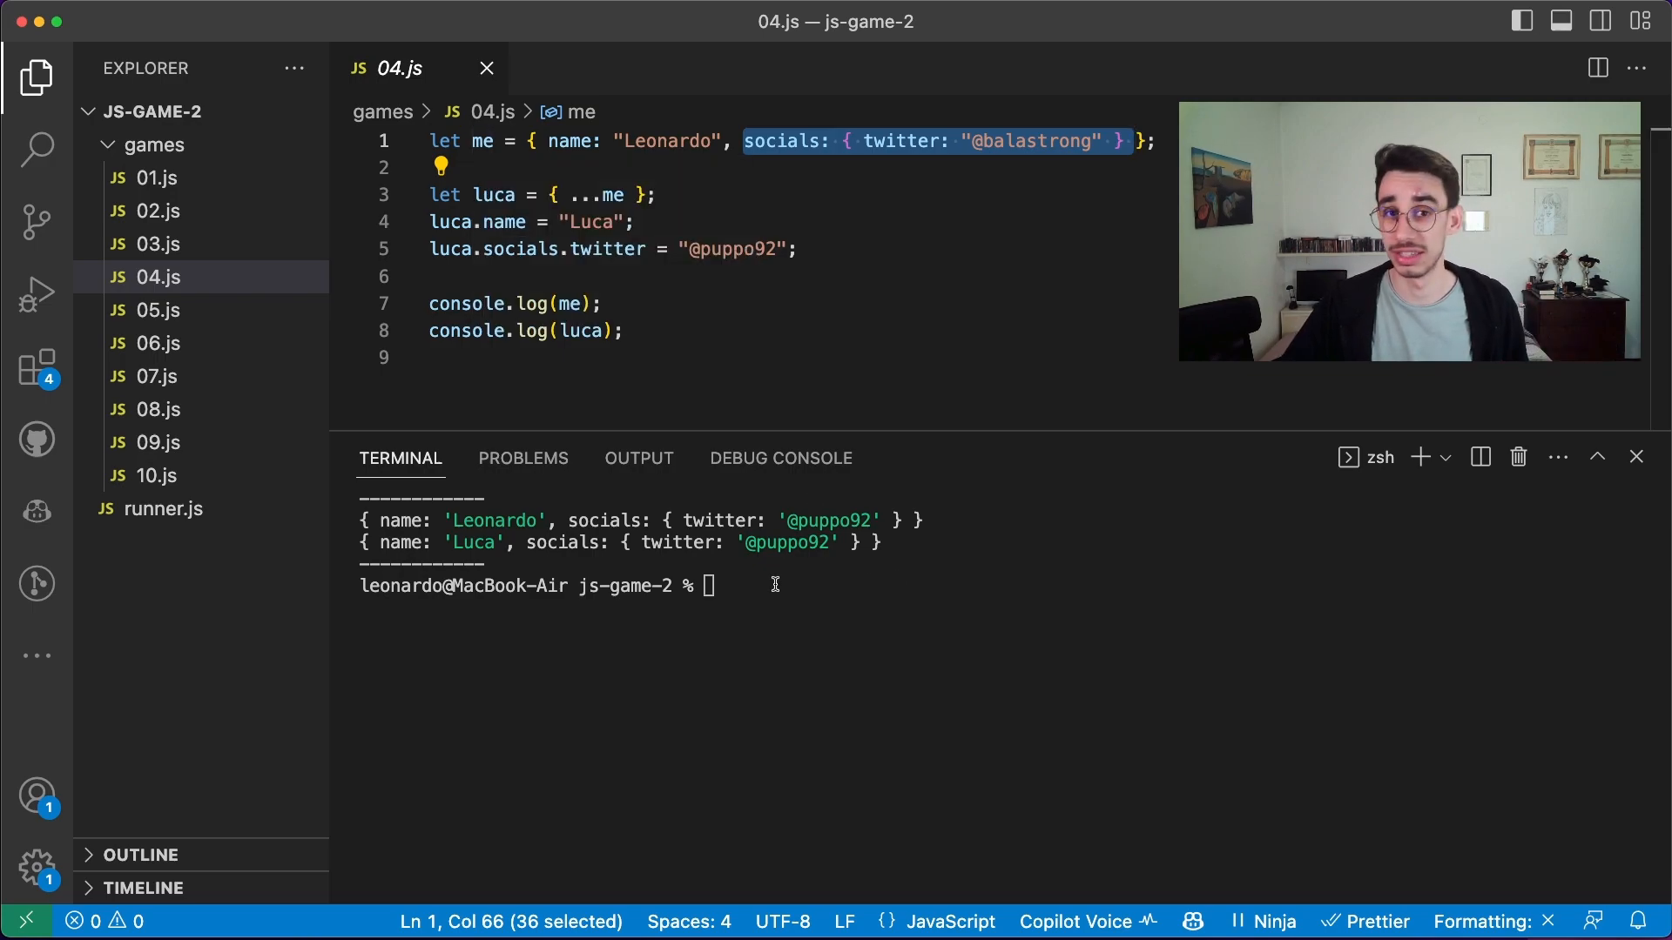
Open and run 05.js, printing 25 and 511, highlighting the 1 + and x terms
{"action": "left_click", "coordinate": [156, 310]}
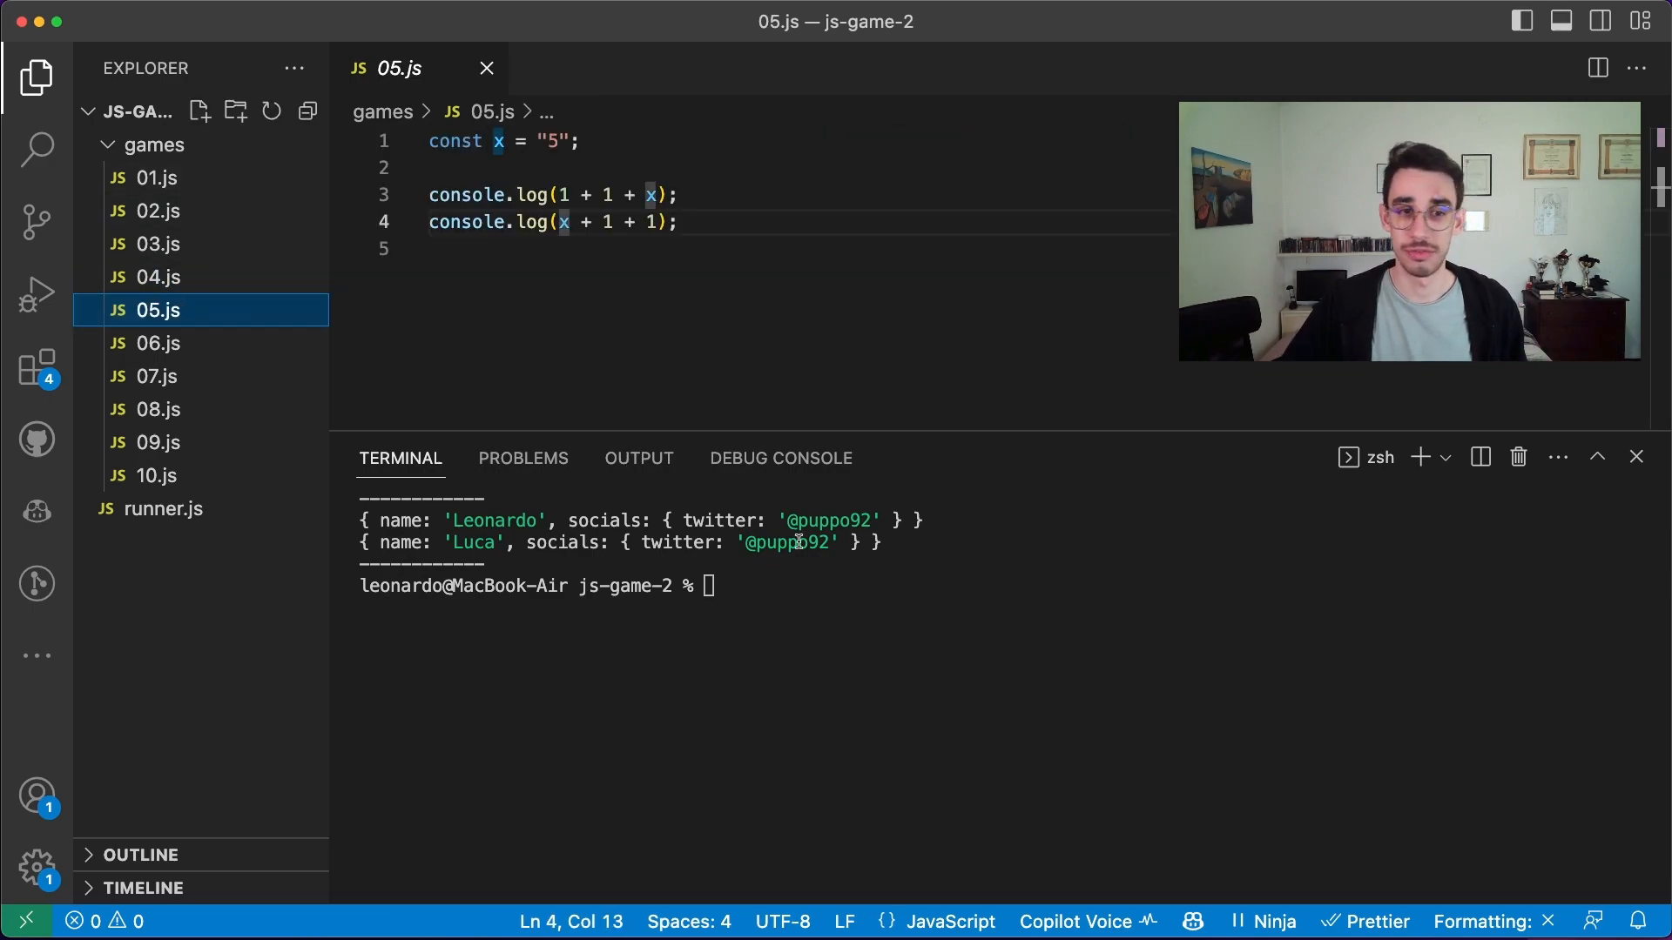
{"action": "type", "text": "node runner.js 4"}
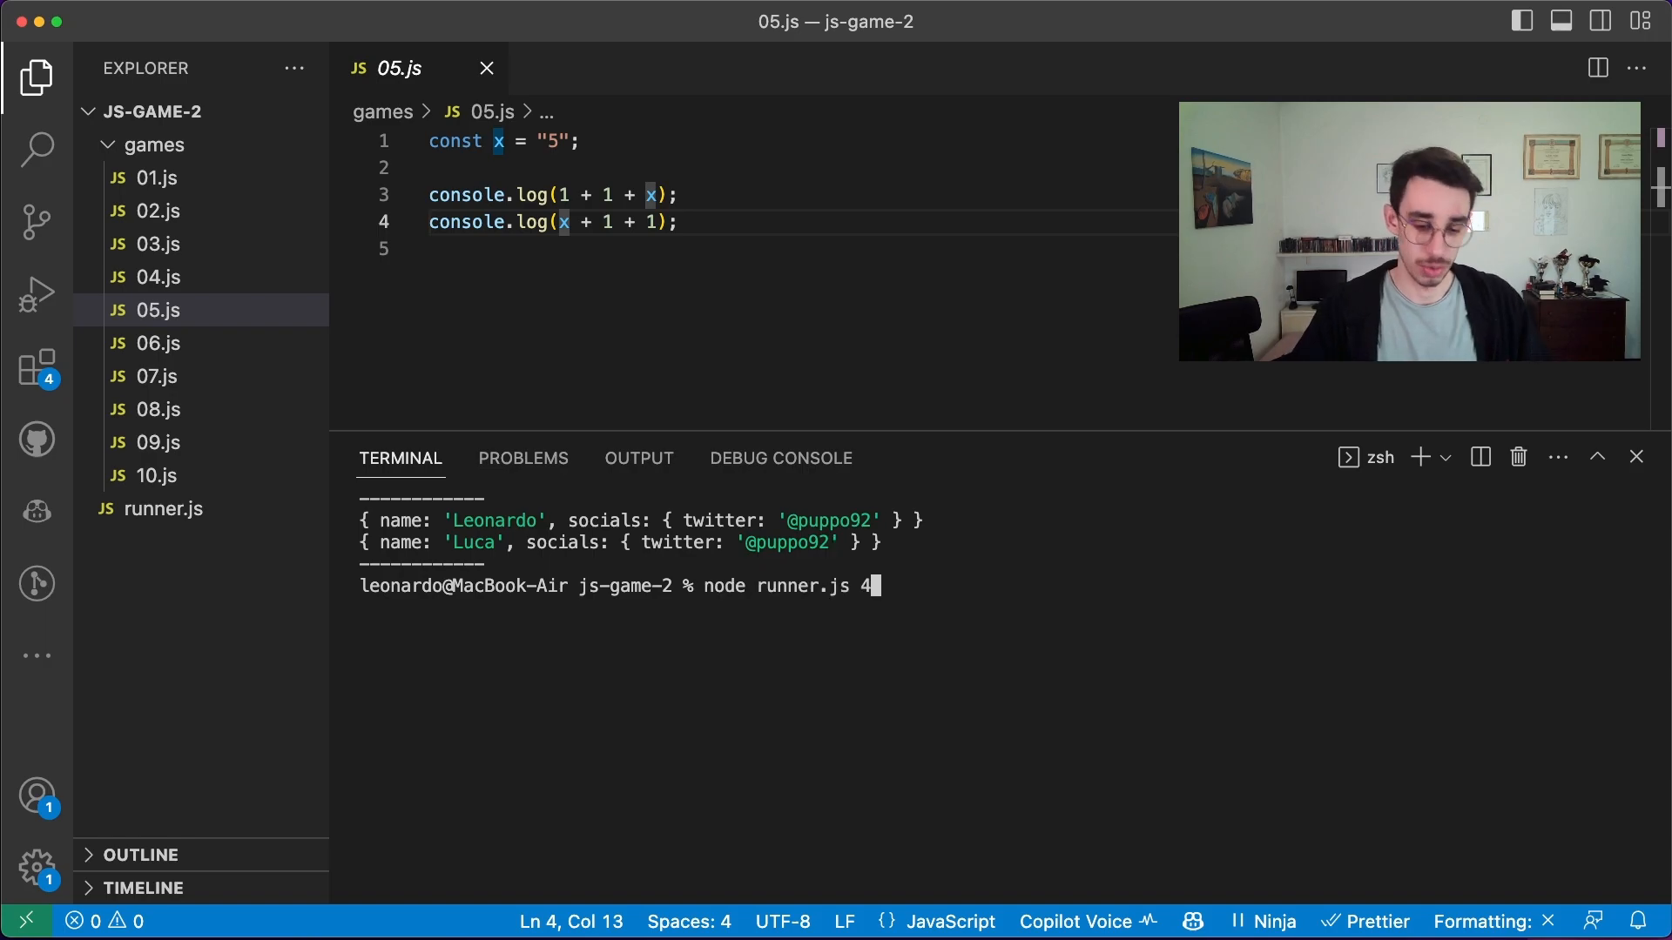
{"action": "type", "text": "5"}
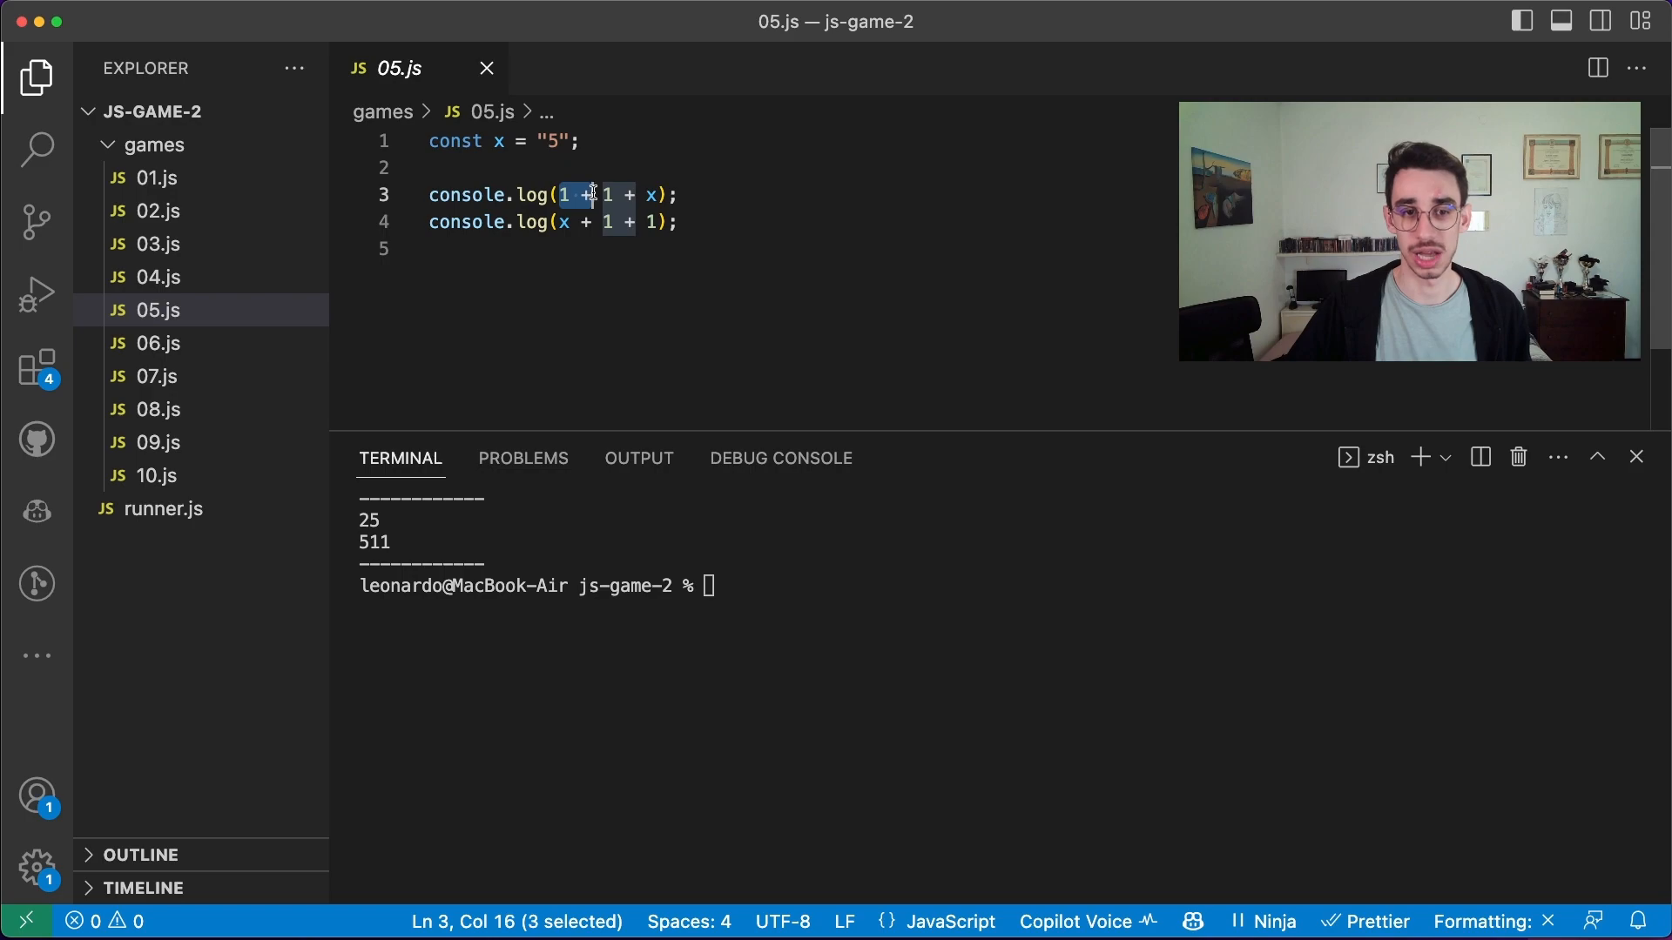
{"action": "left_click_drag", "start_coordinate": [592, 195], "coordinate": [619, 196]}
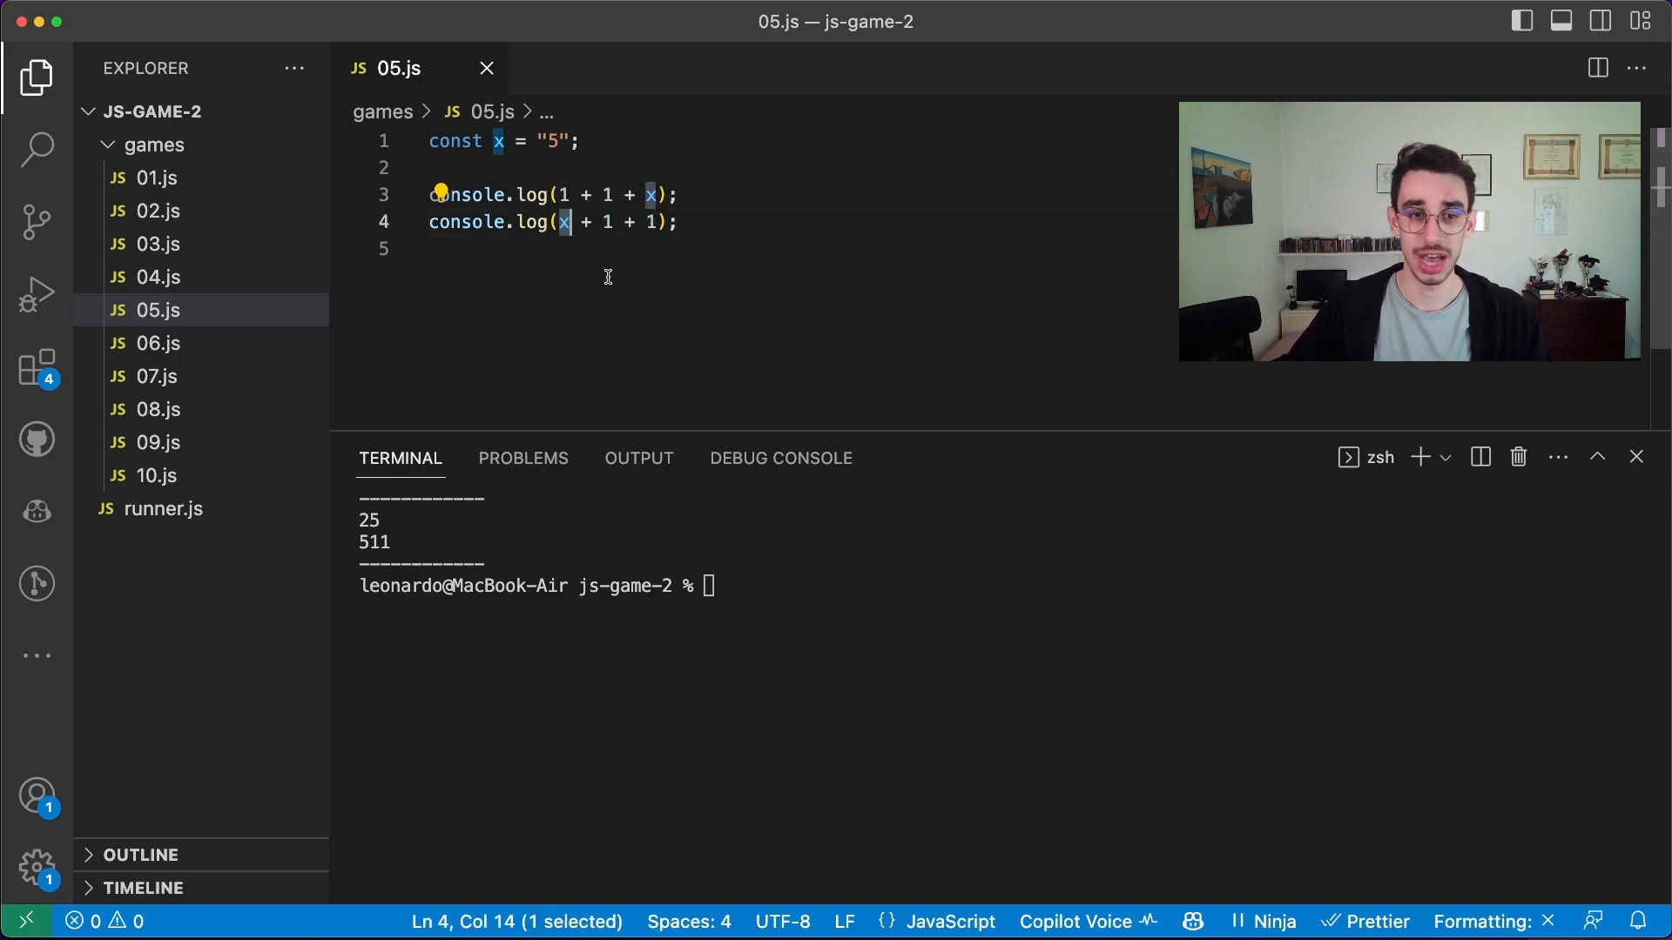
{"action": "left_click_drag", "start_coordinate": [573, 222], "coordinate": [612, 222]}
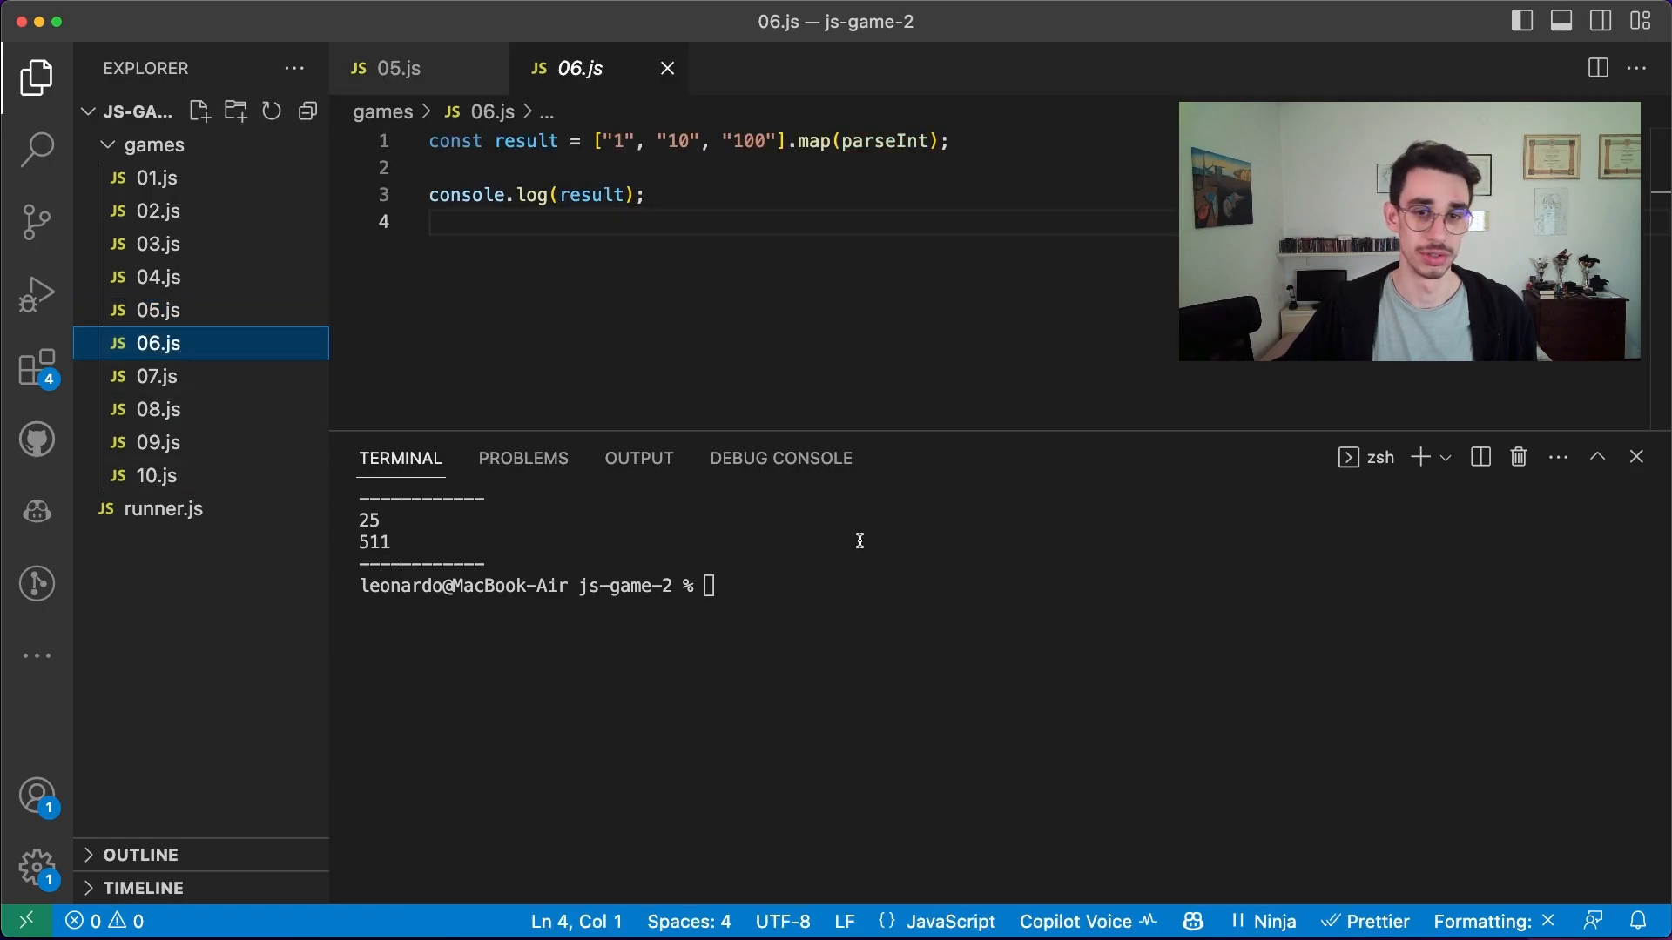
Run the map(parseInt) quiz through node runner.js, printing [ 1, NaN, 4 ]
{"action": "type", "text": "node runner.js 5"}
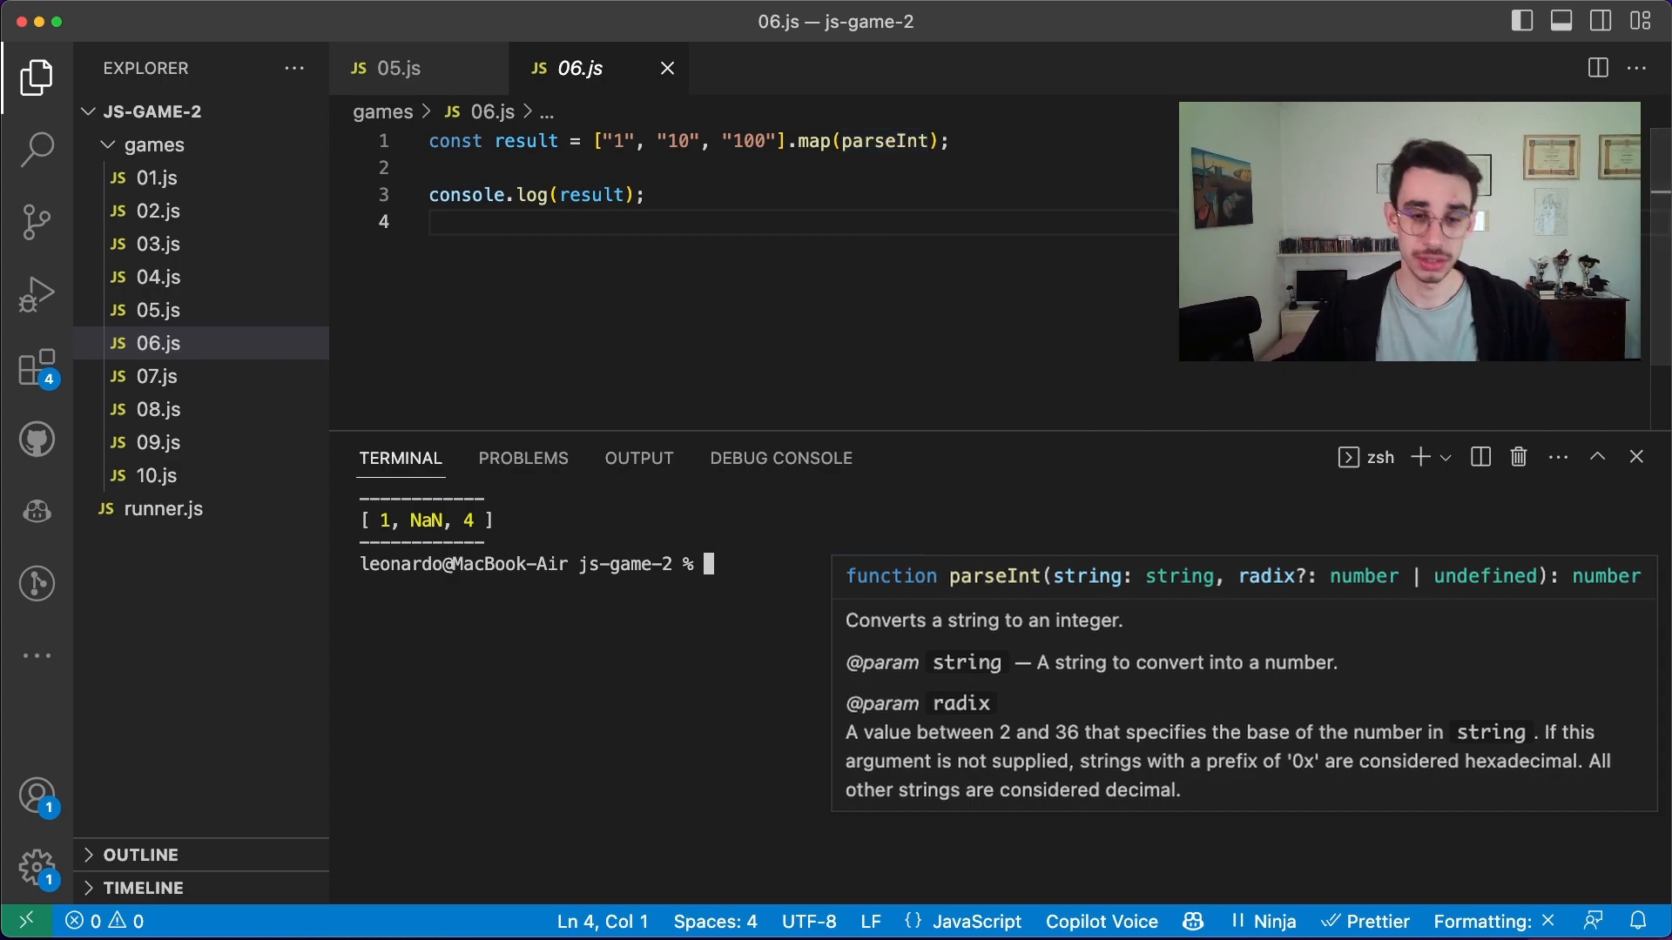
In the Node REPL, try parseInt("1") with different radix values such as 0 and 1
{"action": "type", "text": "node"}
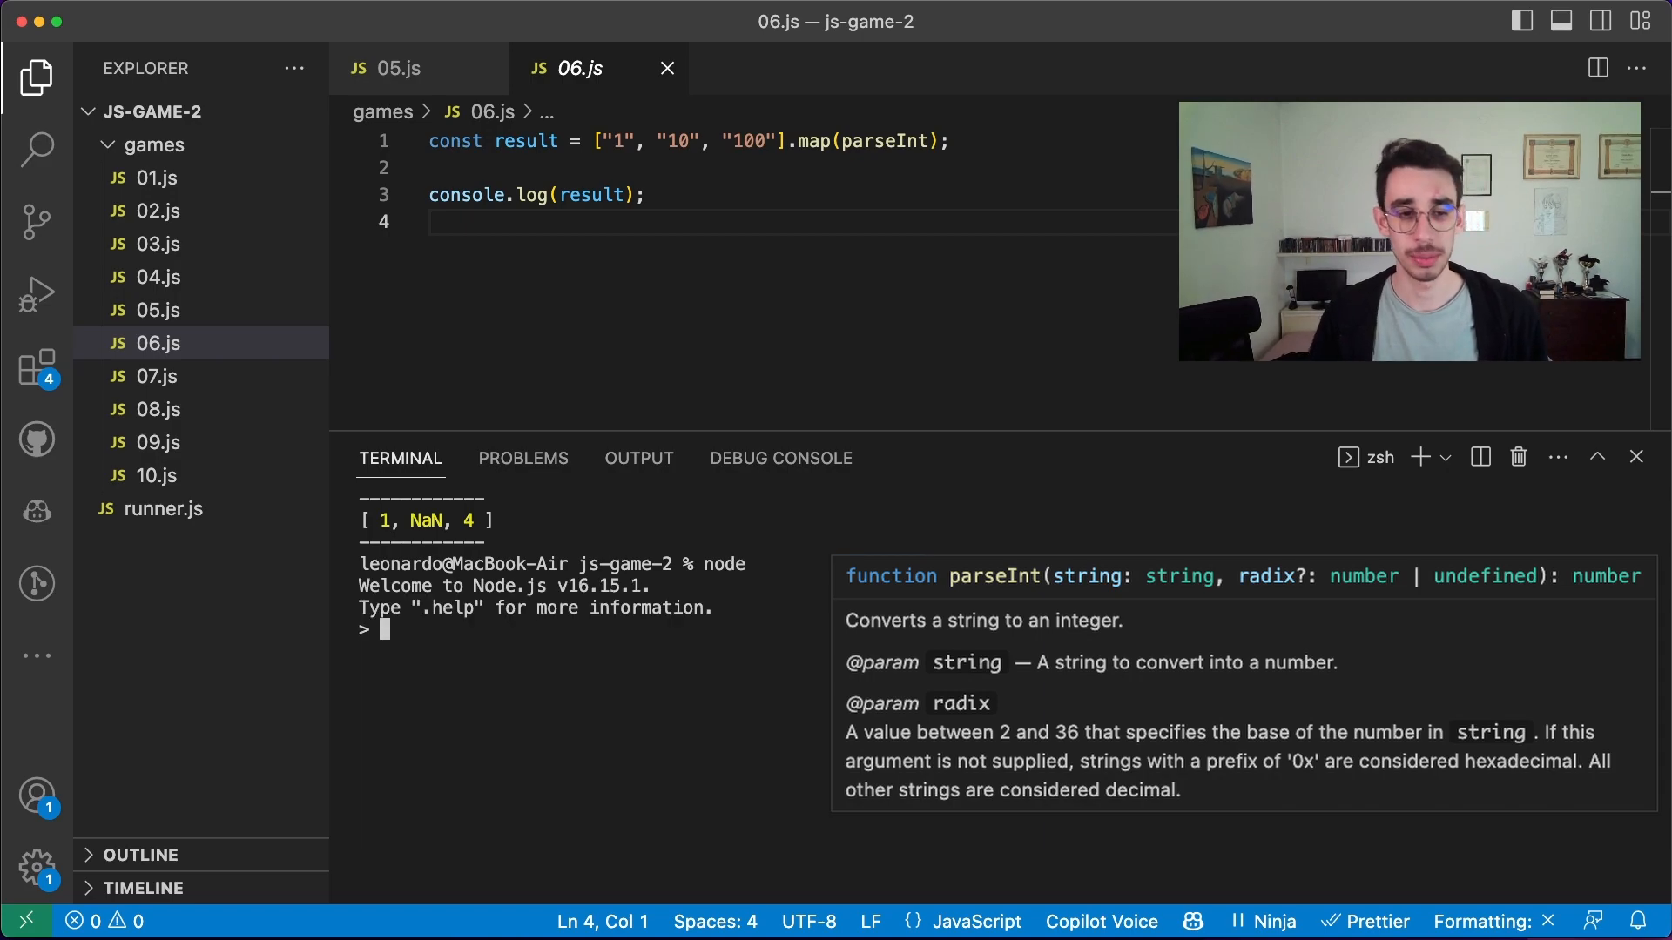
{"action": "type", "text": "parseInt("}
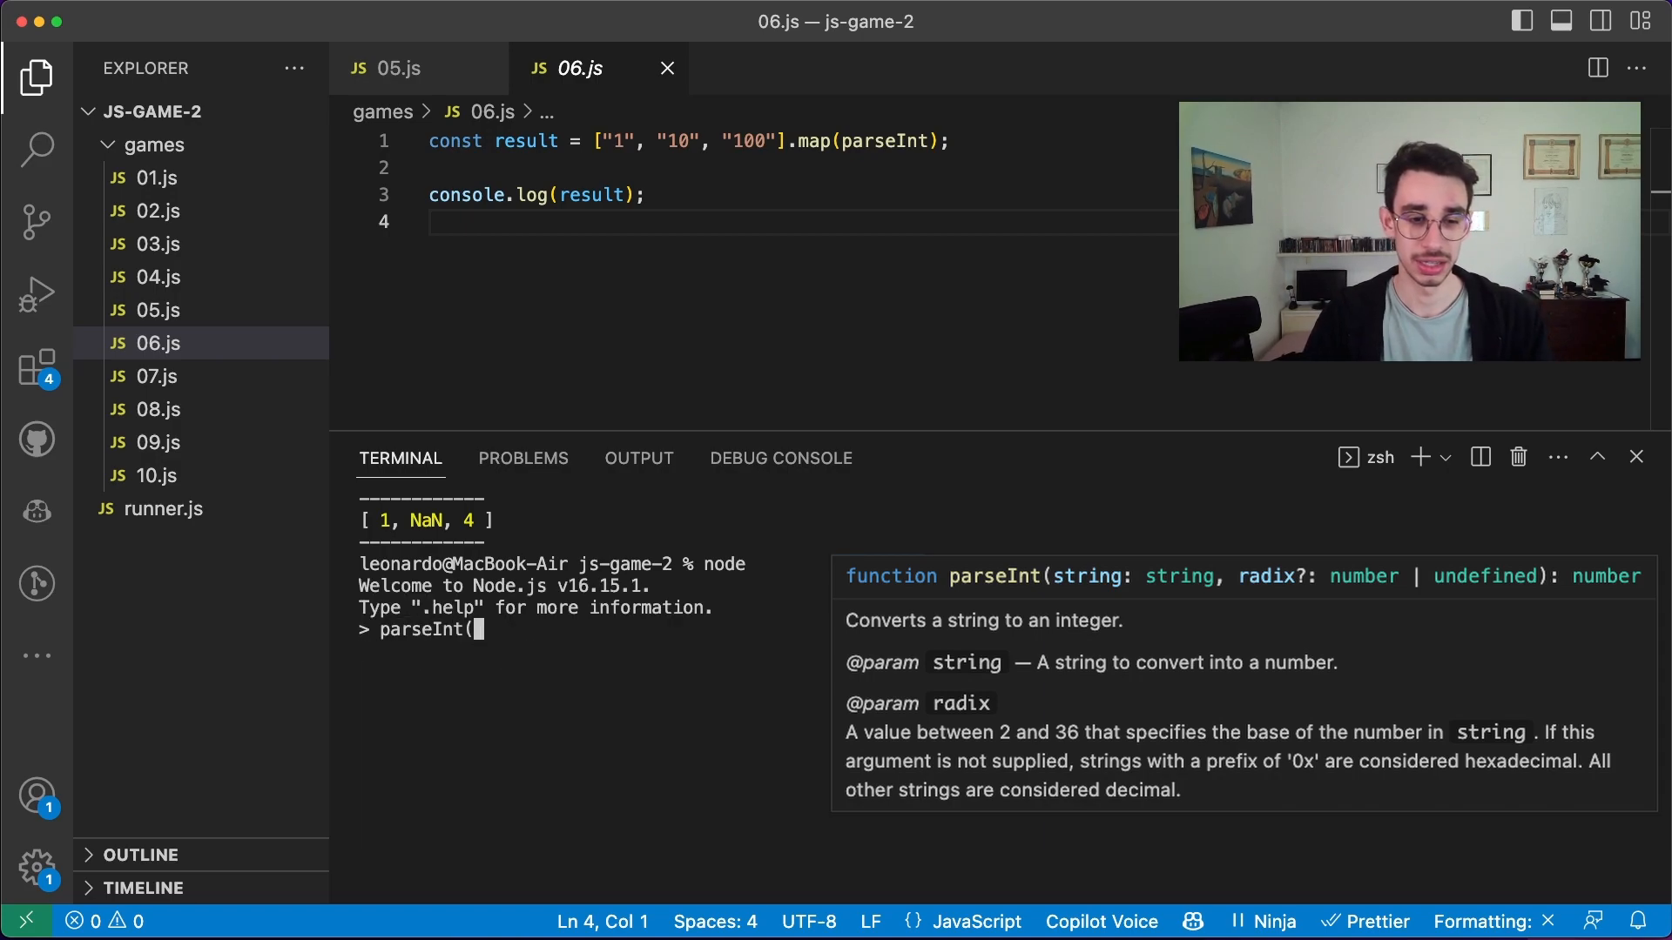
{"action": "type", "text": "\"1\""}
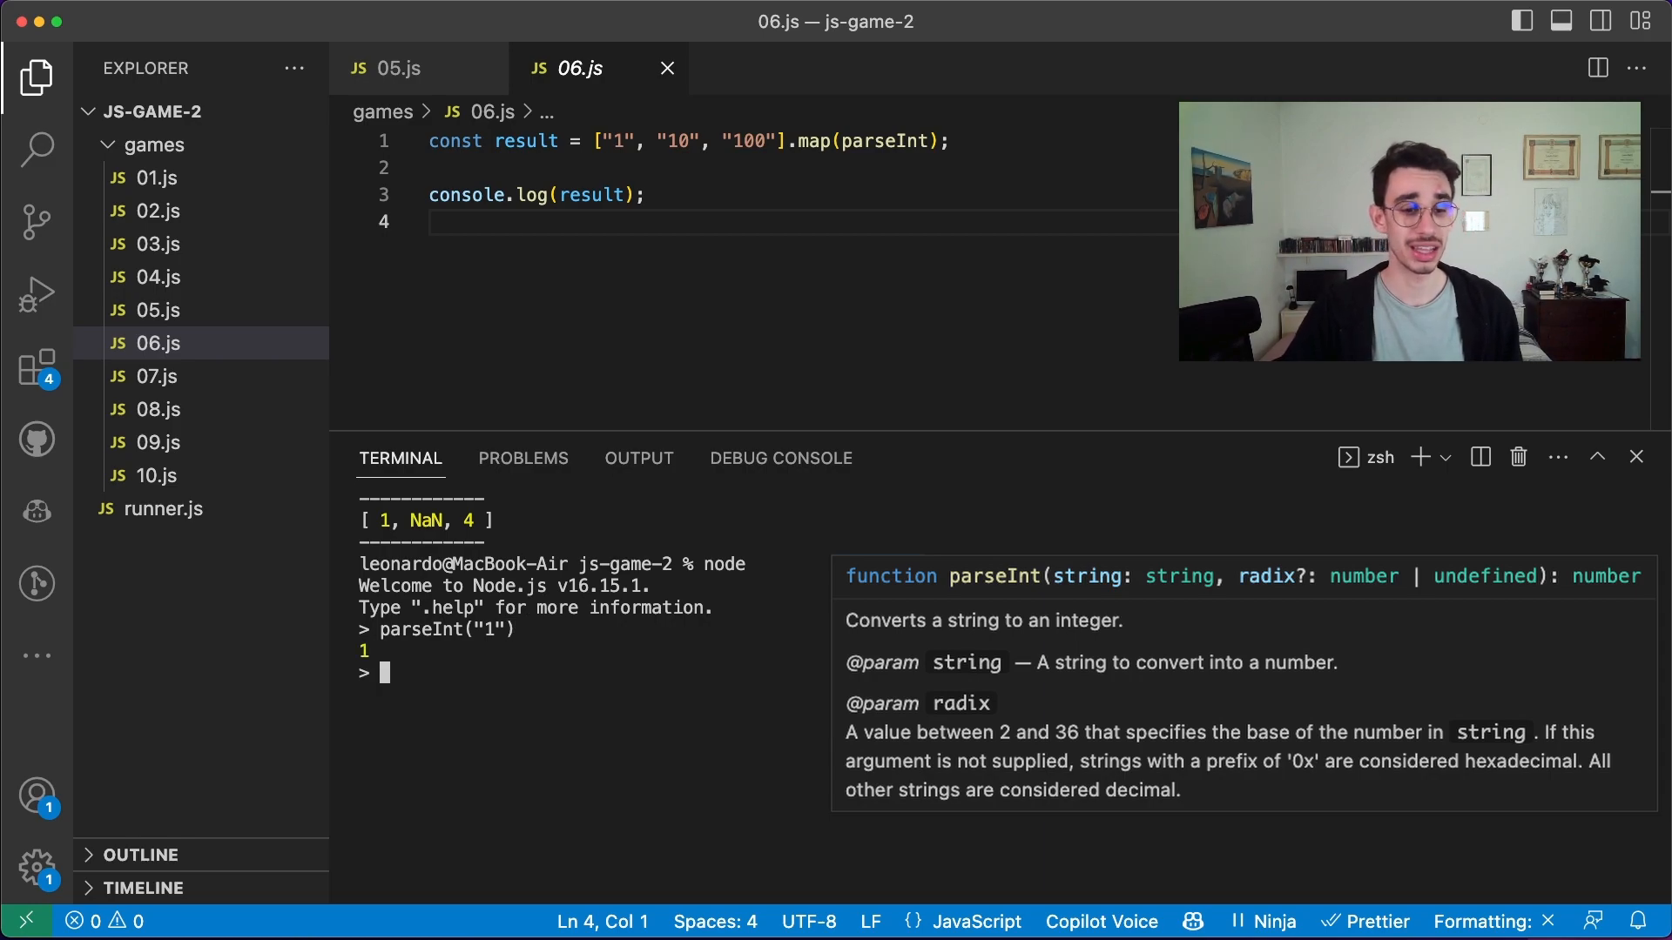
{"action": "type", "text": "parseInt(\"1\",)"}
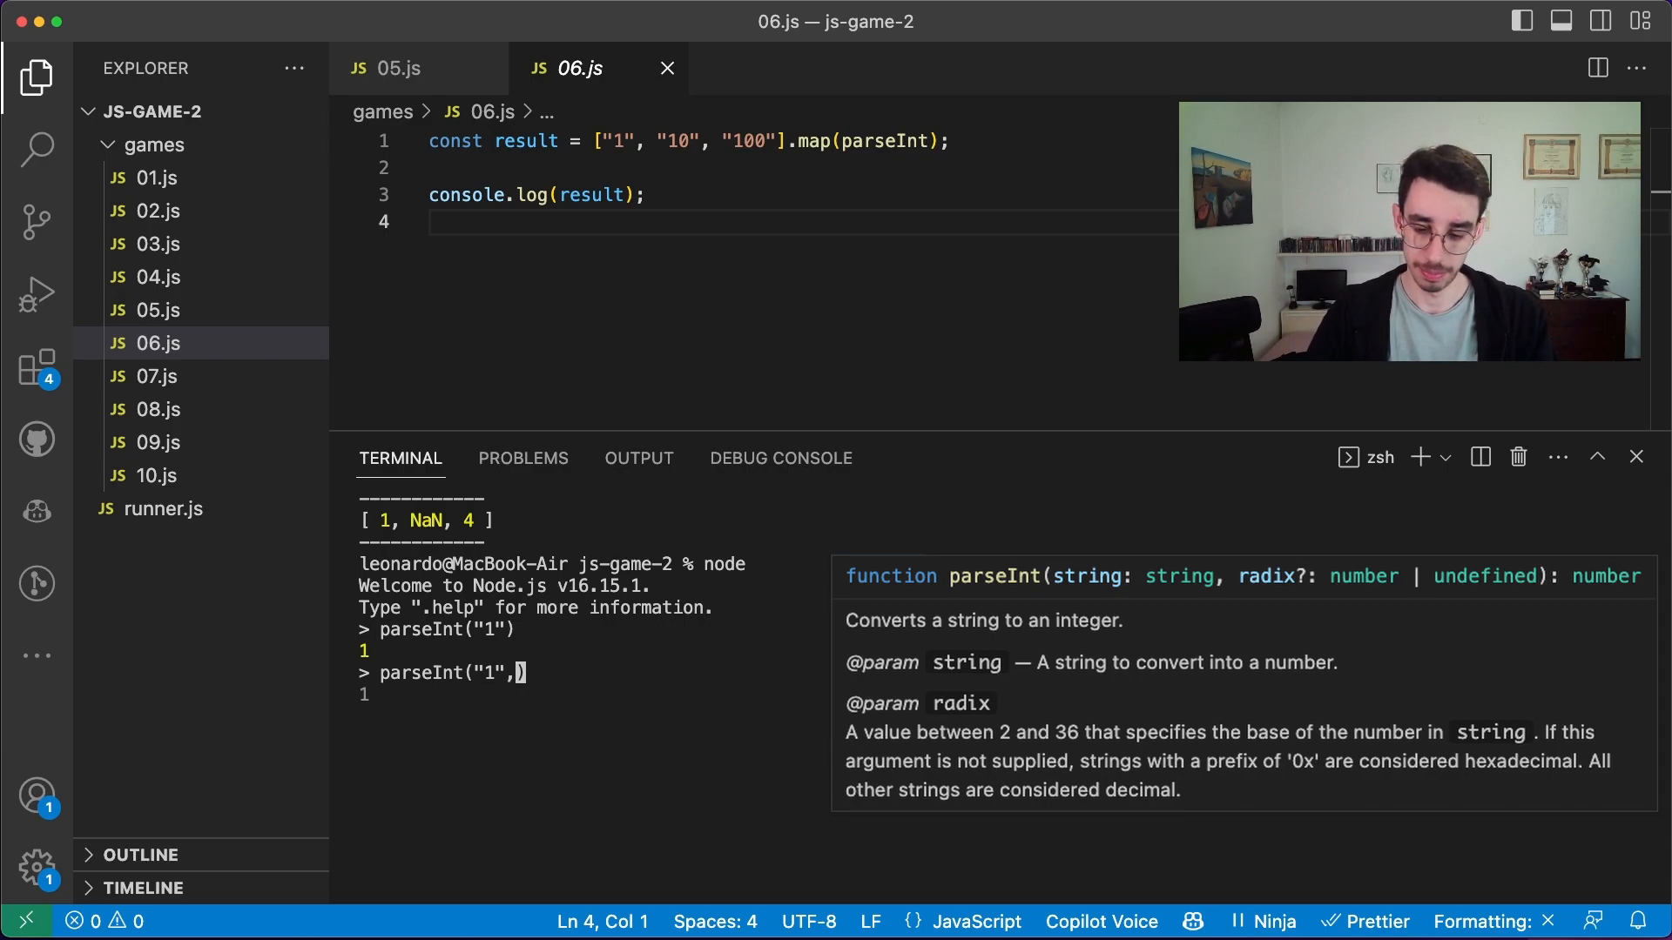
{"action": "type", "text": "0"}
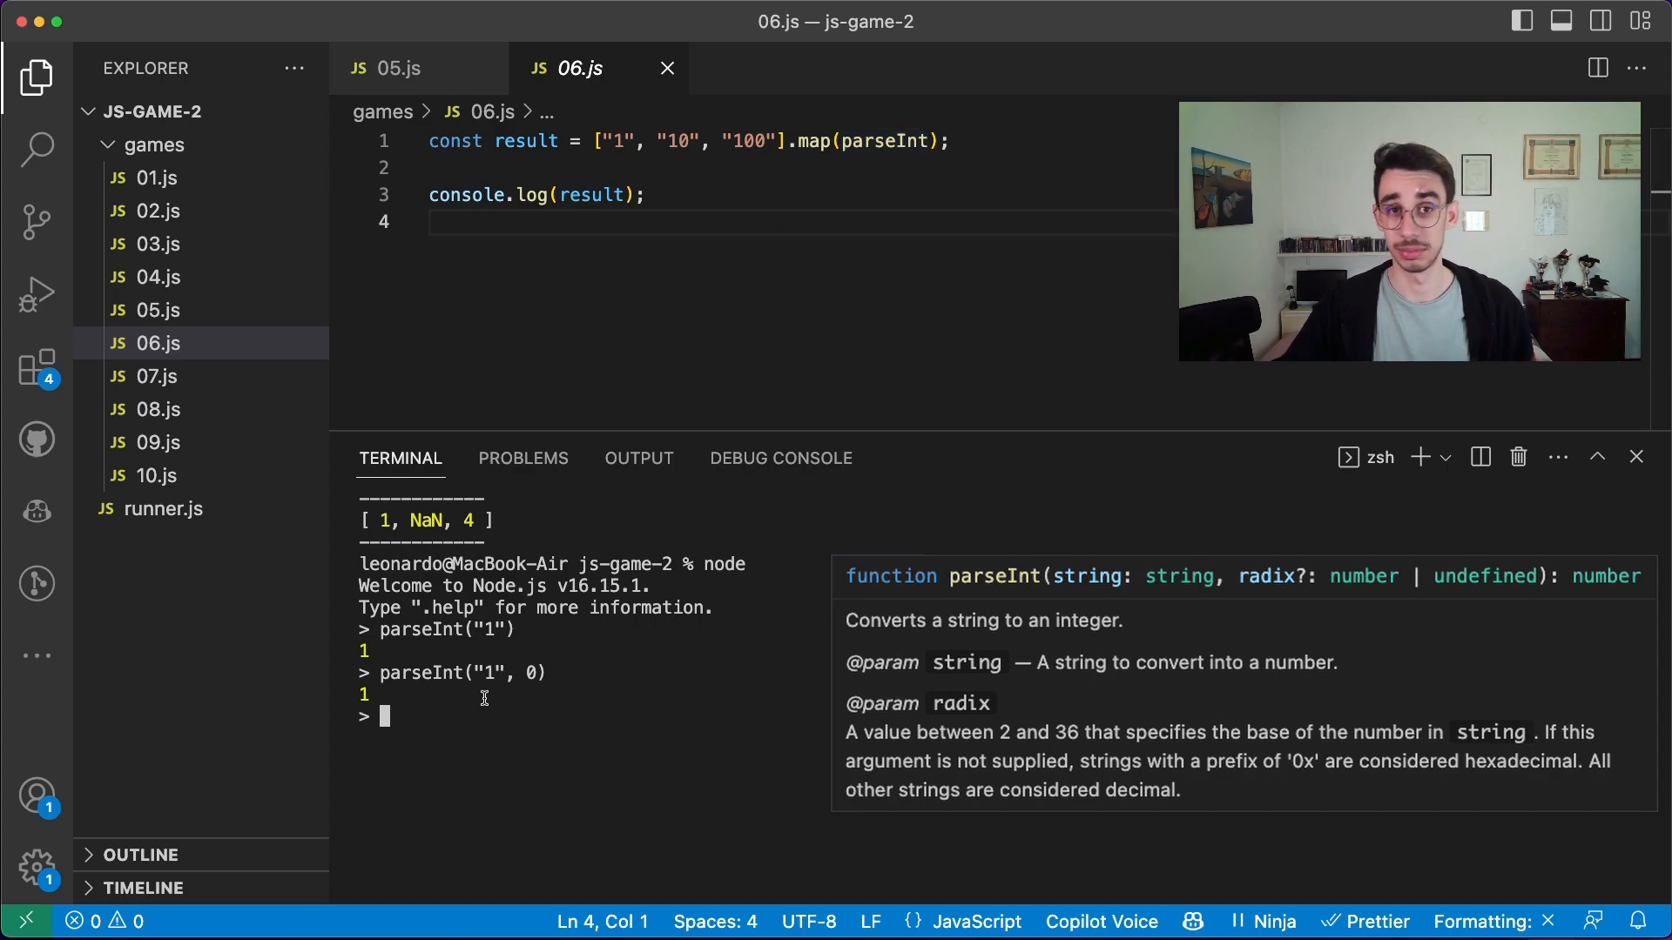
{"action": "type", "text": "parseInt(\"1\", 0)"}
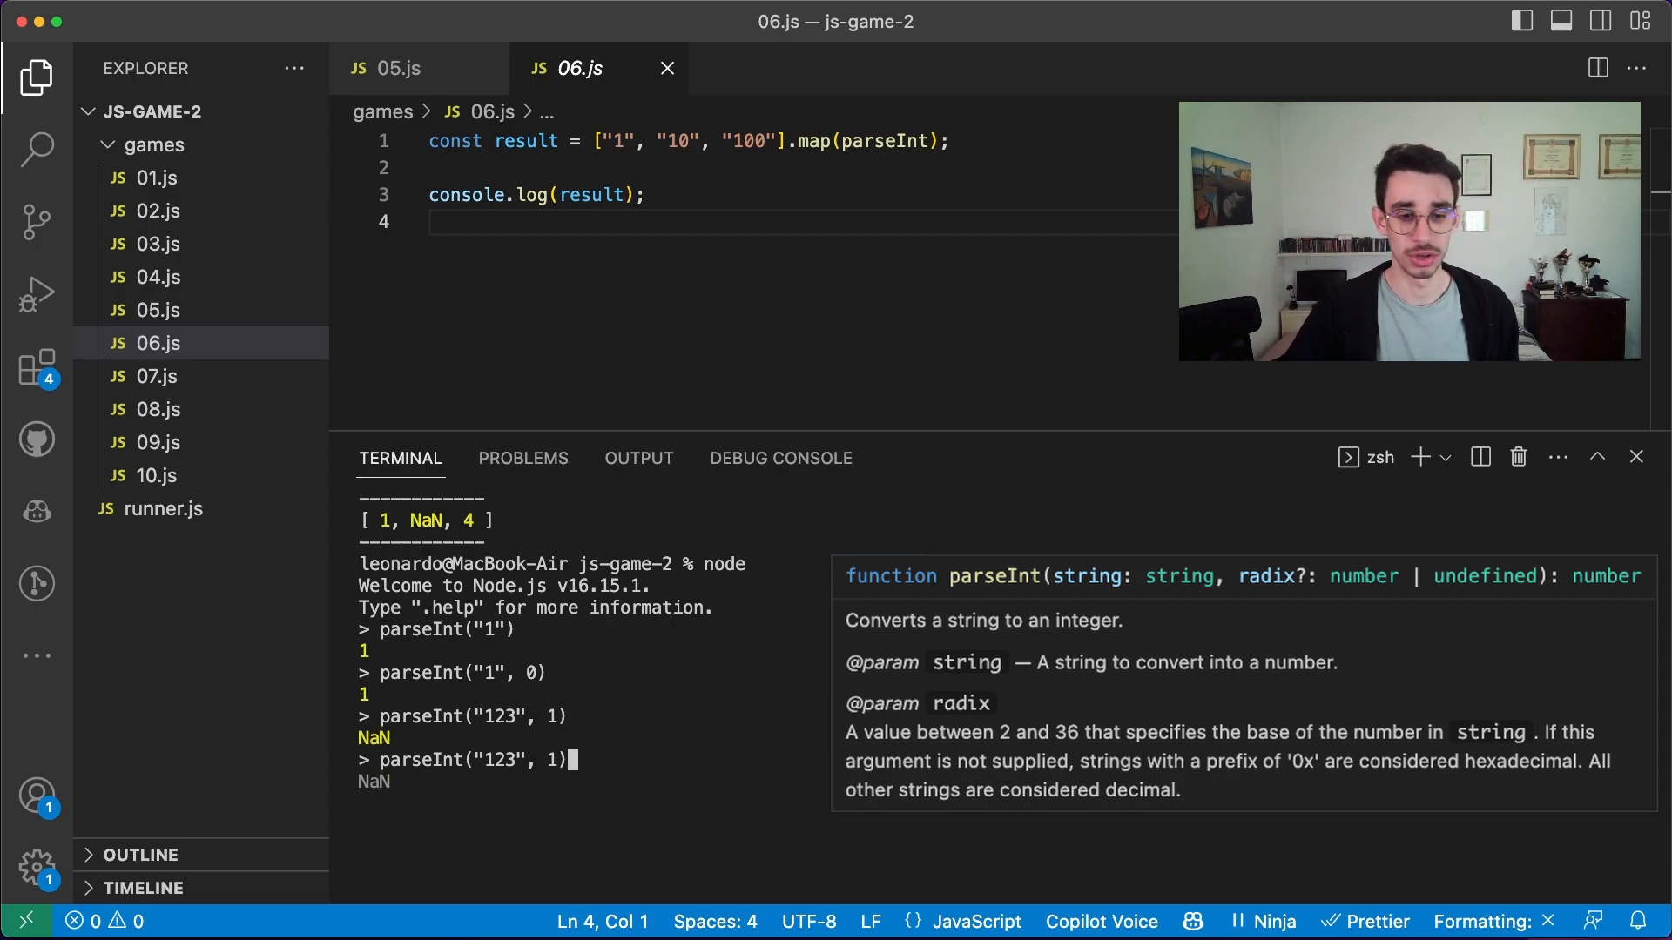
{"action": "type", "text": "4564654"}
{"action": "type", "text": "parseInt(\"100\", 2)"}
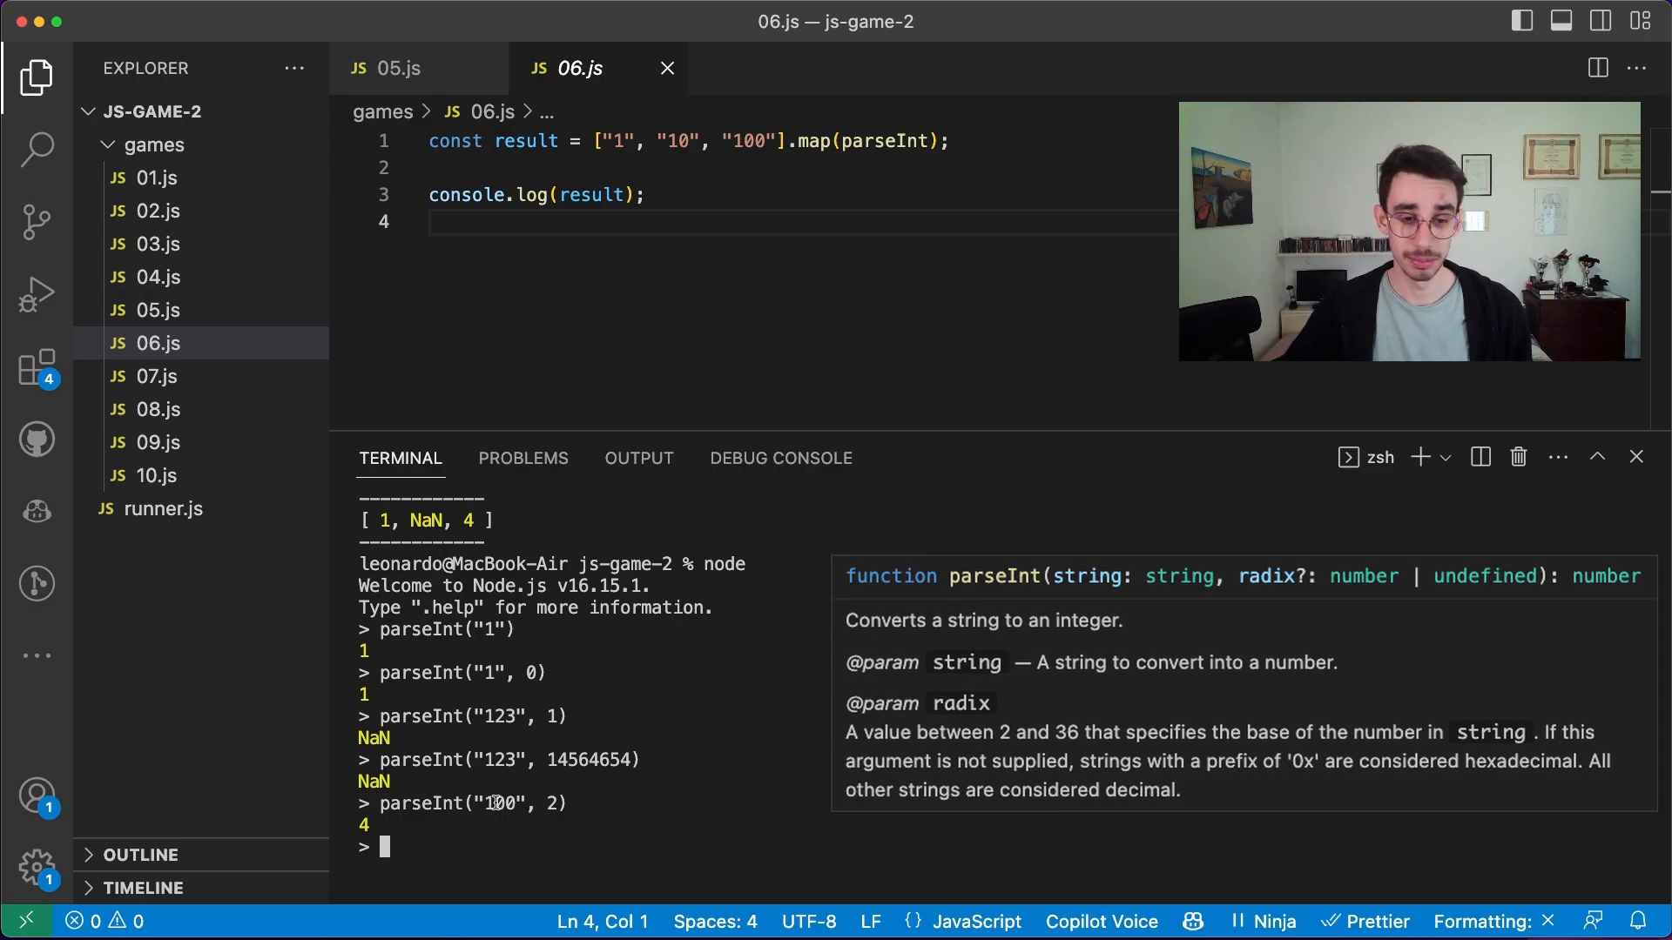
{"action": "double_click", "coordinate": [499, 804]}
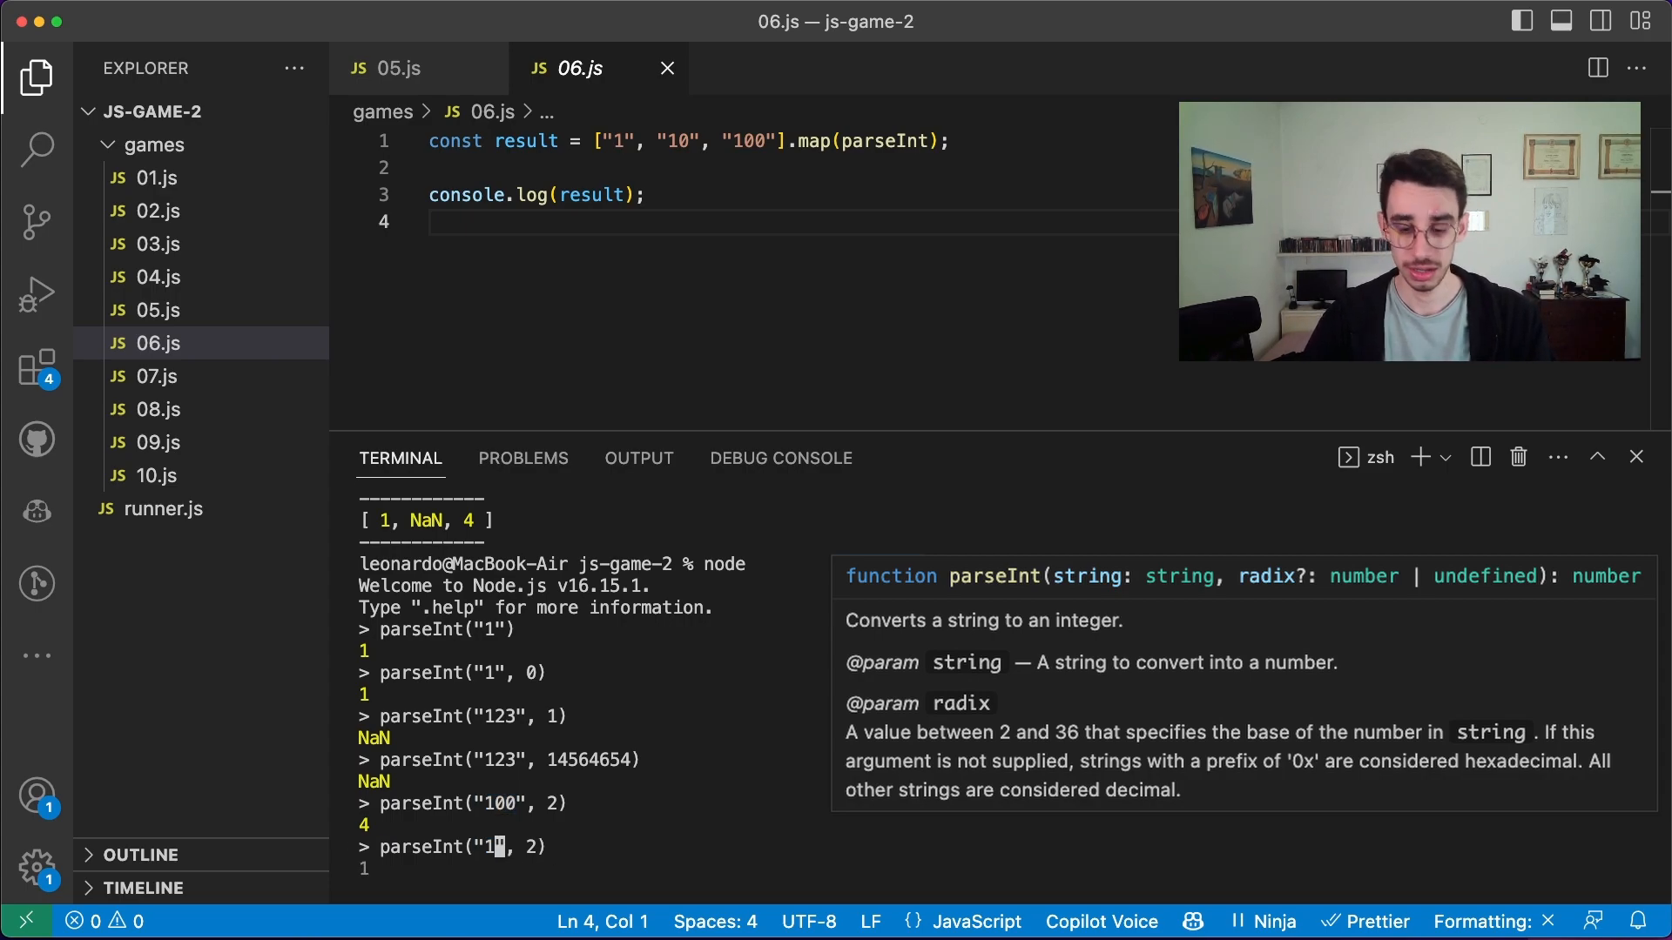
{"action": "type", "text": "0"}
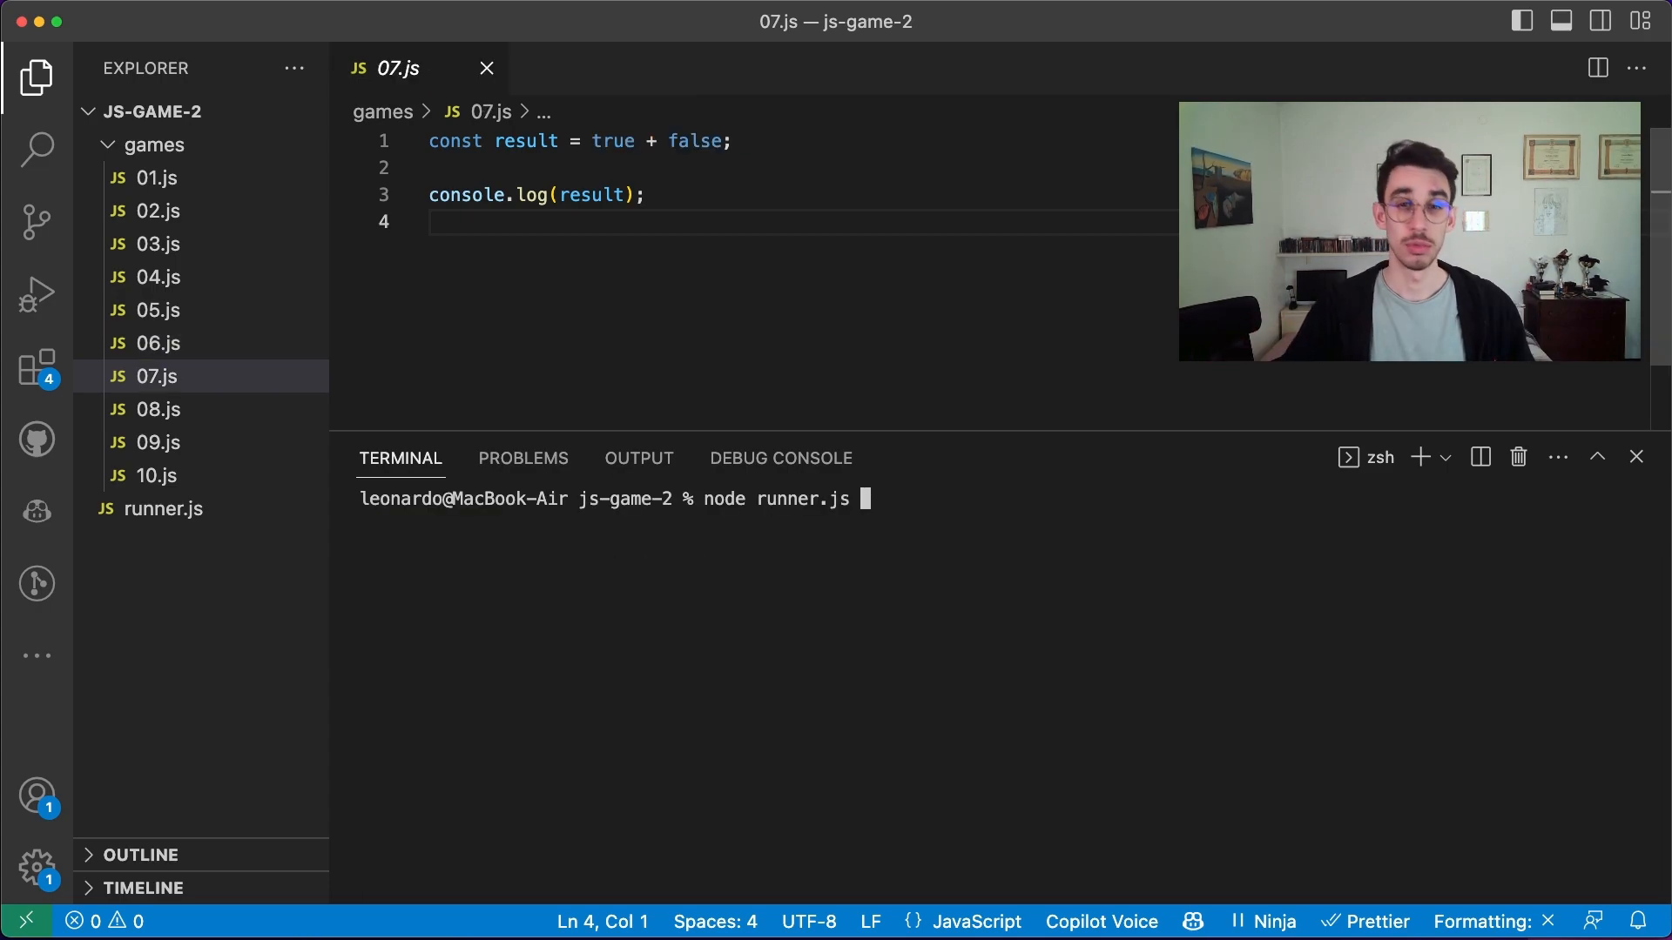
Run node runner.js 7, printing 1 for true + false
{"action": "type", "text": "7"}
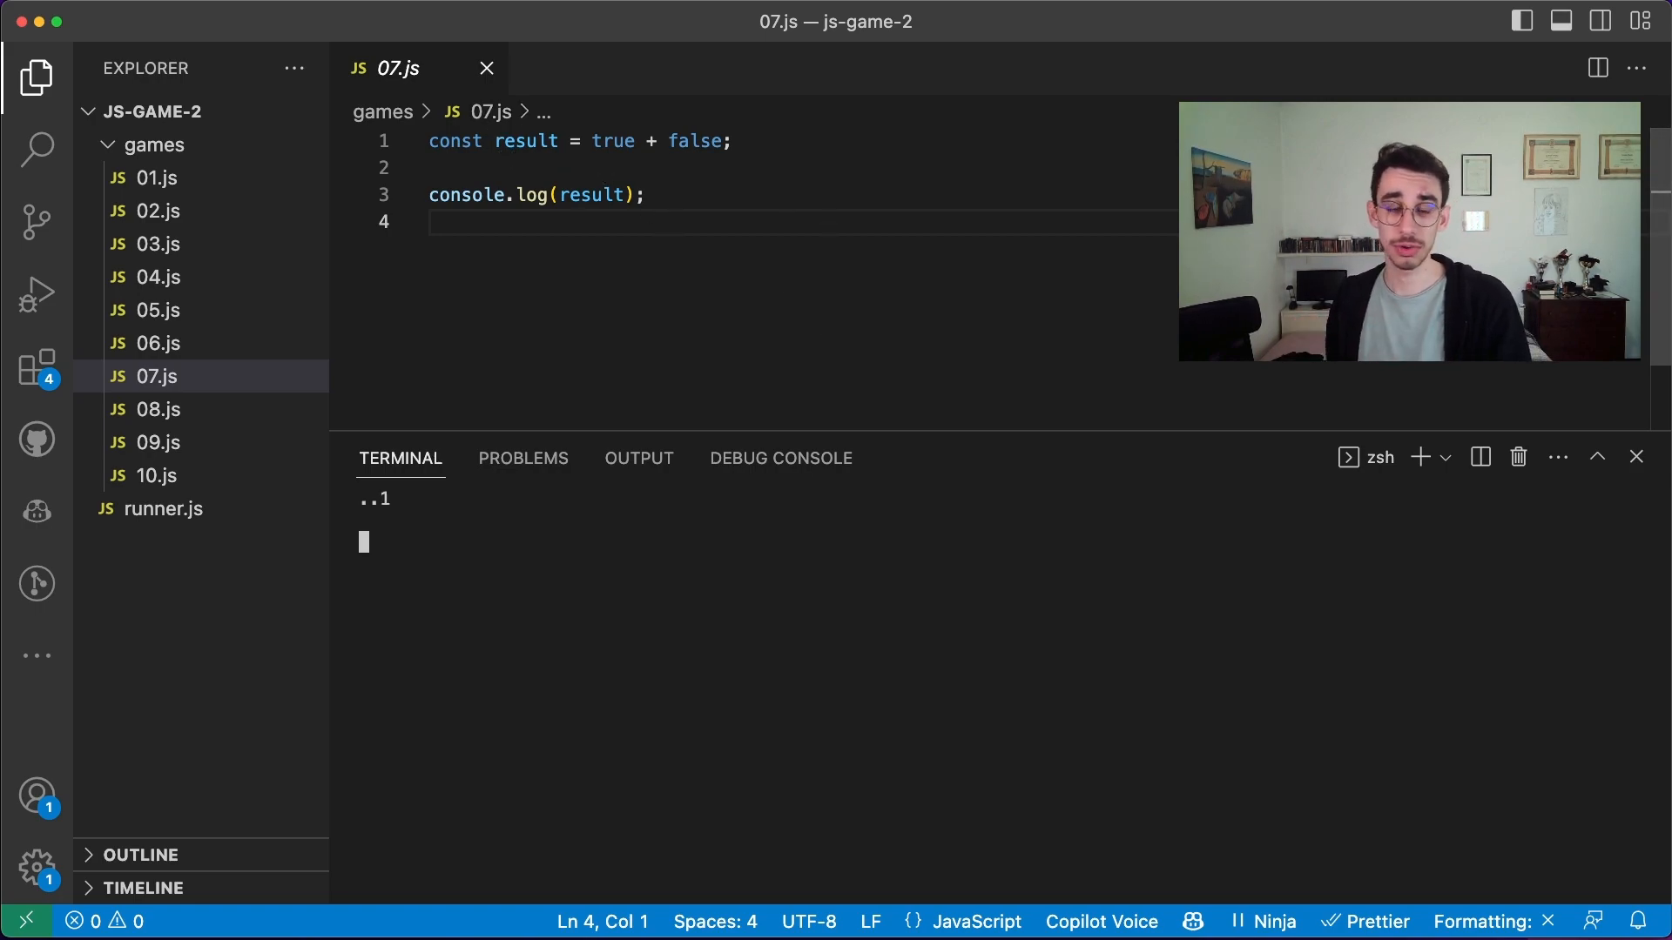
{"action": "key", "text": "Enter"}
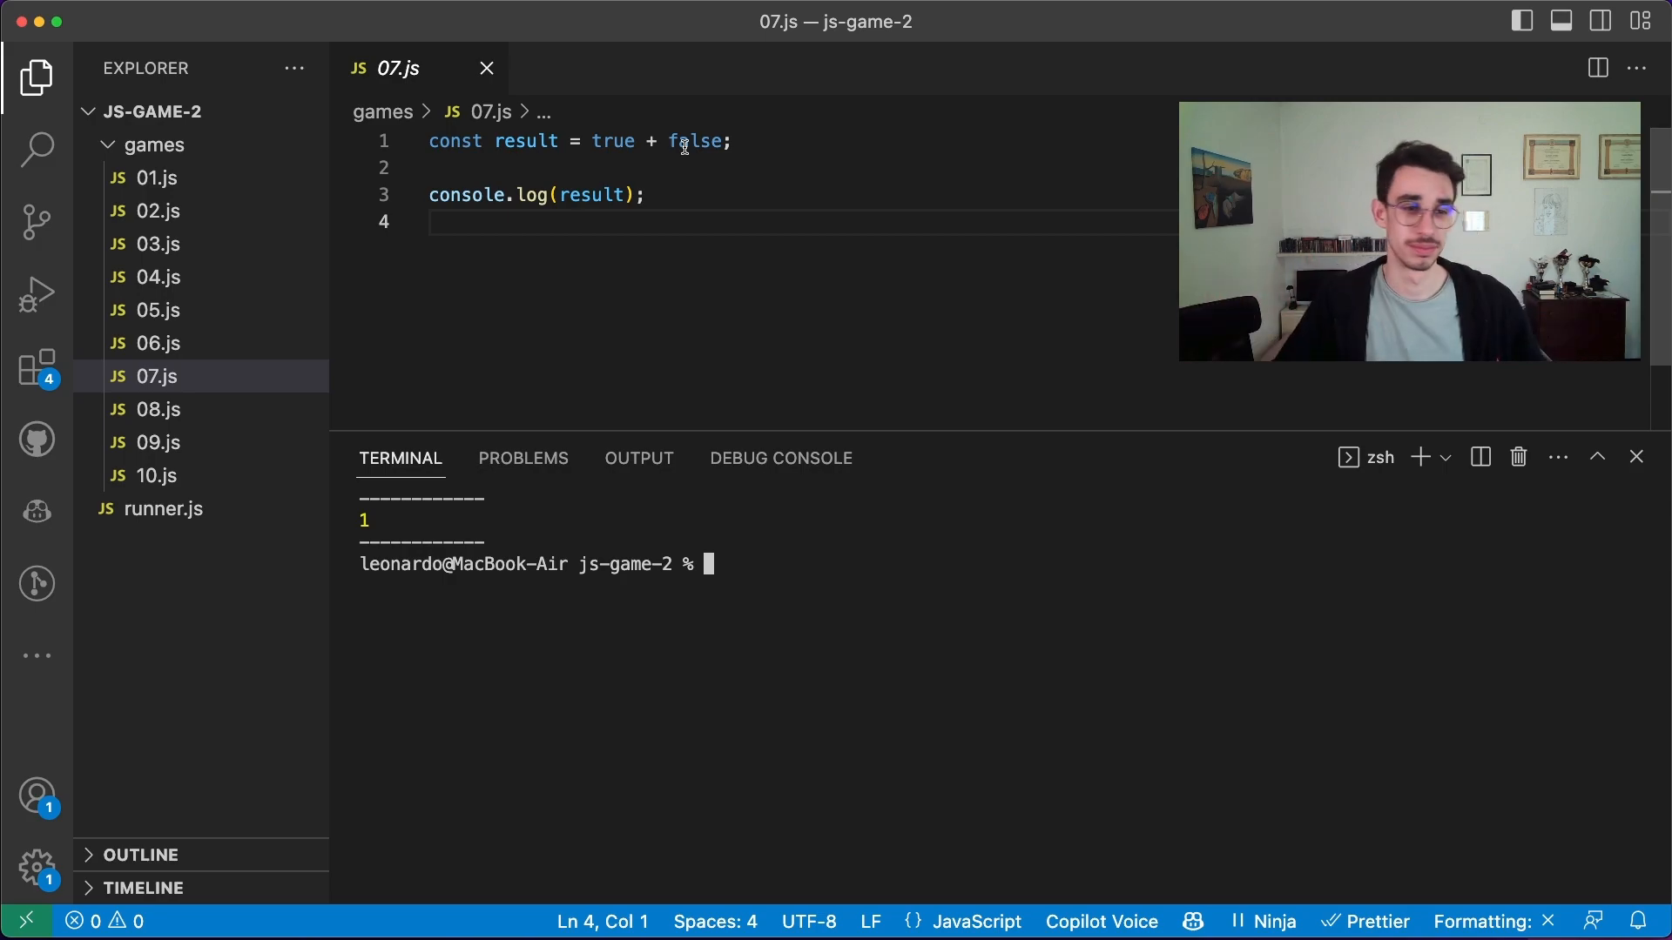
Open 08.js and run it through the runner, printing 8 for 012 - 02
{"action": "left_click", "coordinate": [157, 410]}
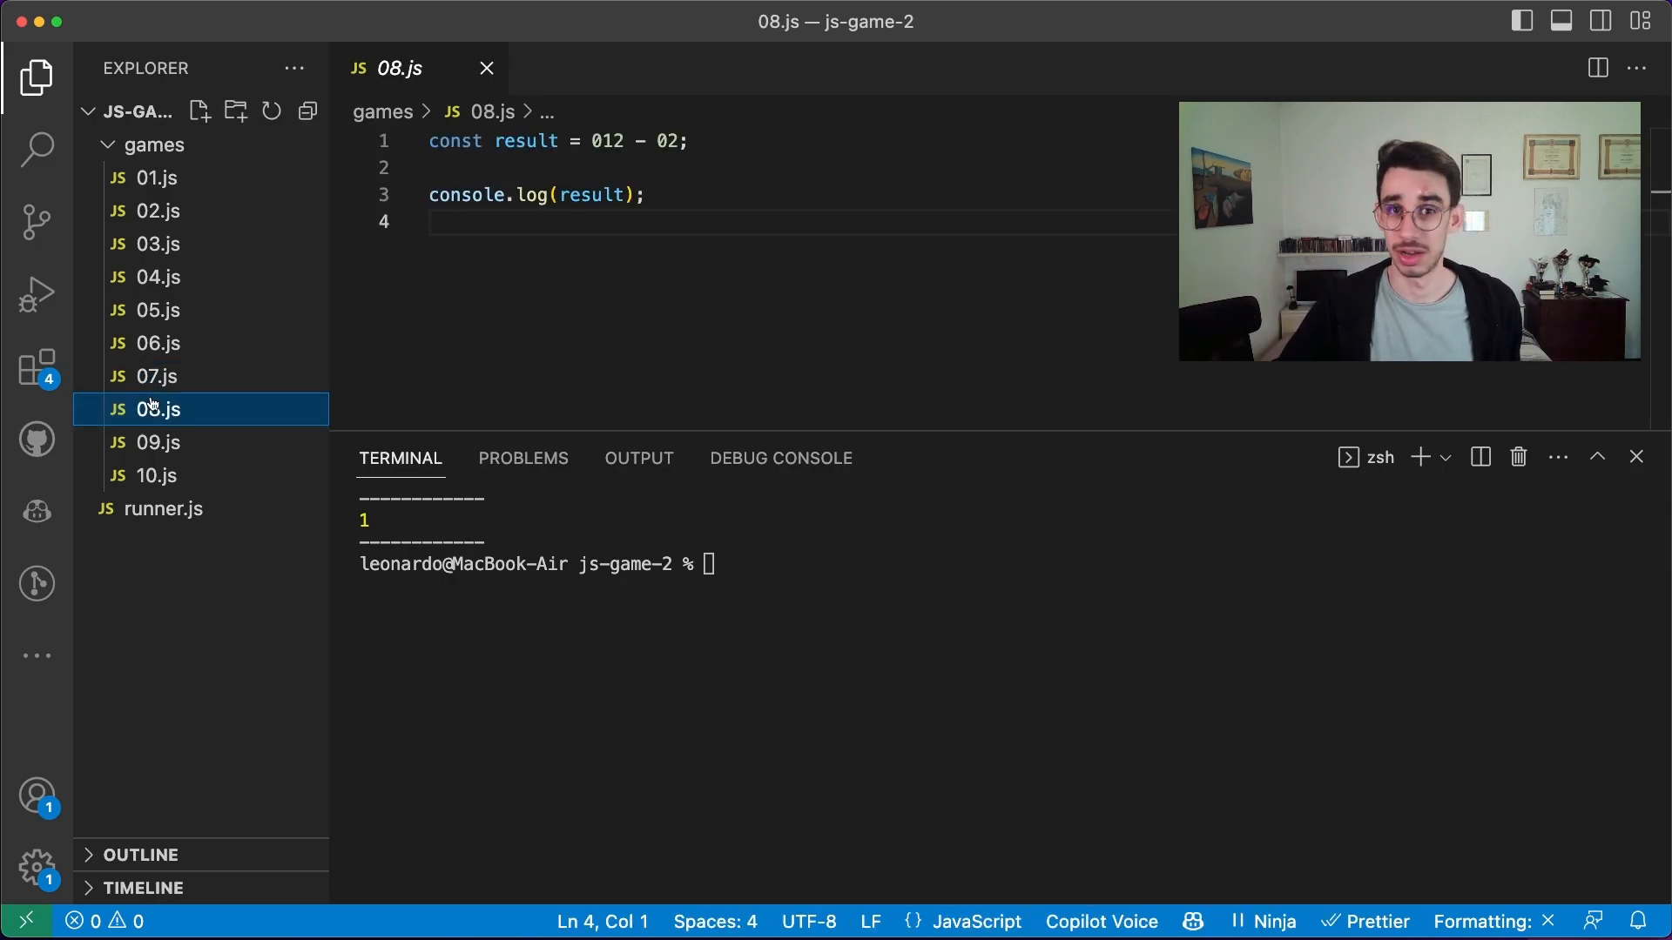
{"action": "type", "text": "node runner.js 7"}
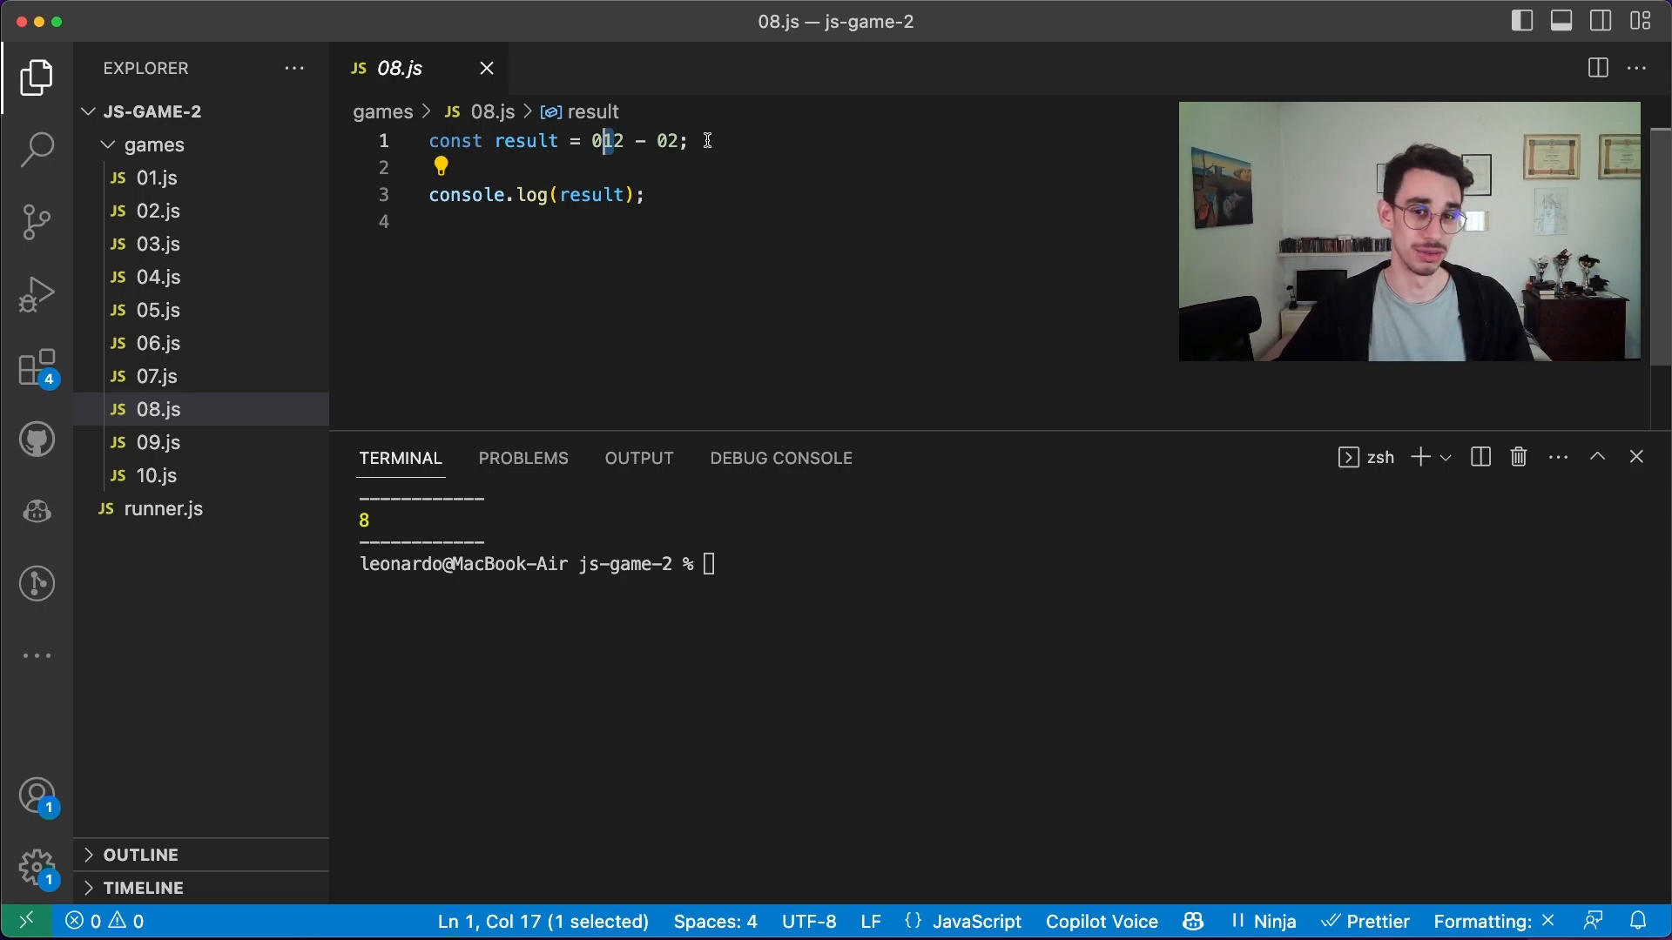
{"action": "mouse_move", "coordinate": [522, 457]}
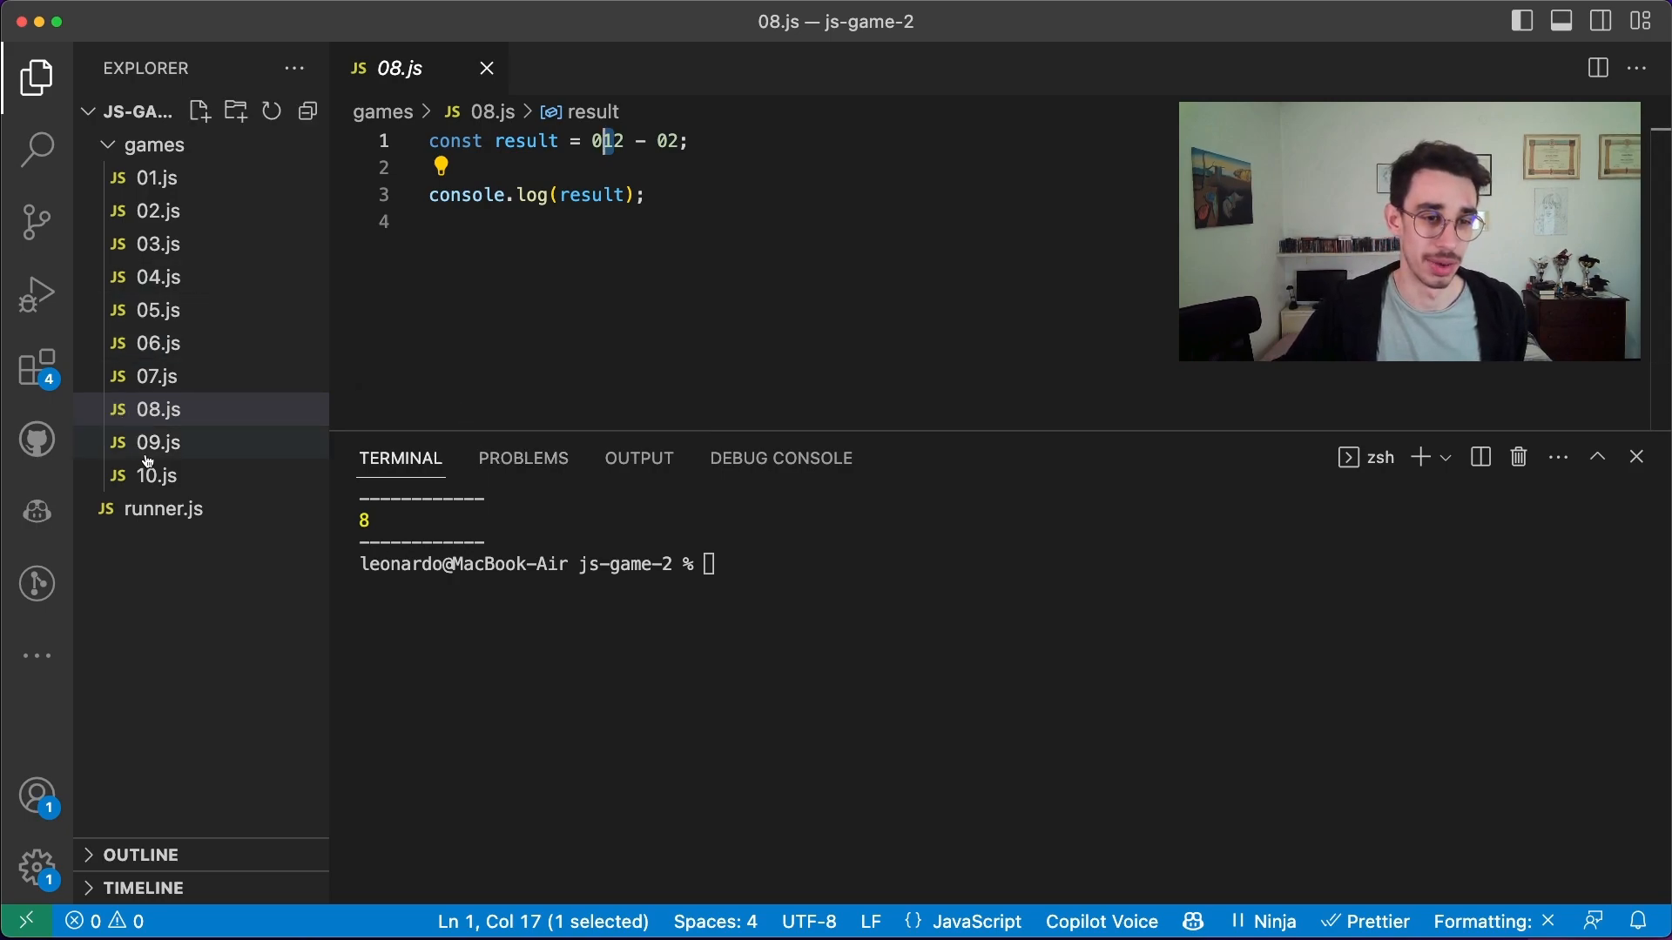
Open and run 09.js, printing 3 for bb + !bb, and highlight !bb
{"action": "left_click", "coordinate": [156, 443]}
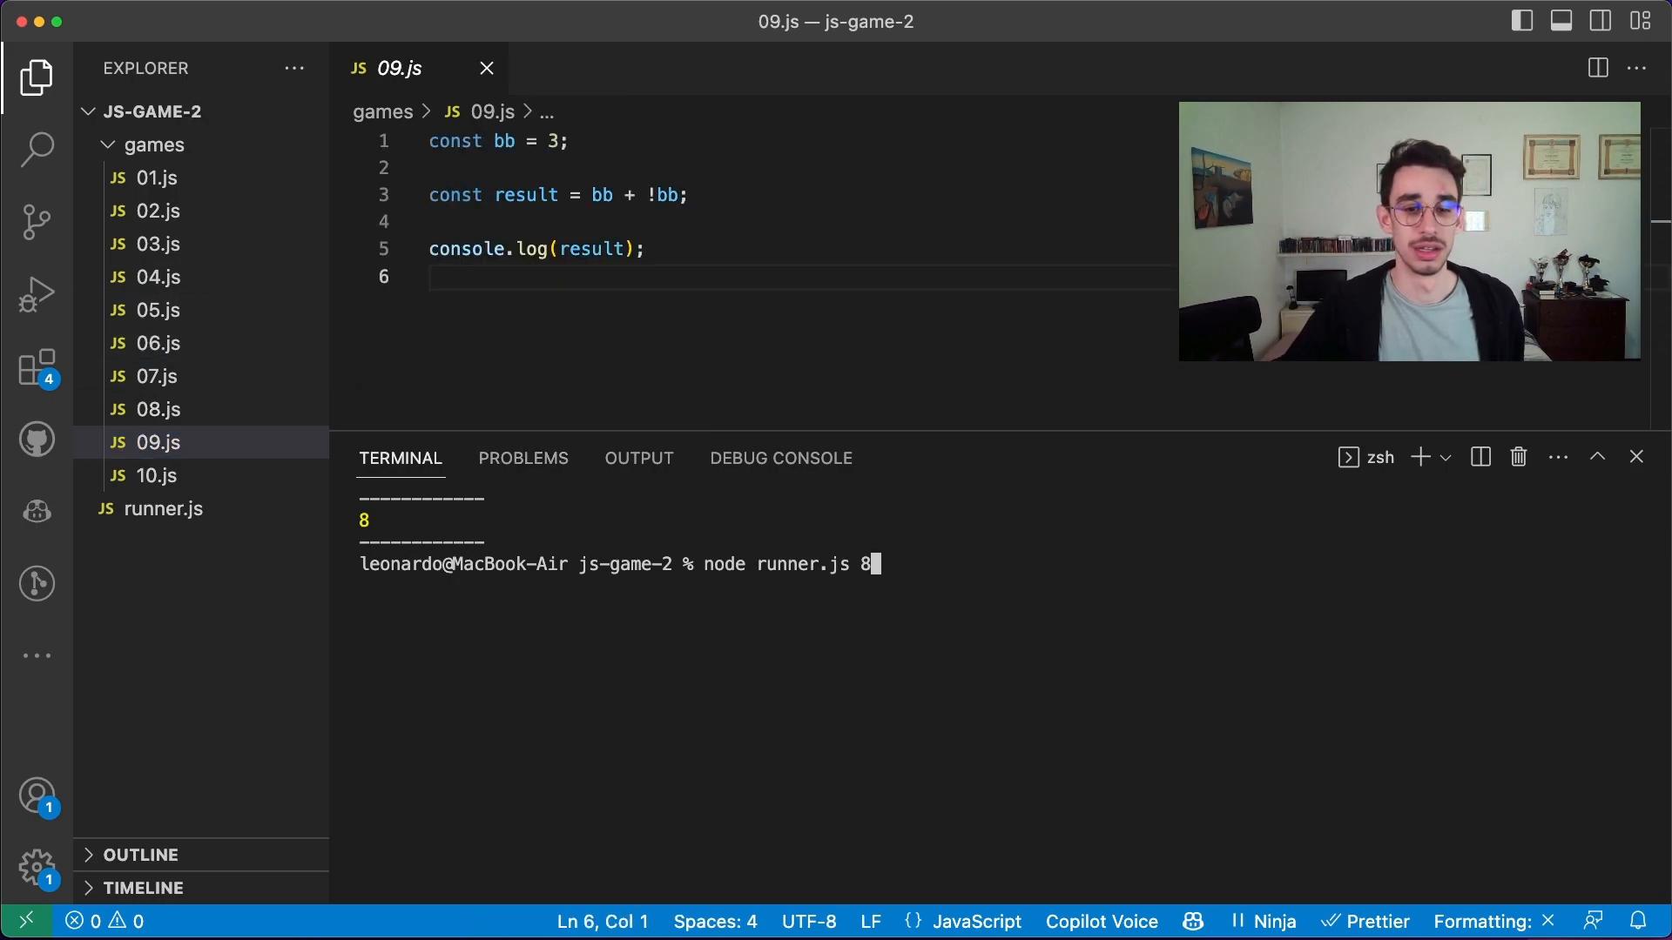
{"action": "type", "text": "9"}
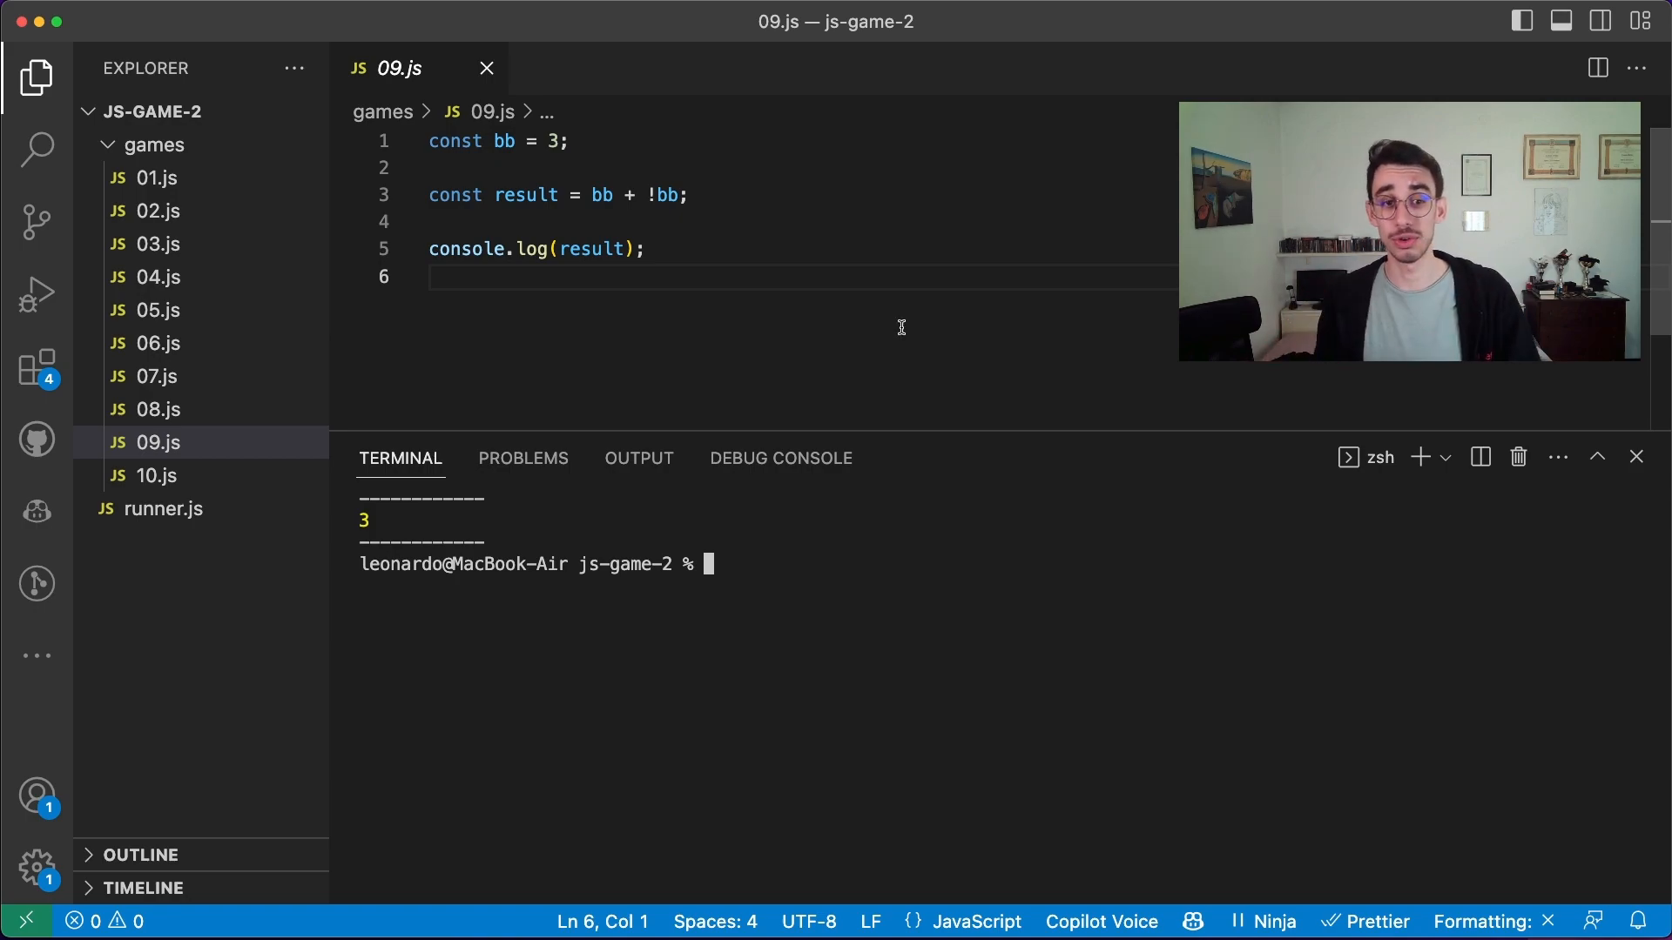
{"action": "double_click", "coordinate": [653, 195]}
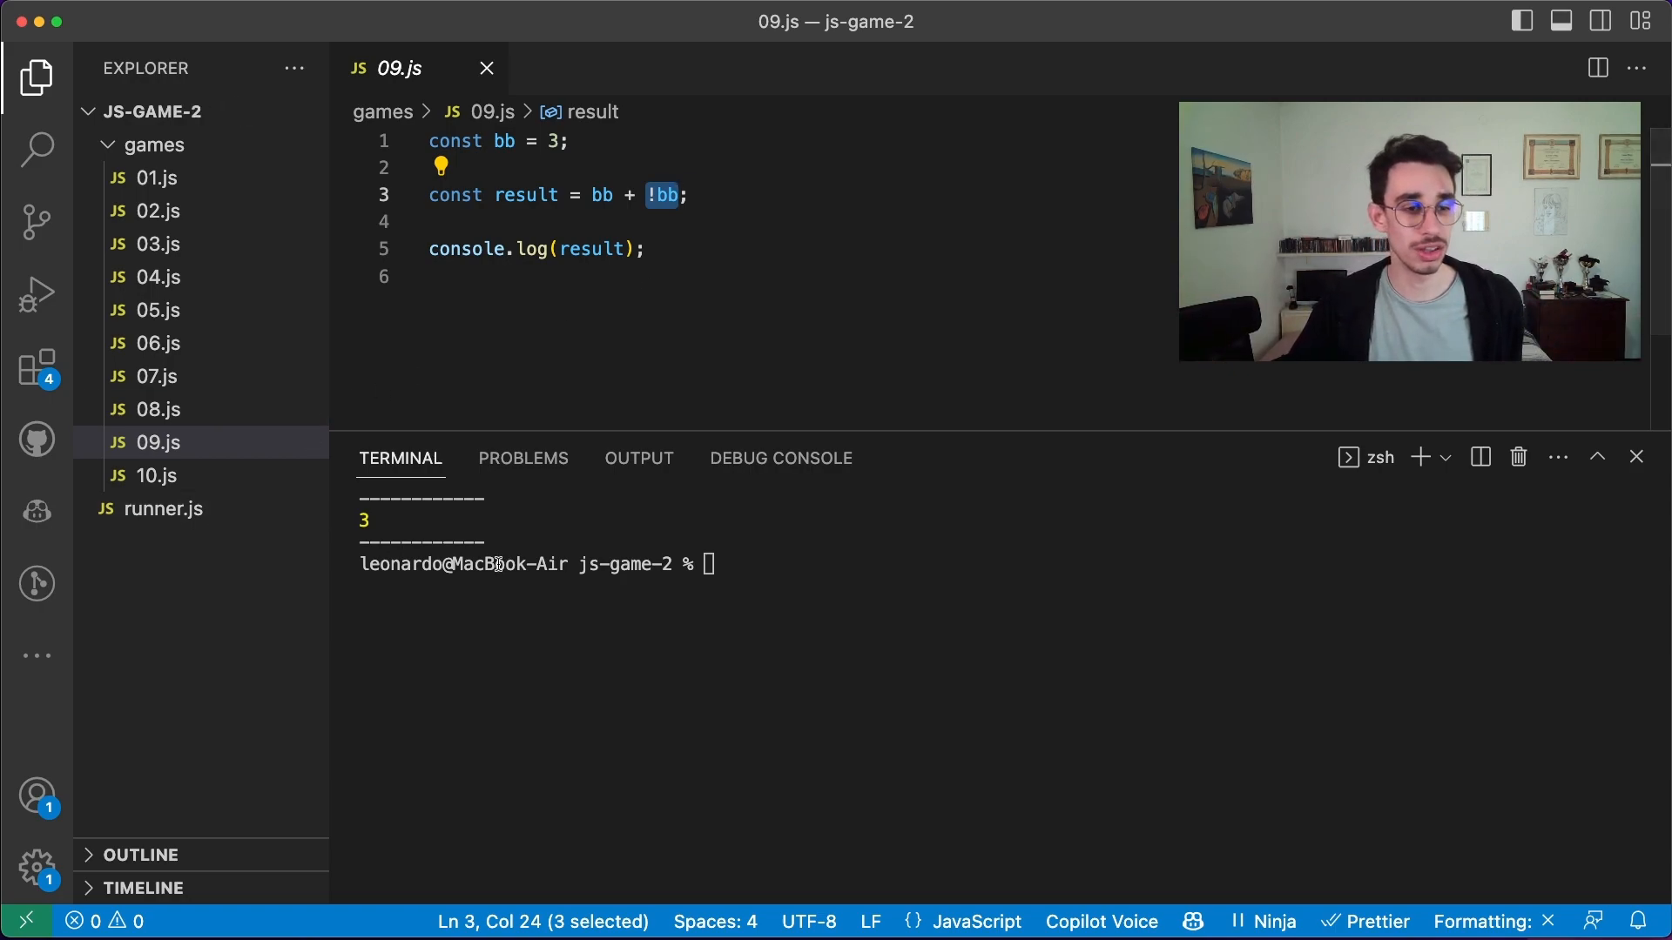
Run quiz 10.js with node runner.js 10, printing 0.4 for 0.1 + 0.3
{"action": "left_click", "coordinate": [156, 476]}
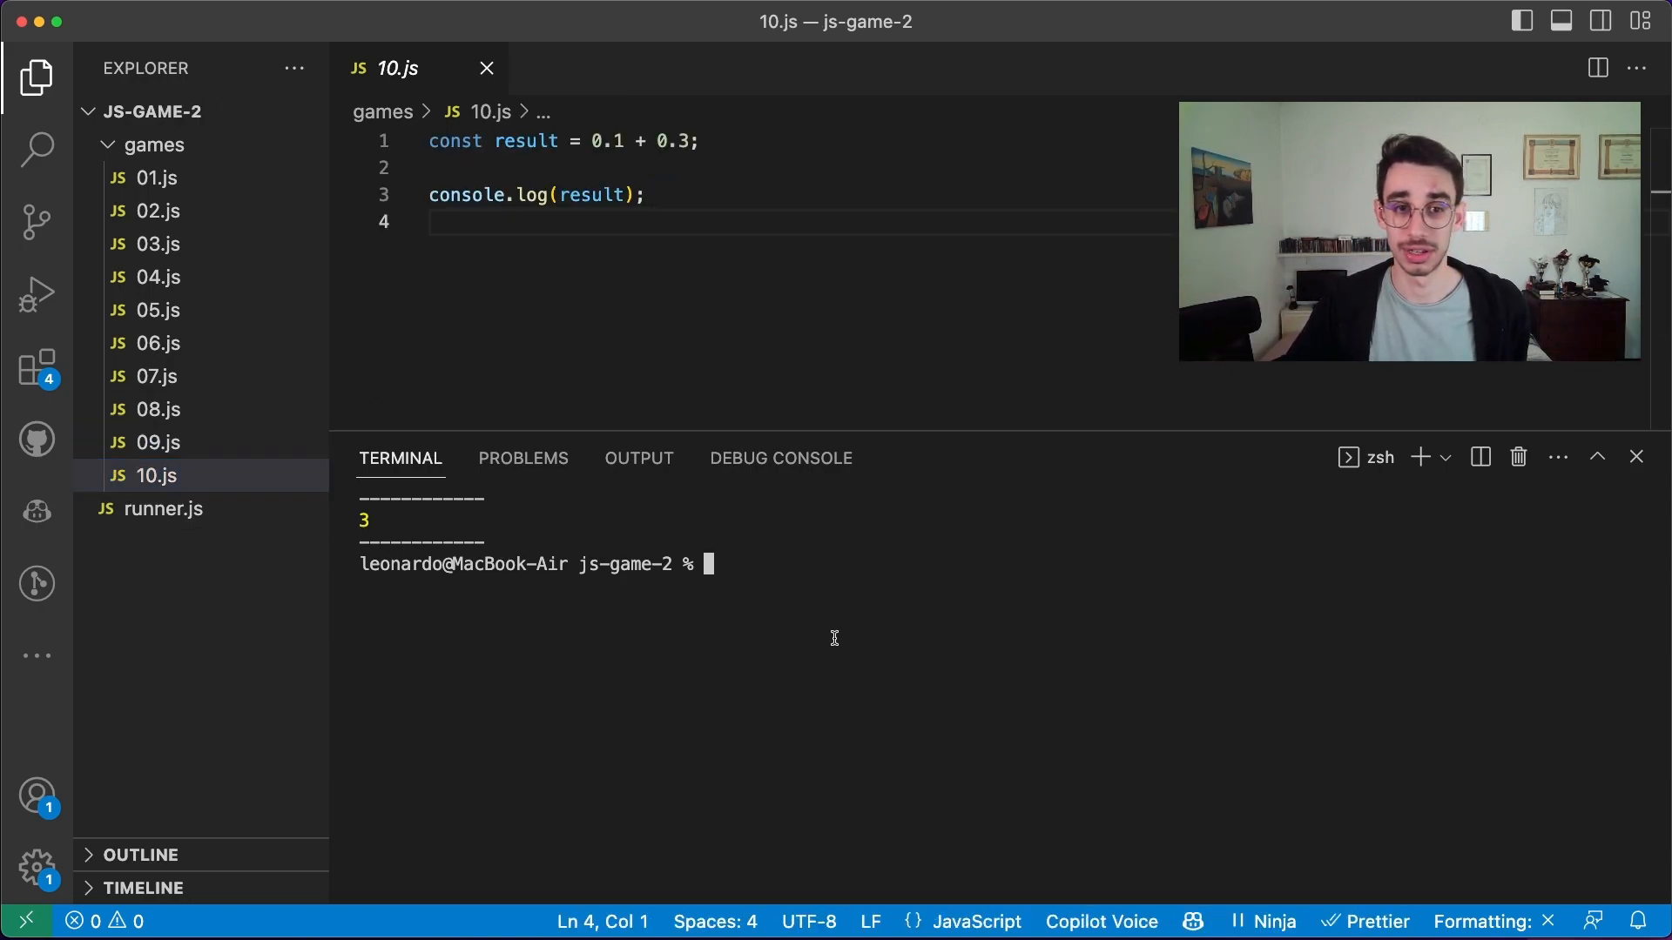
{"action": "type", "text": "node runner.js"}
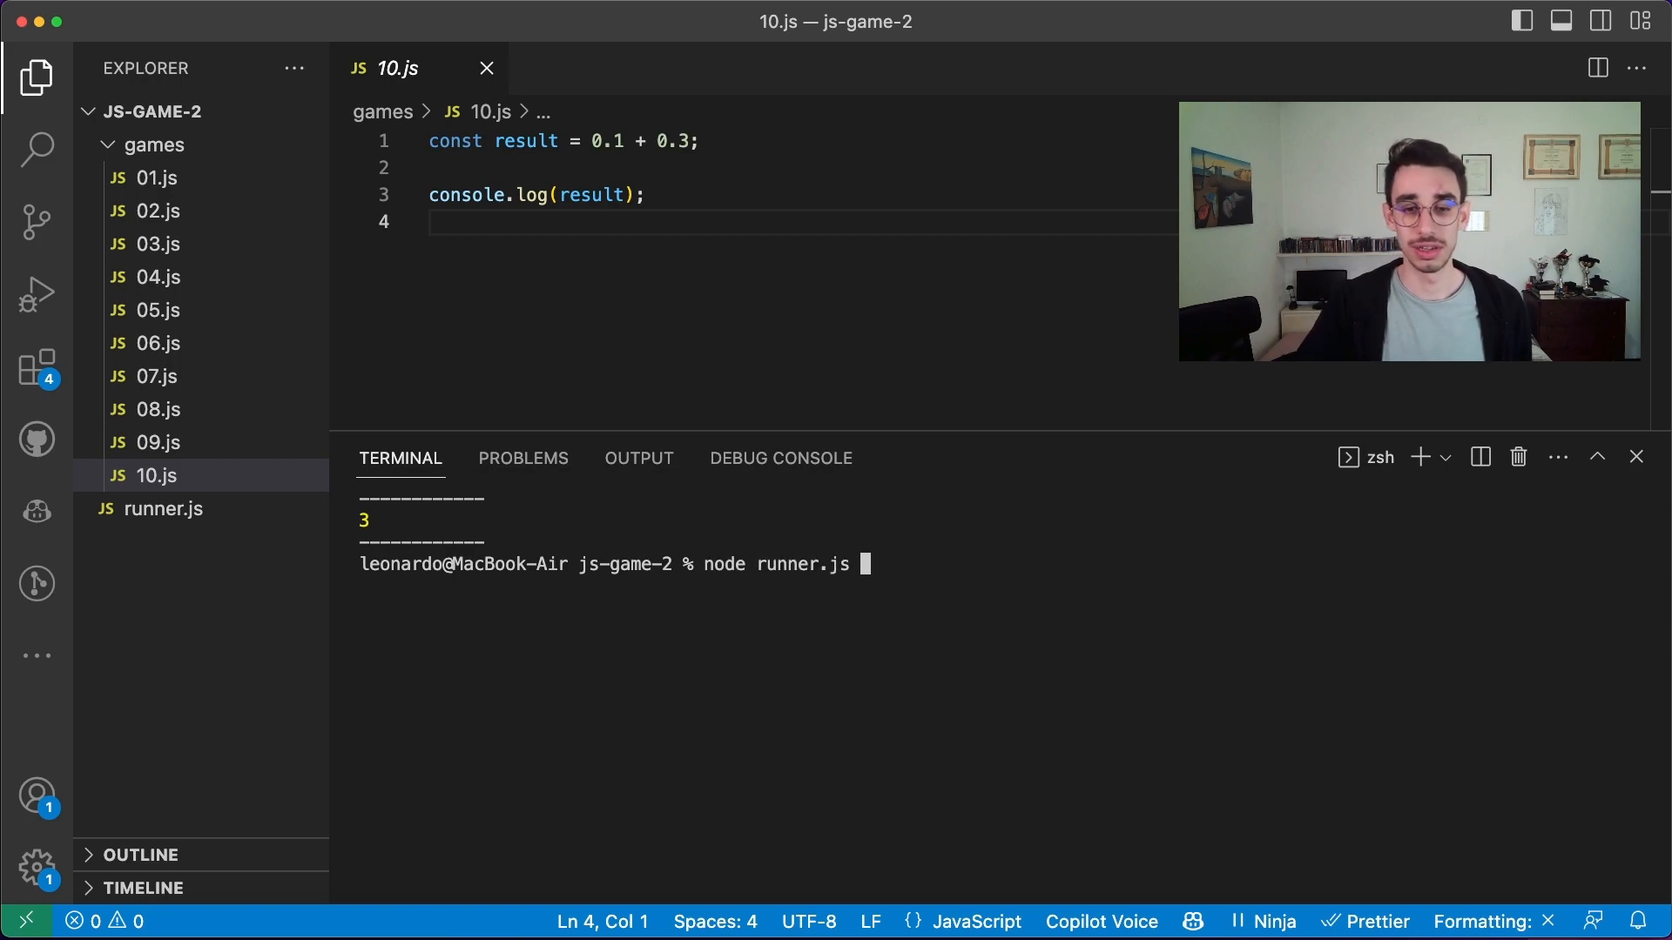
{"action": "type", "text": "10"}
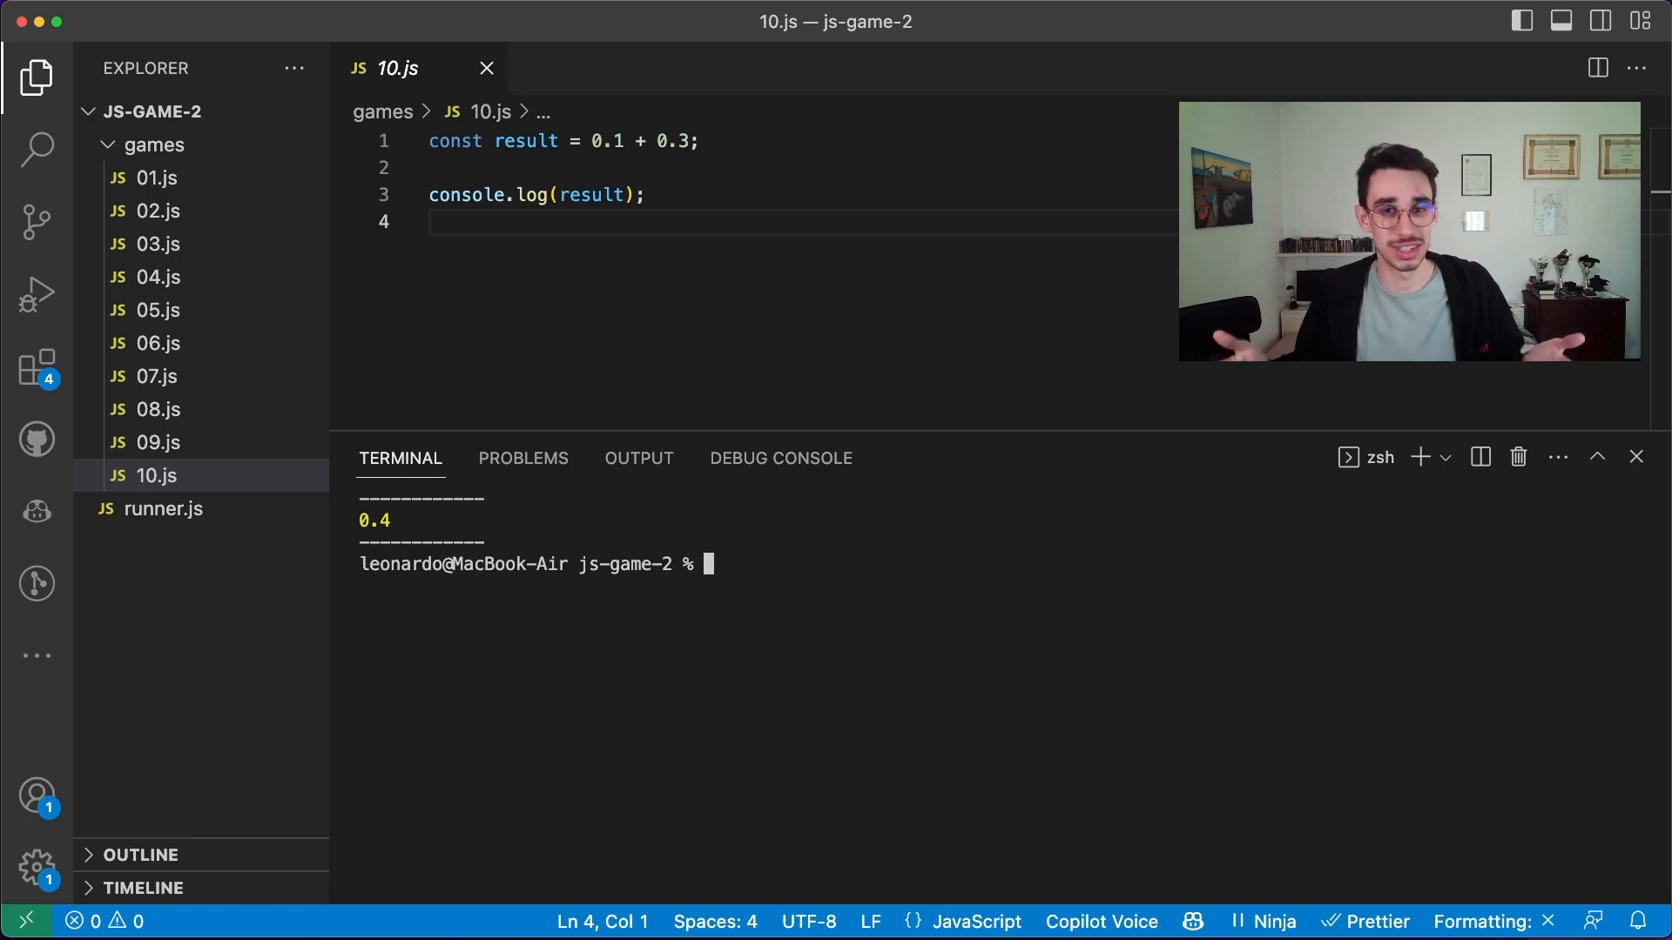
Start the Node REPL and evaluate 0.1 + 0.2, getting 0.30000000000000004
{"action": "type", "text": "node"}
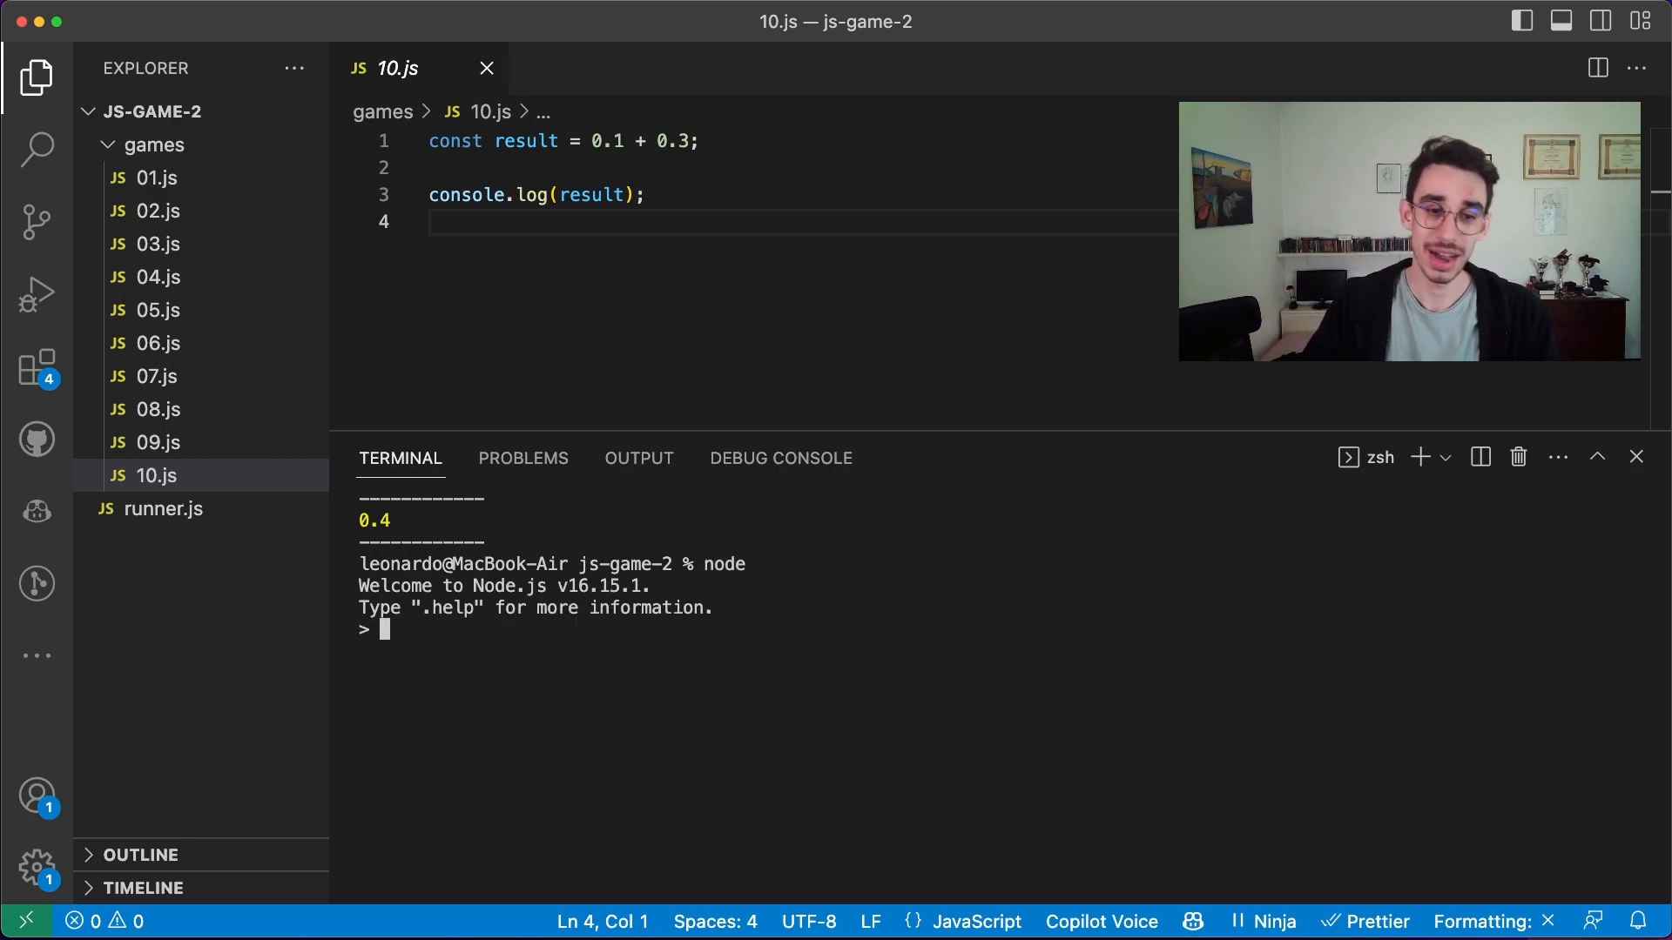
{"action": "type", "text": "0.1 + 0.2"}
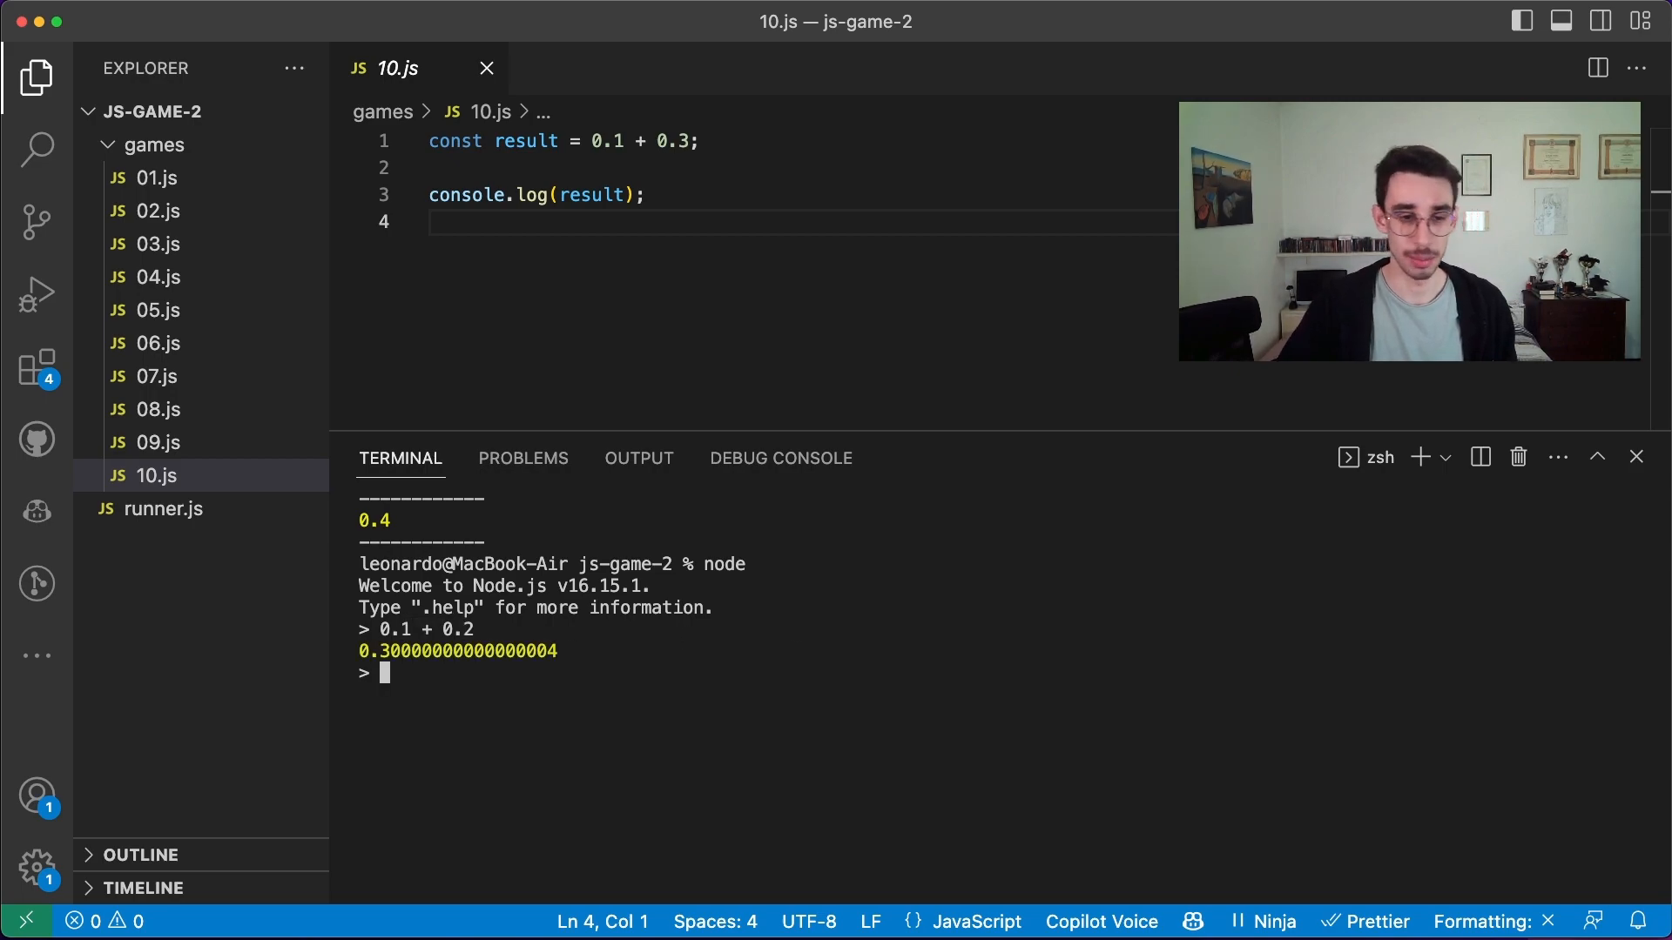
{"action": "type", "text": "0.1 + 0."}
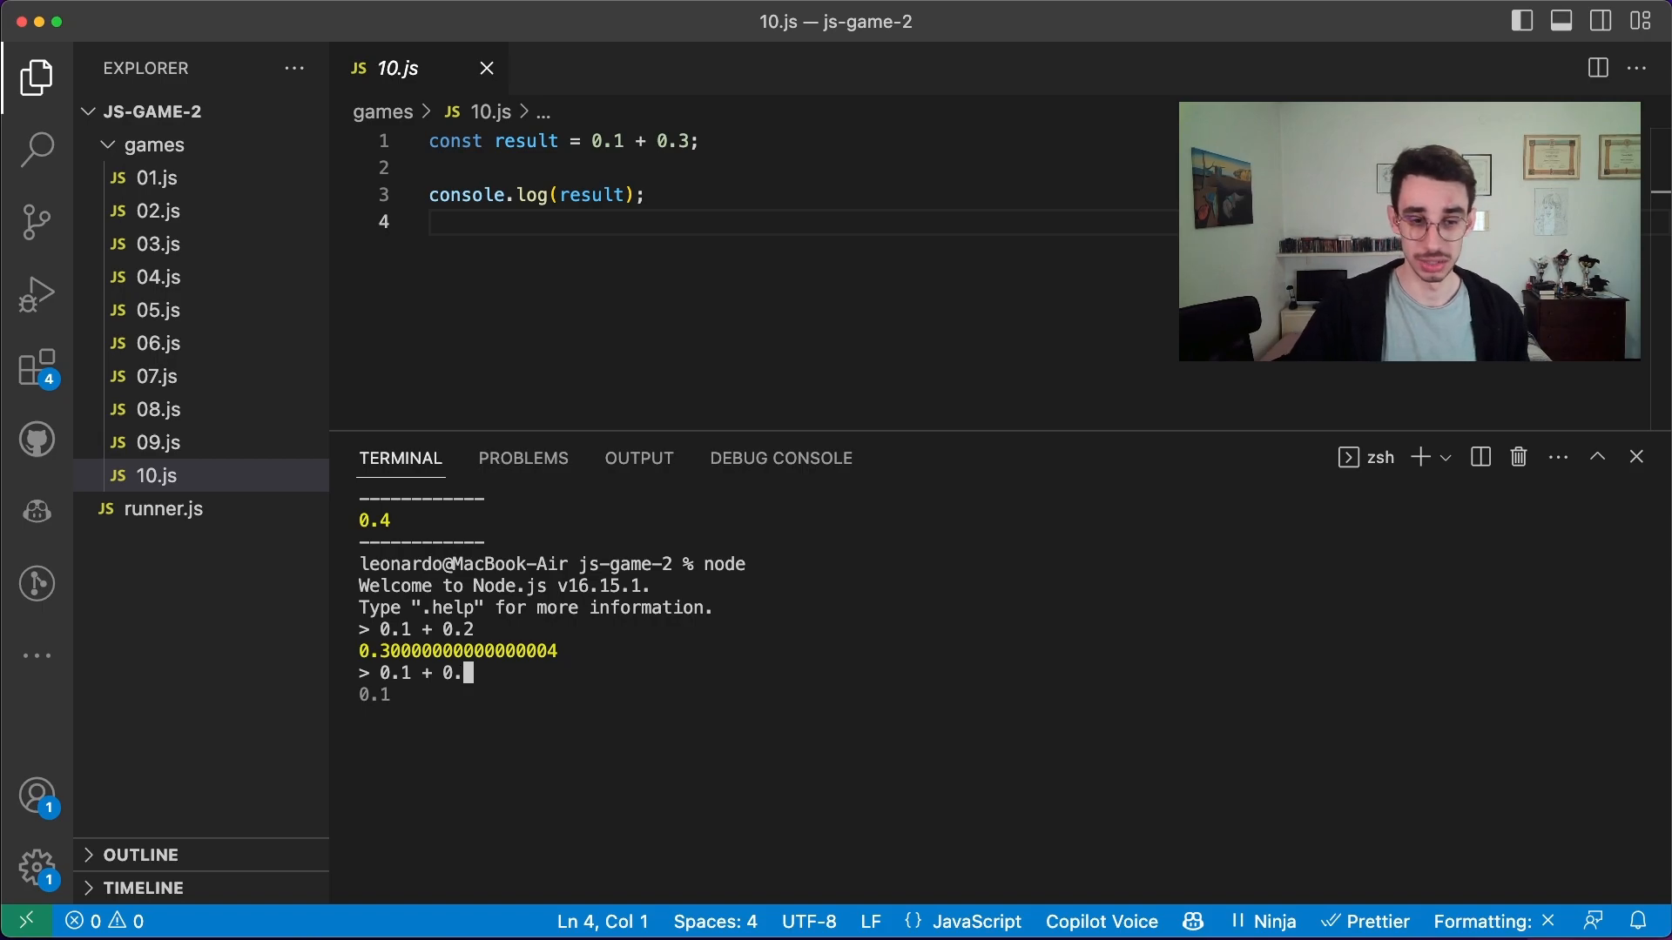